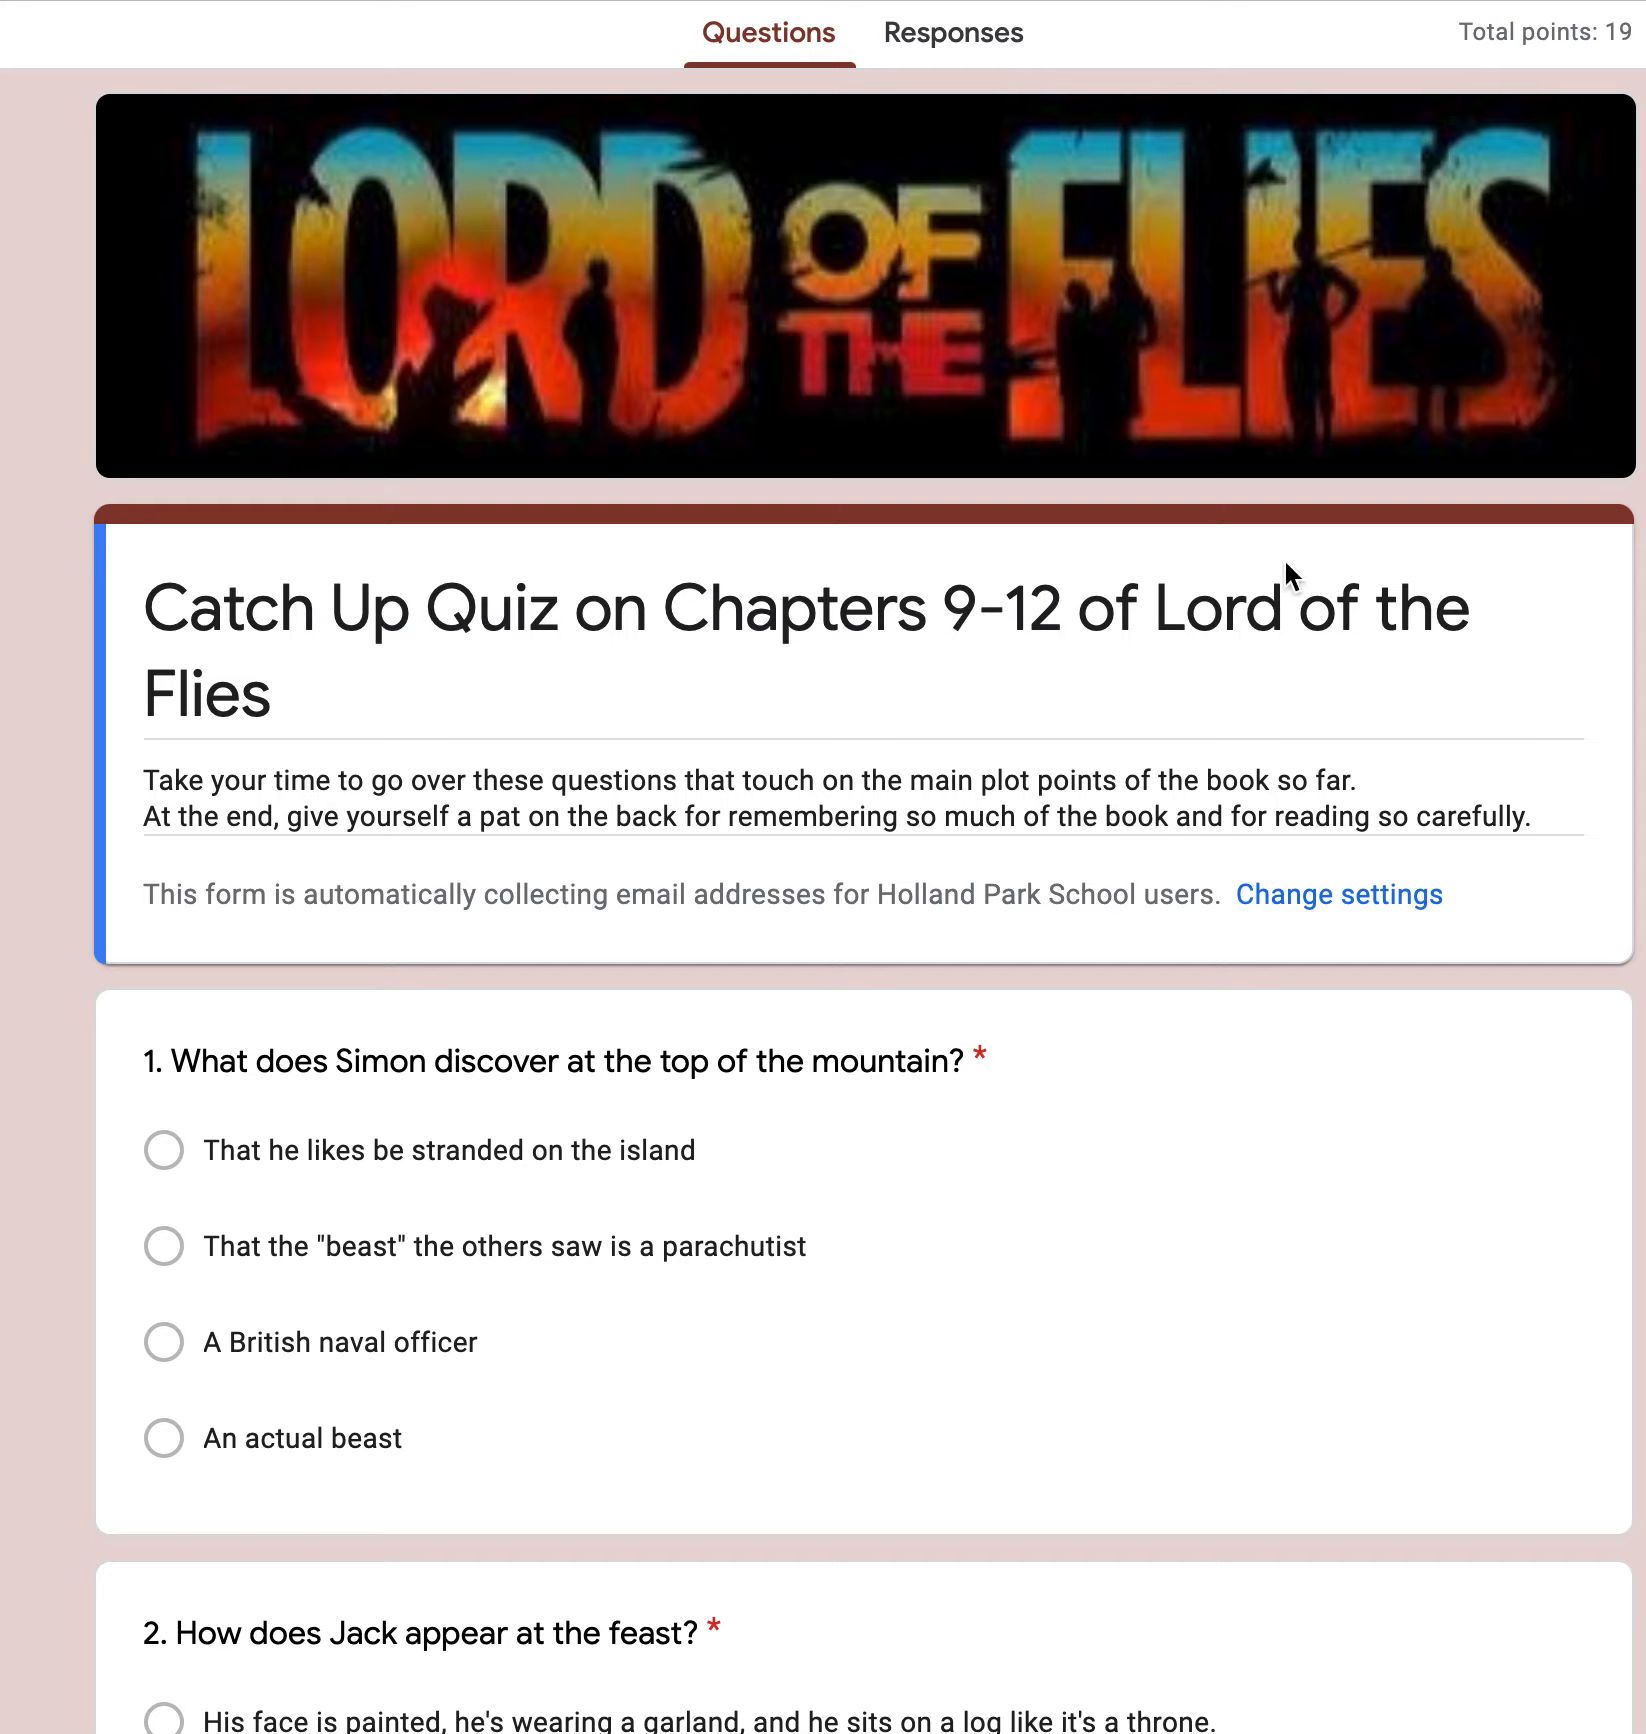
mouse_move(896, 986)
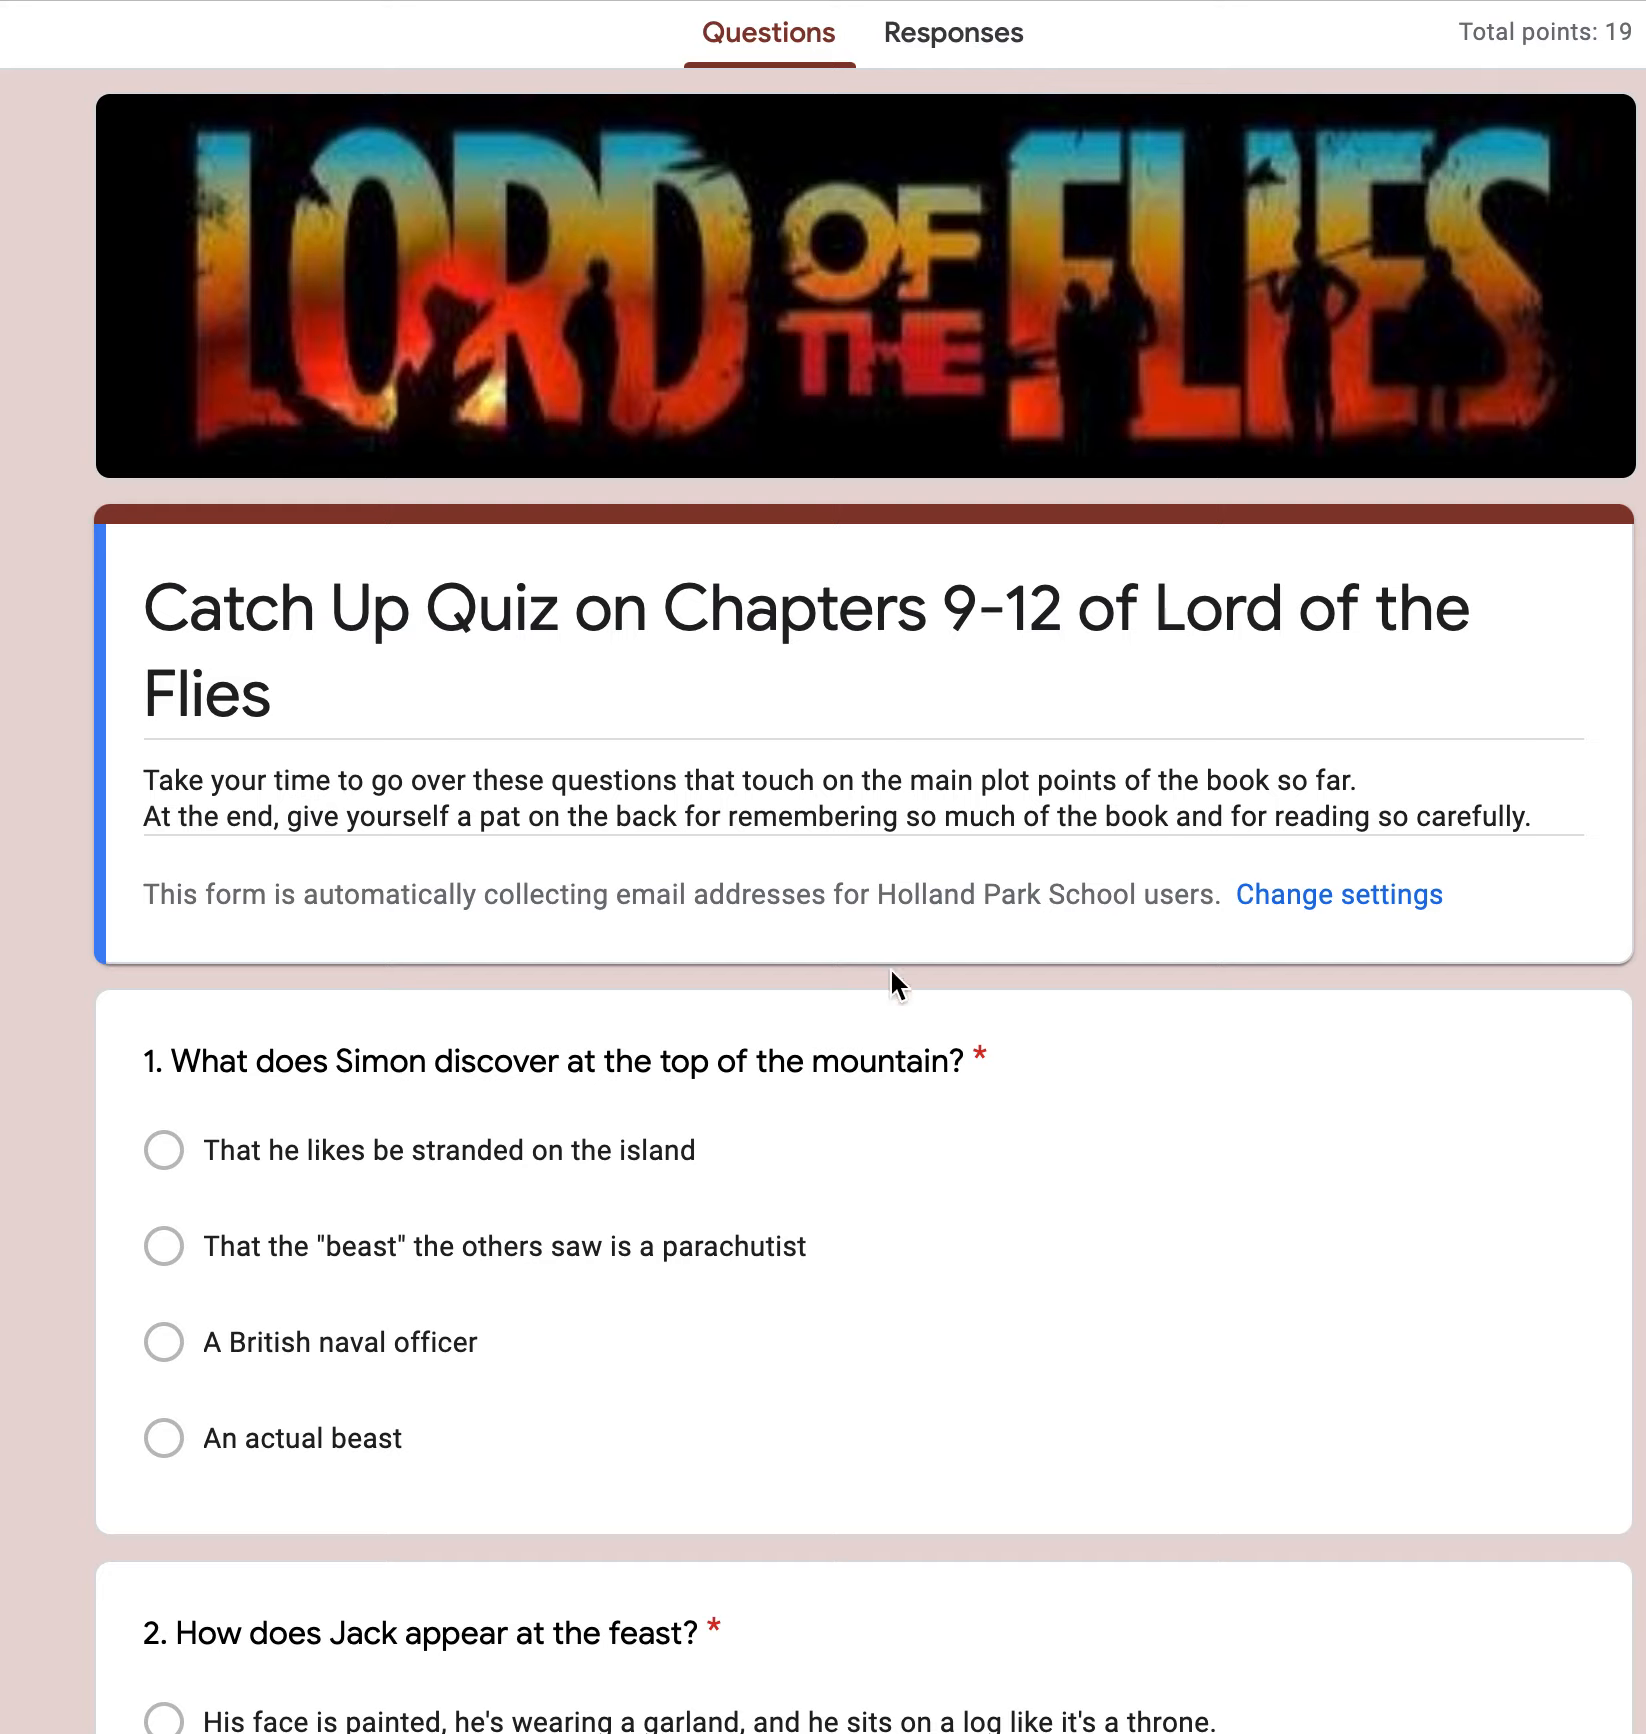
mouse_move(478, 1186)
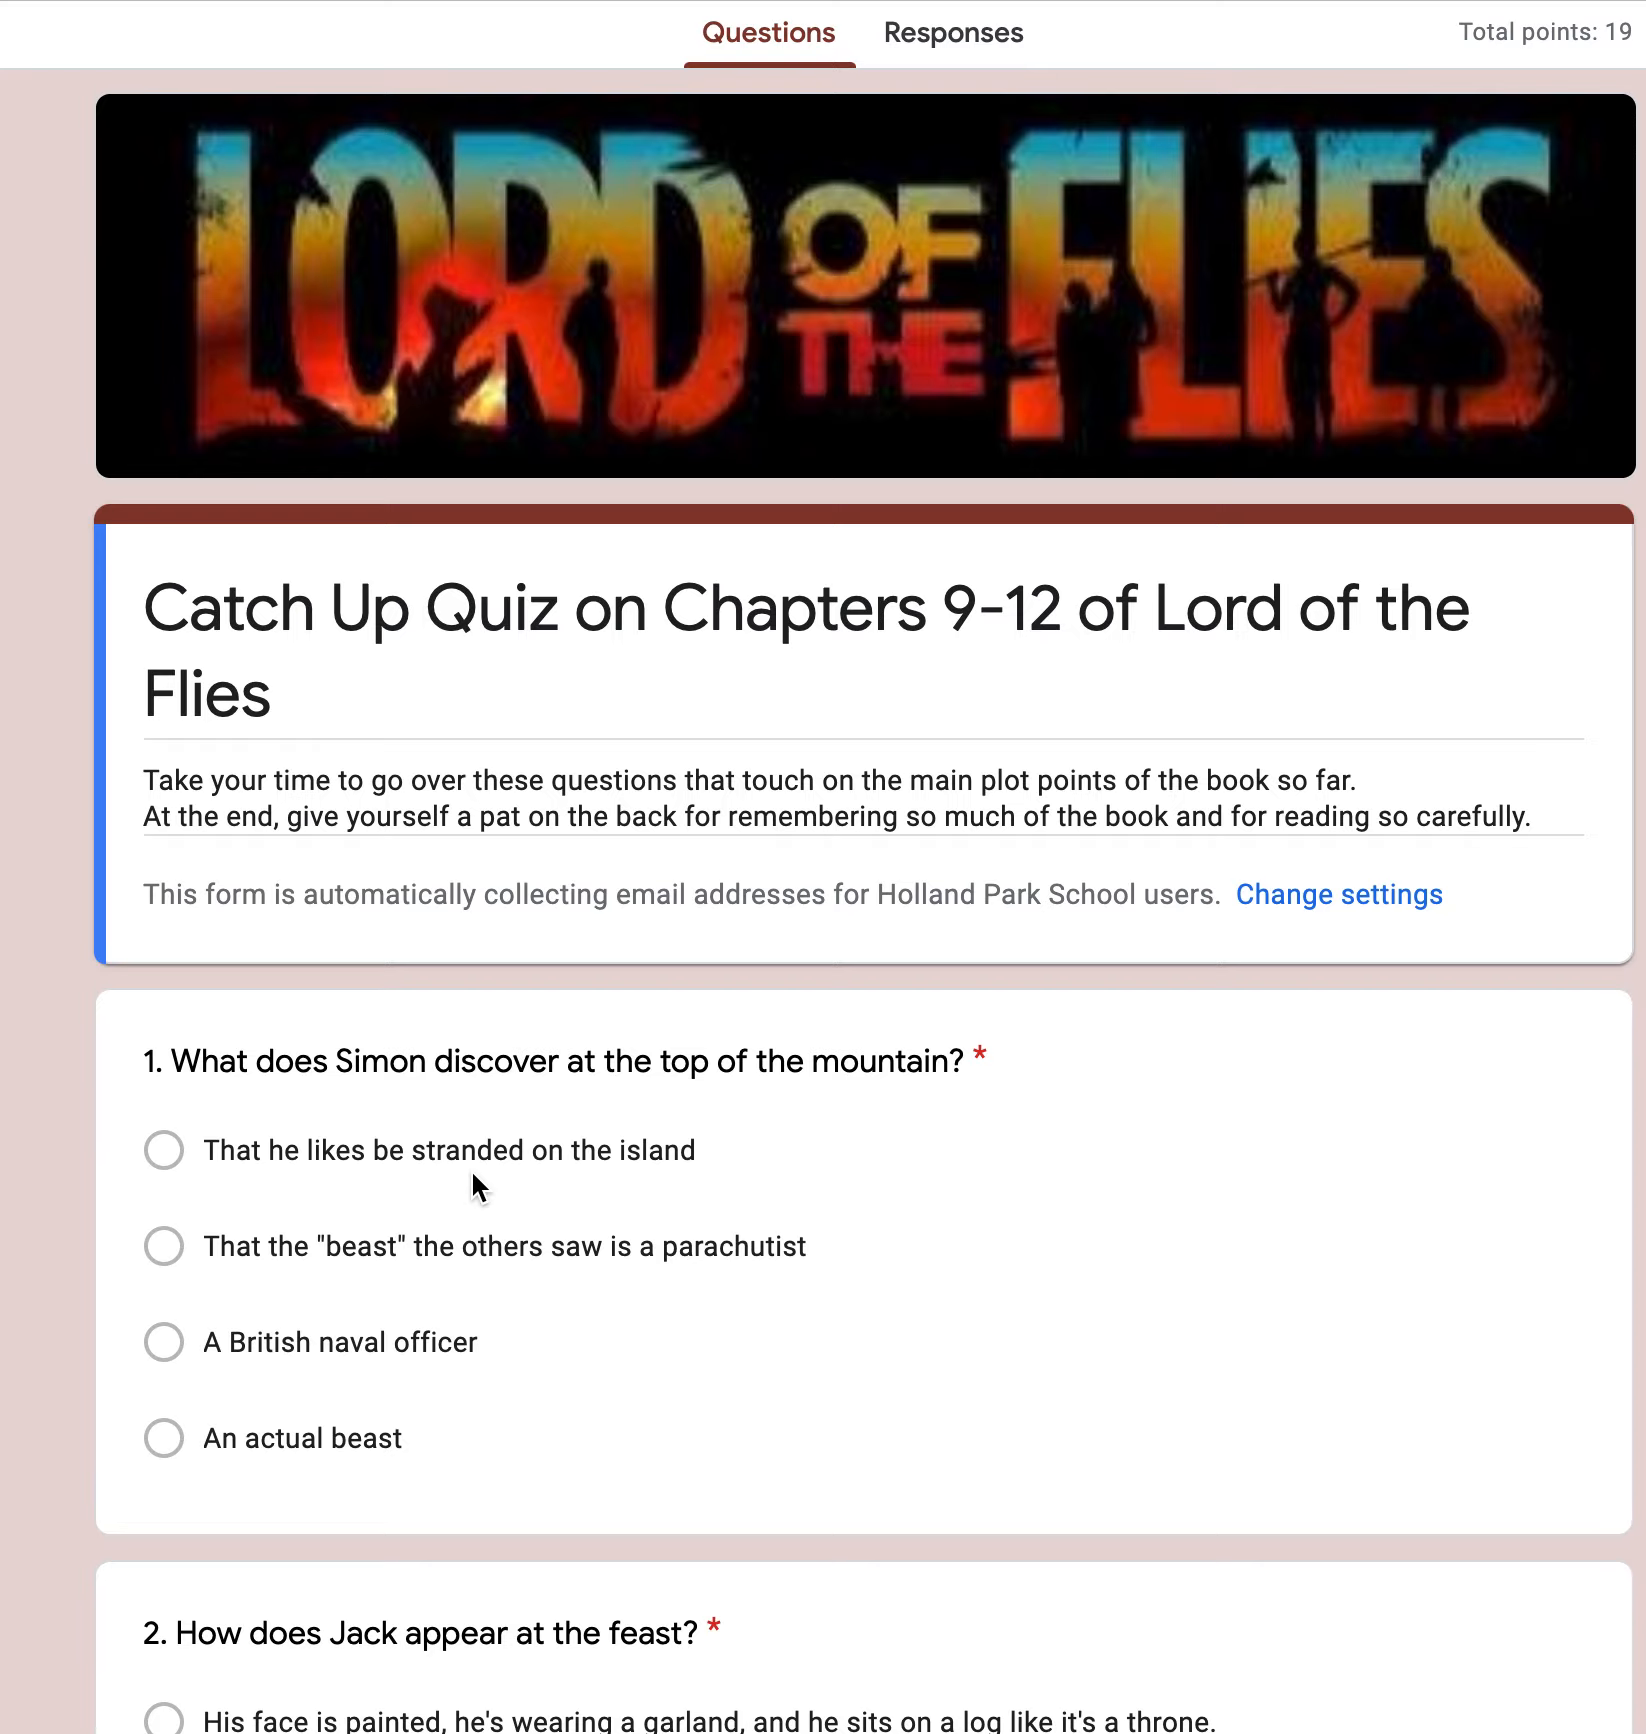
mouse_move(780, 976)
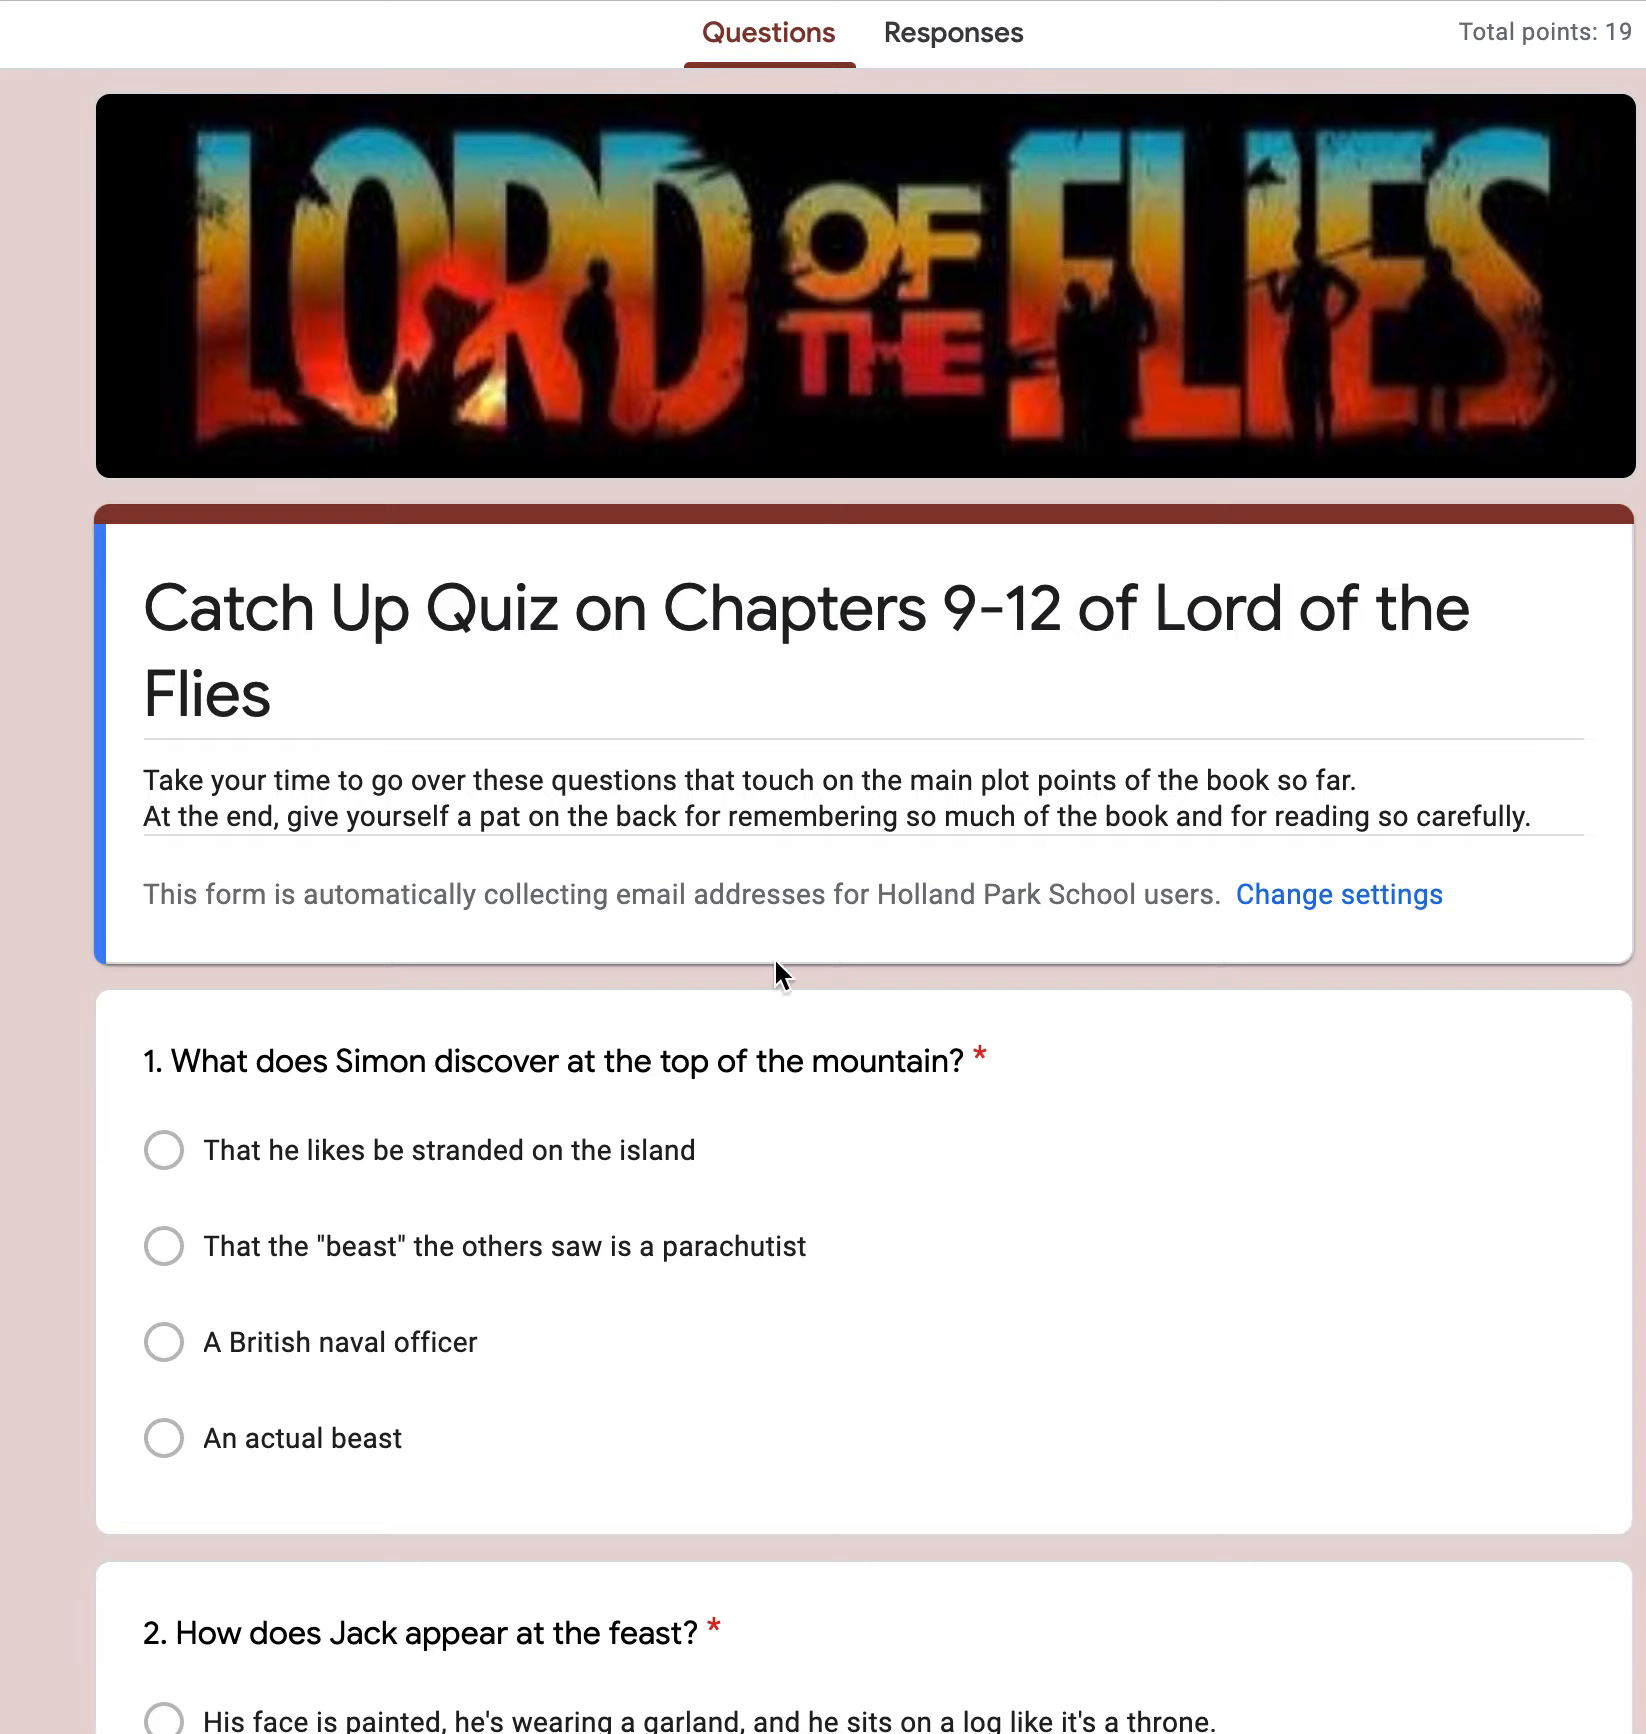
Step: Scroll down the worksheet to bring question 5 into view
scroll("down", 3)
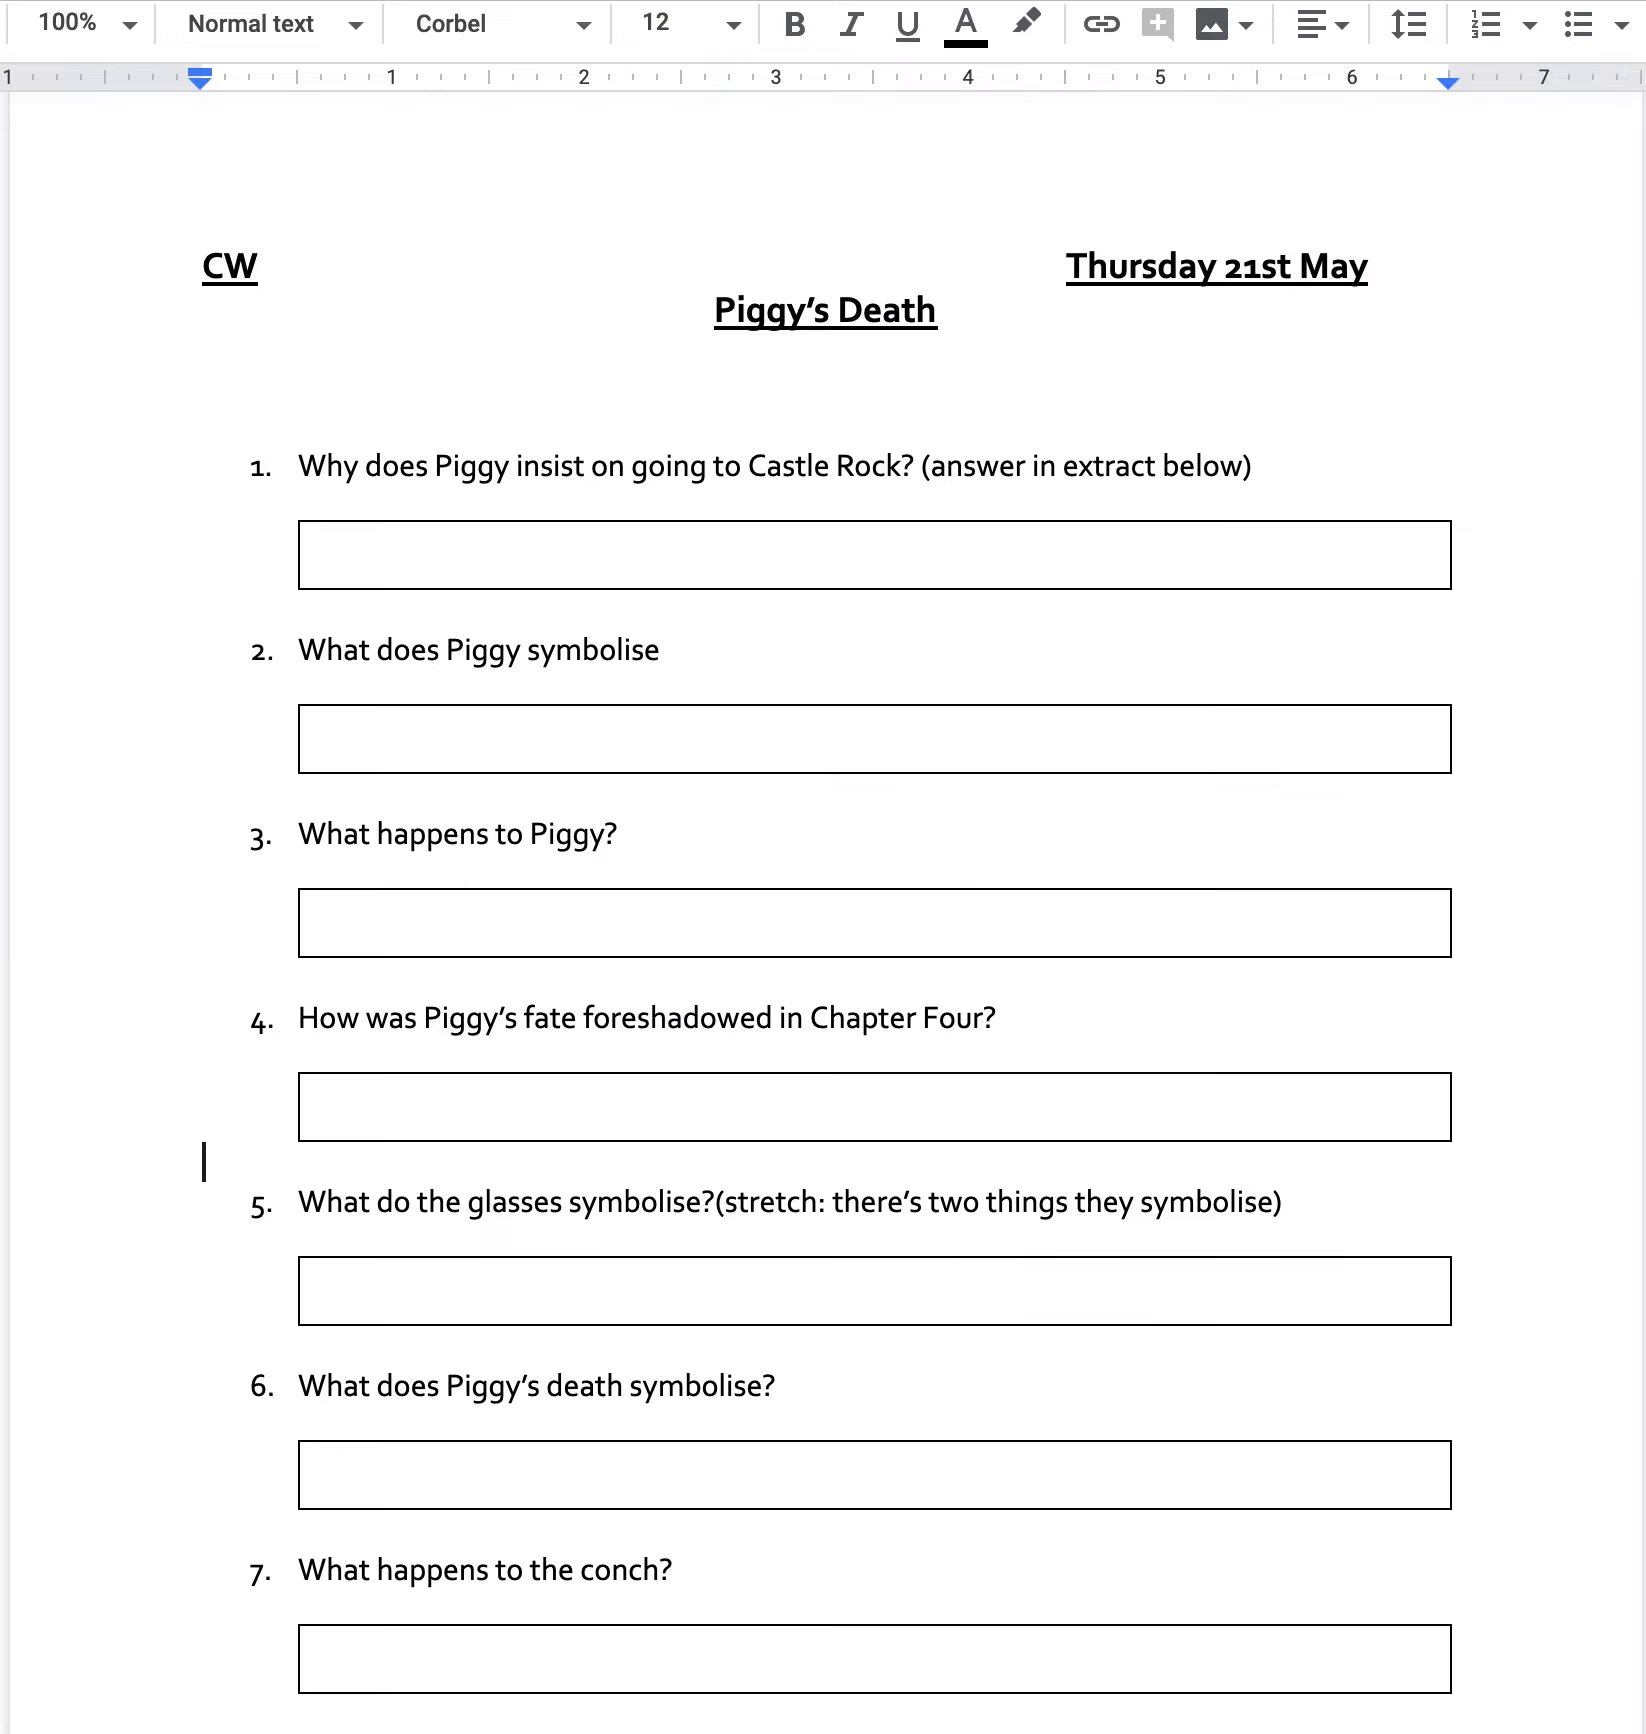
mouse_move(482, 466)
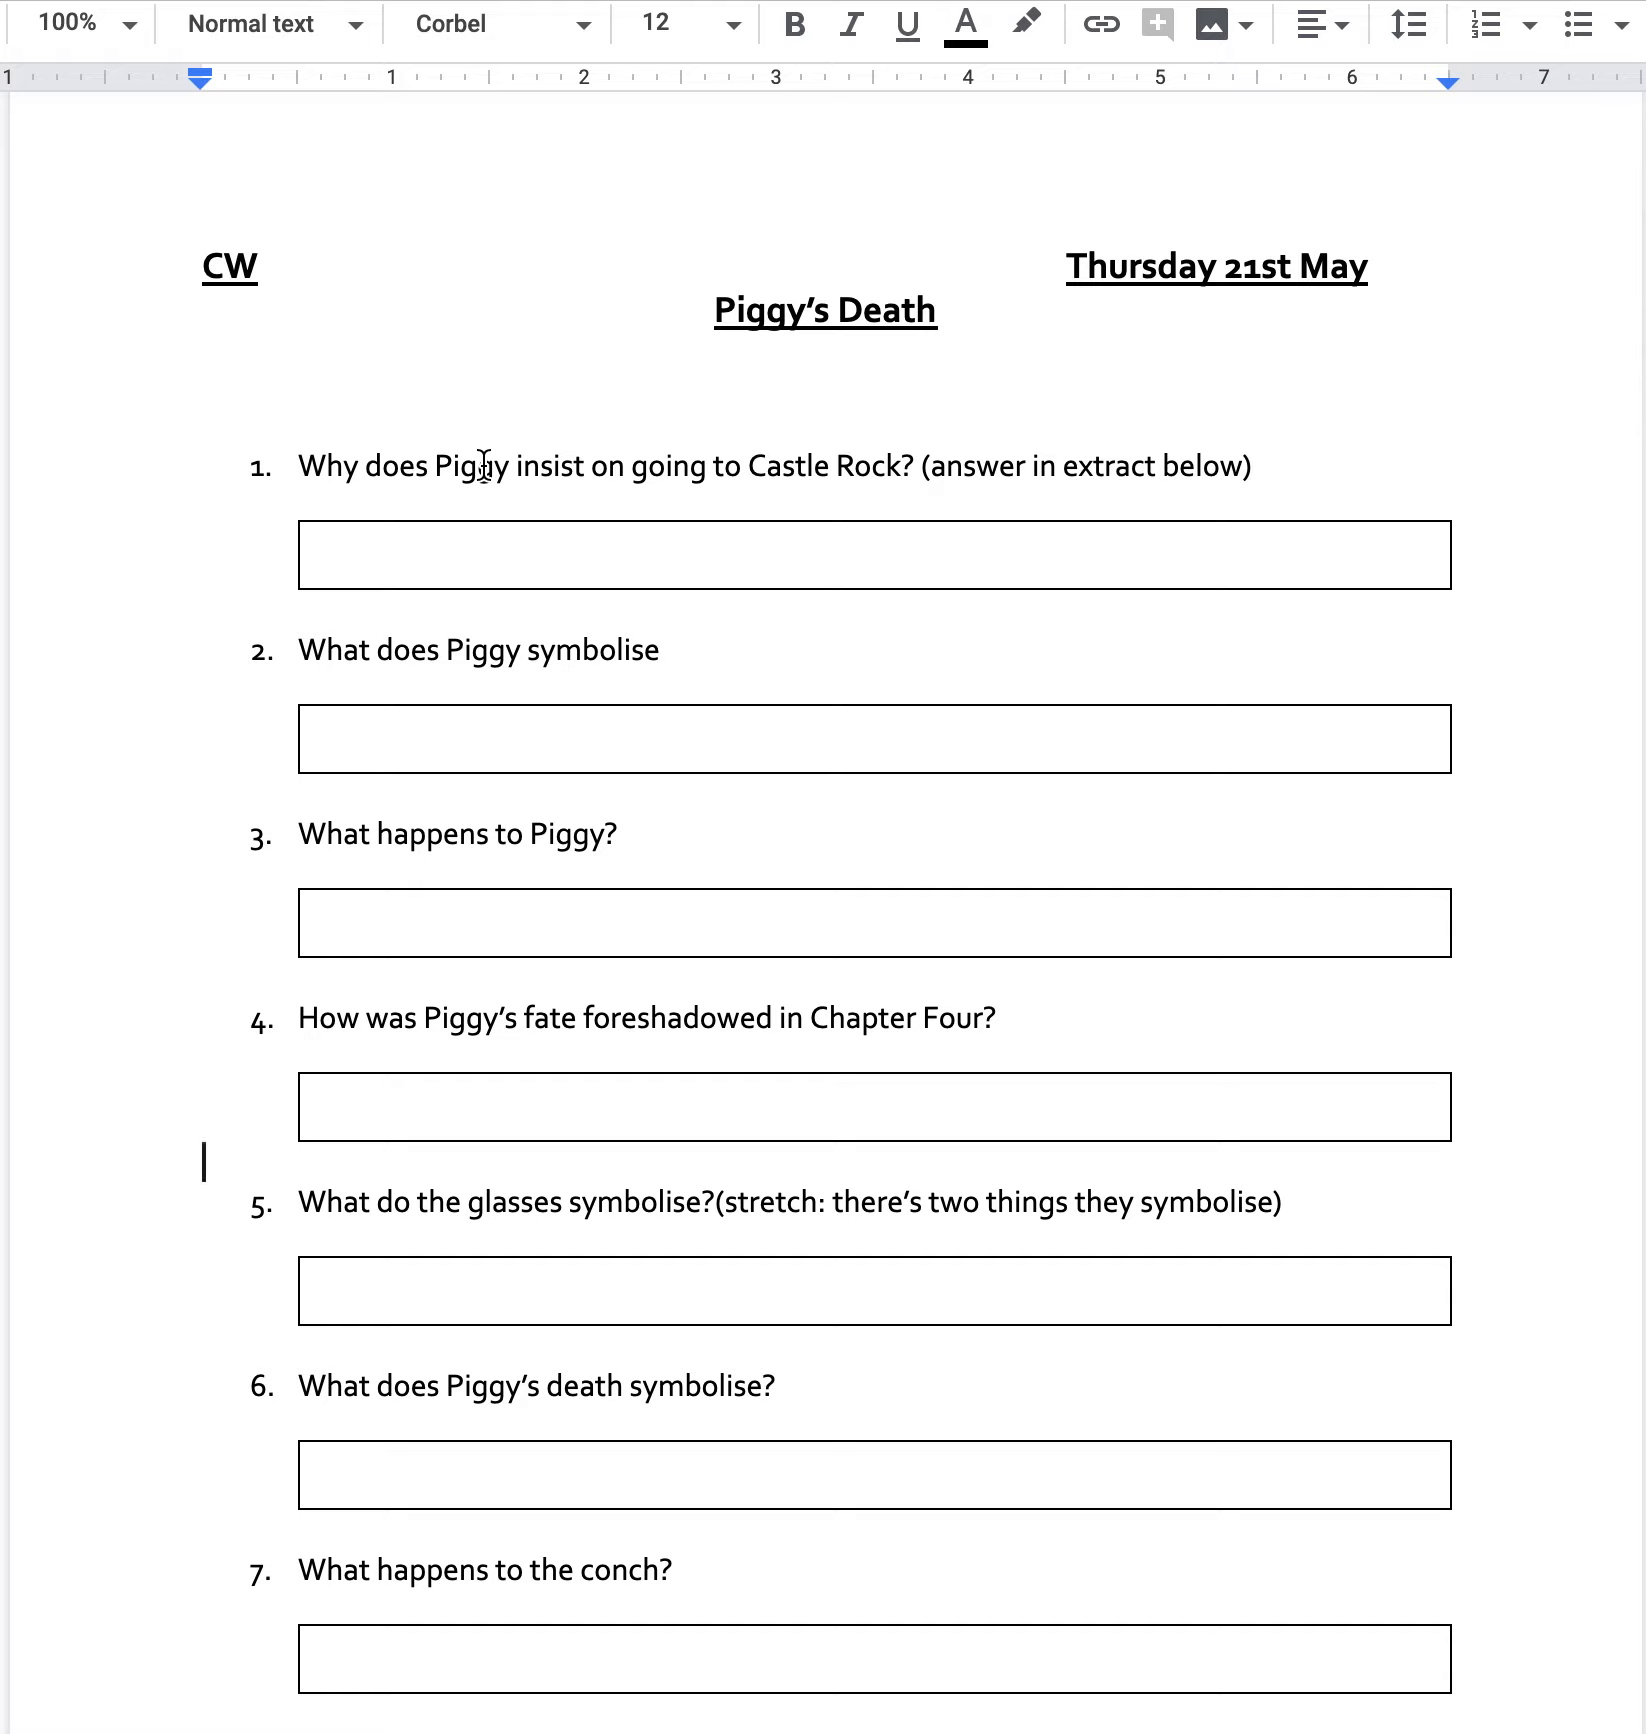
mouse_move(778, 1218)
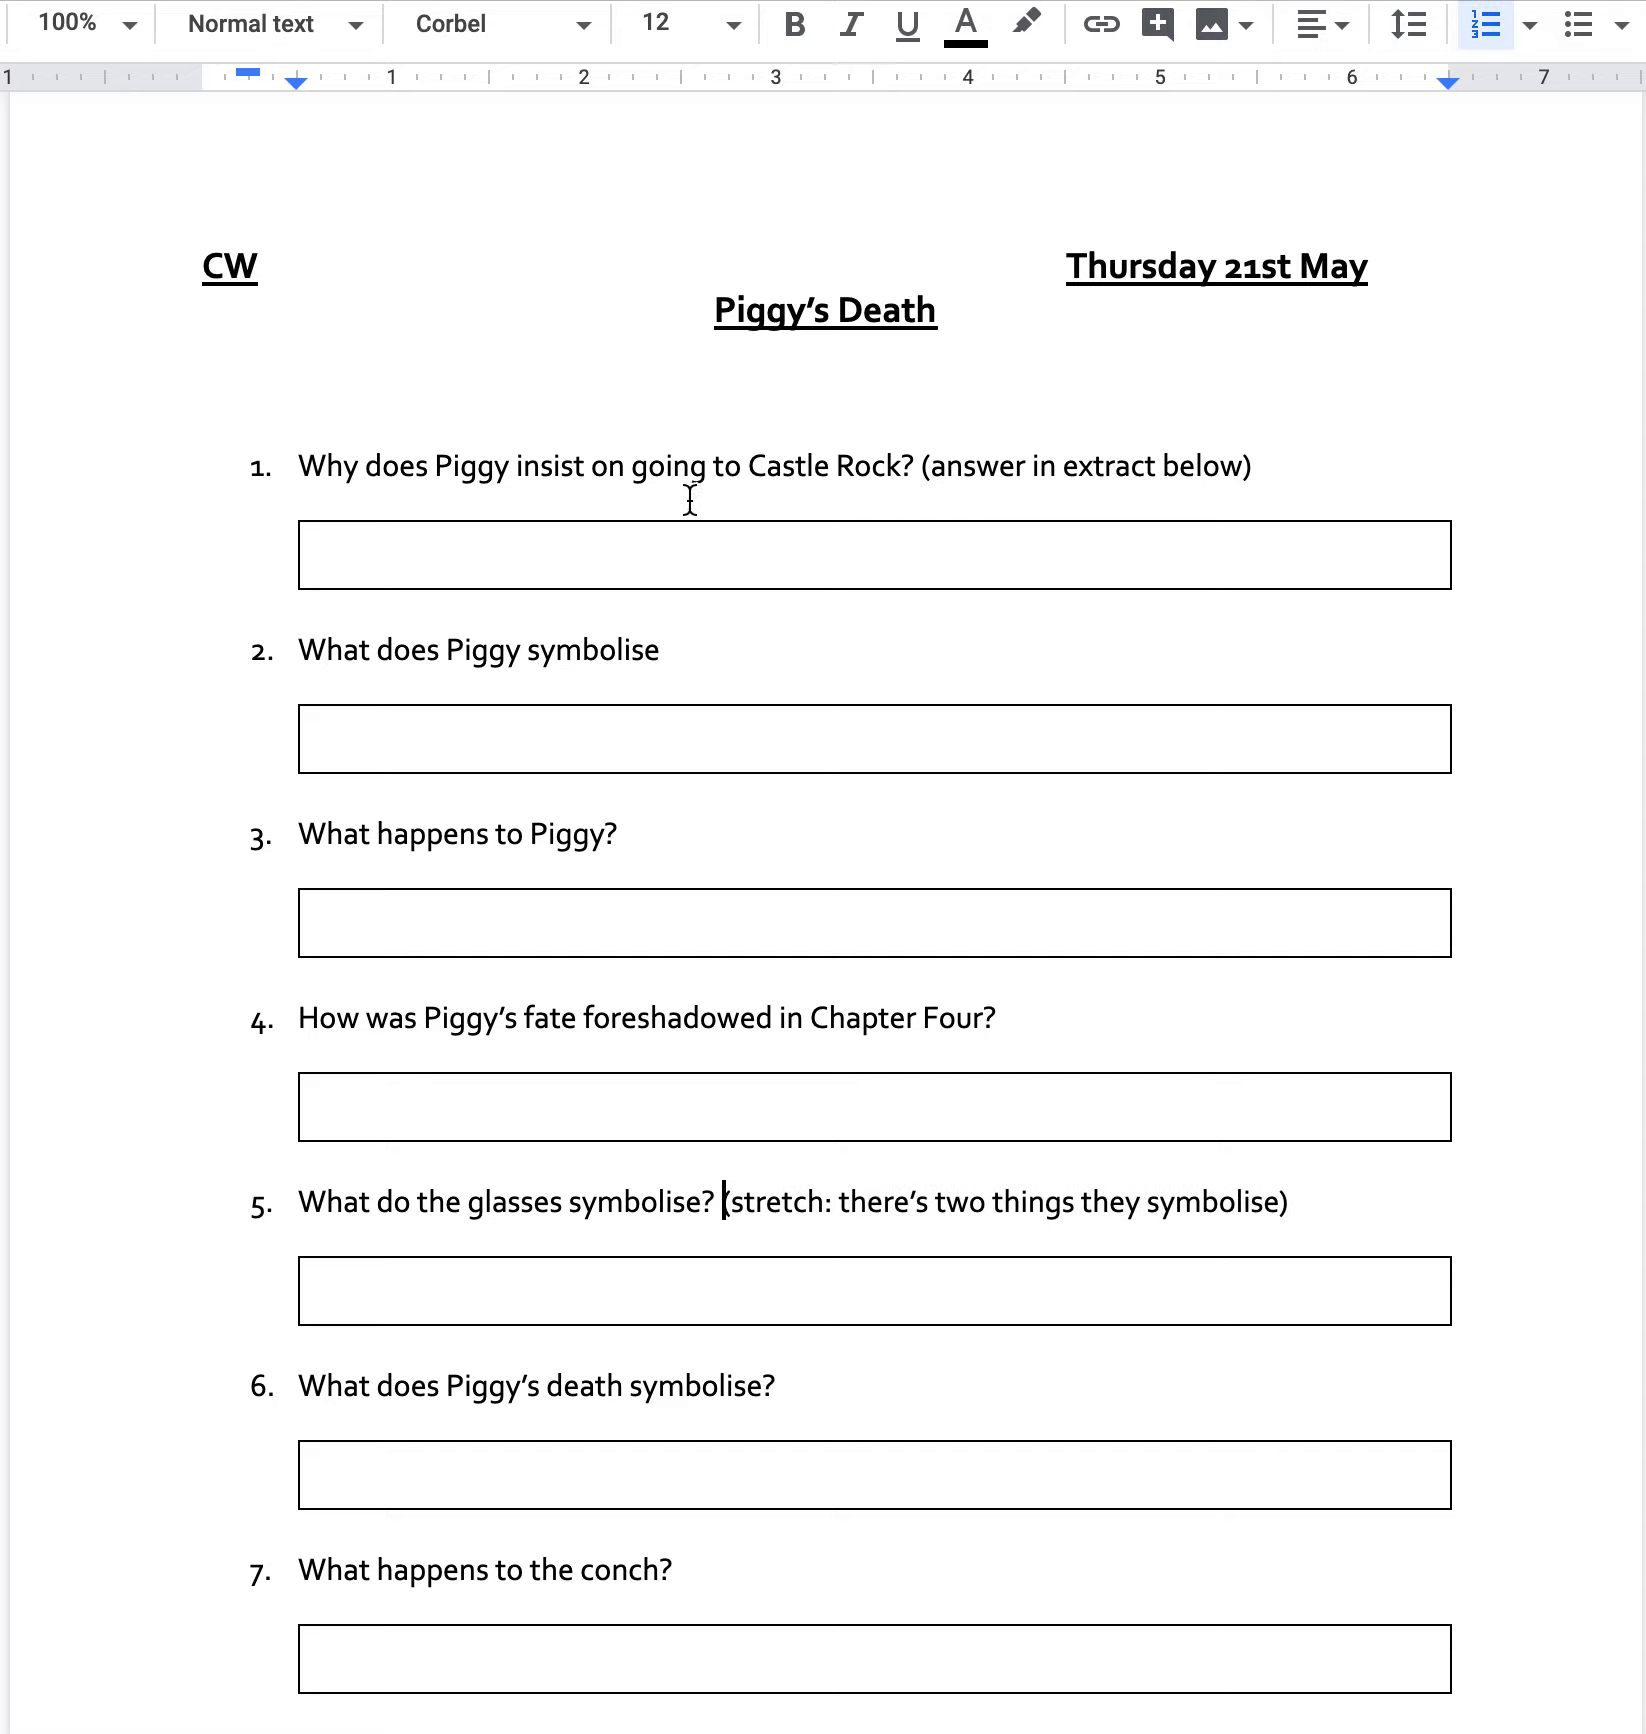
mouse_move(1256, 476)
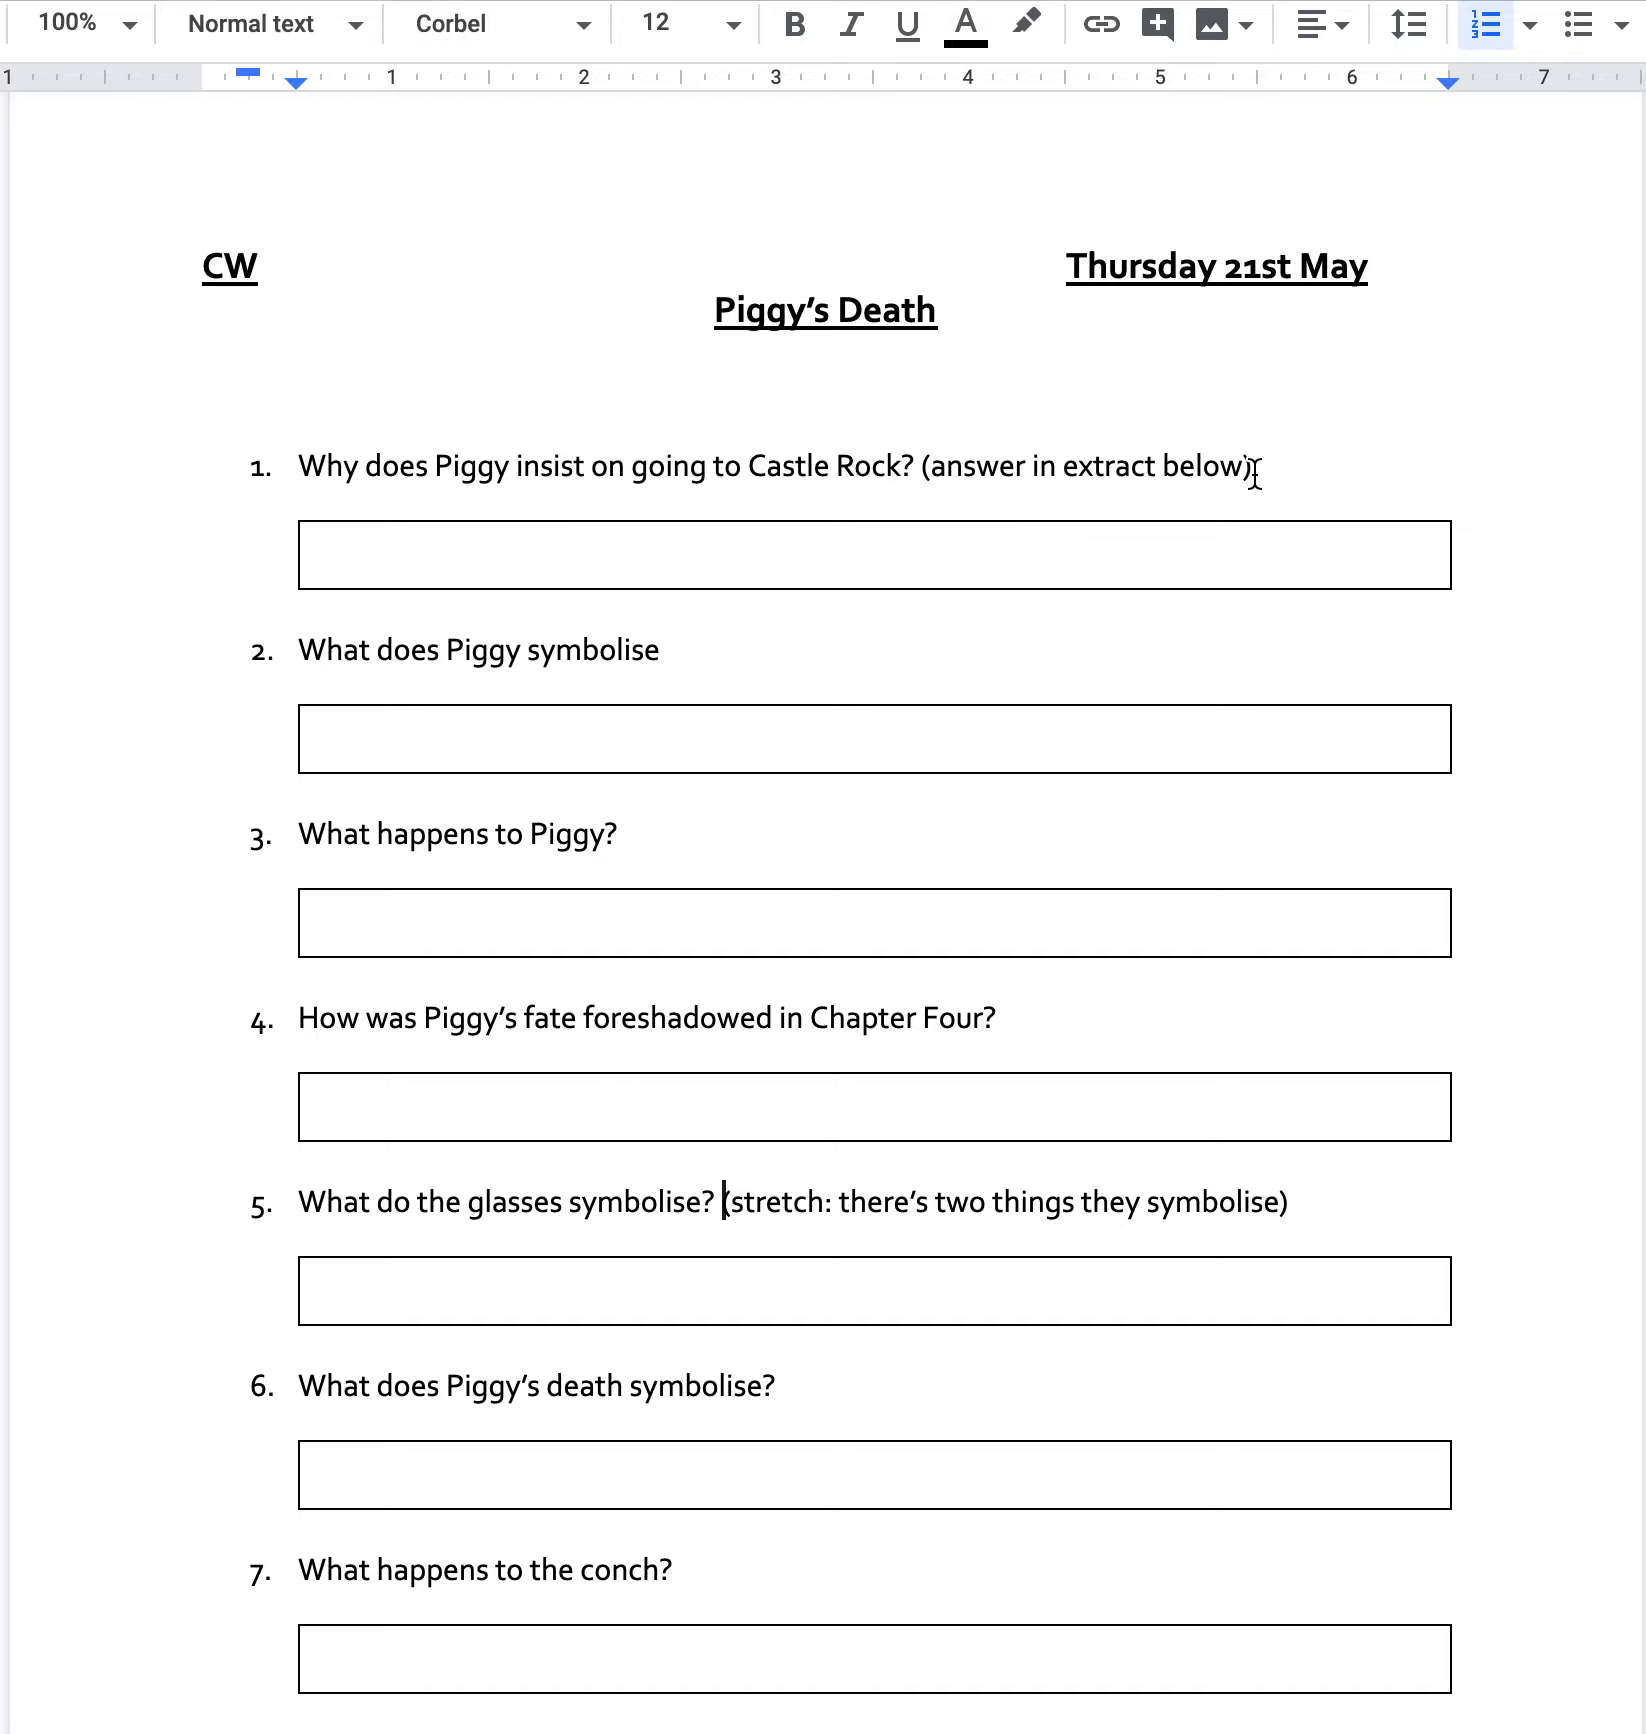
Step: End question 2 with a question mark: 'What does Piggy symbolise?'
scroll("down", 3)
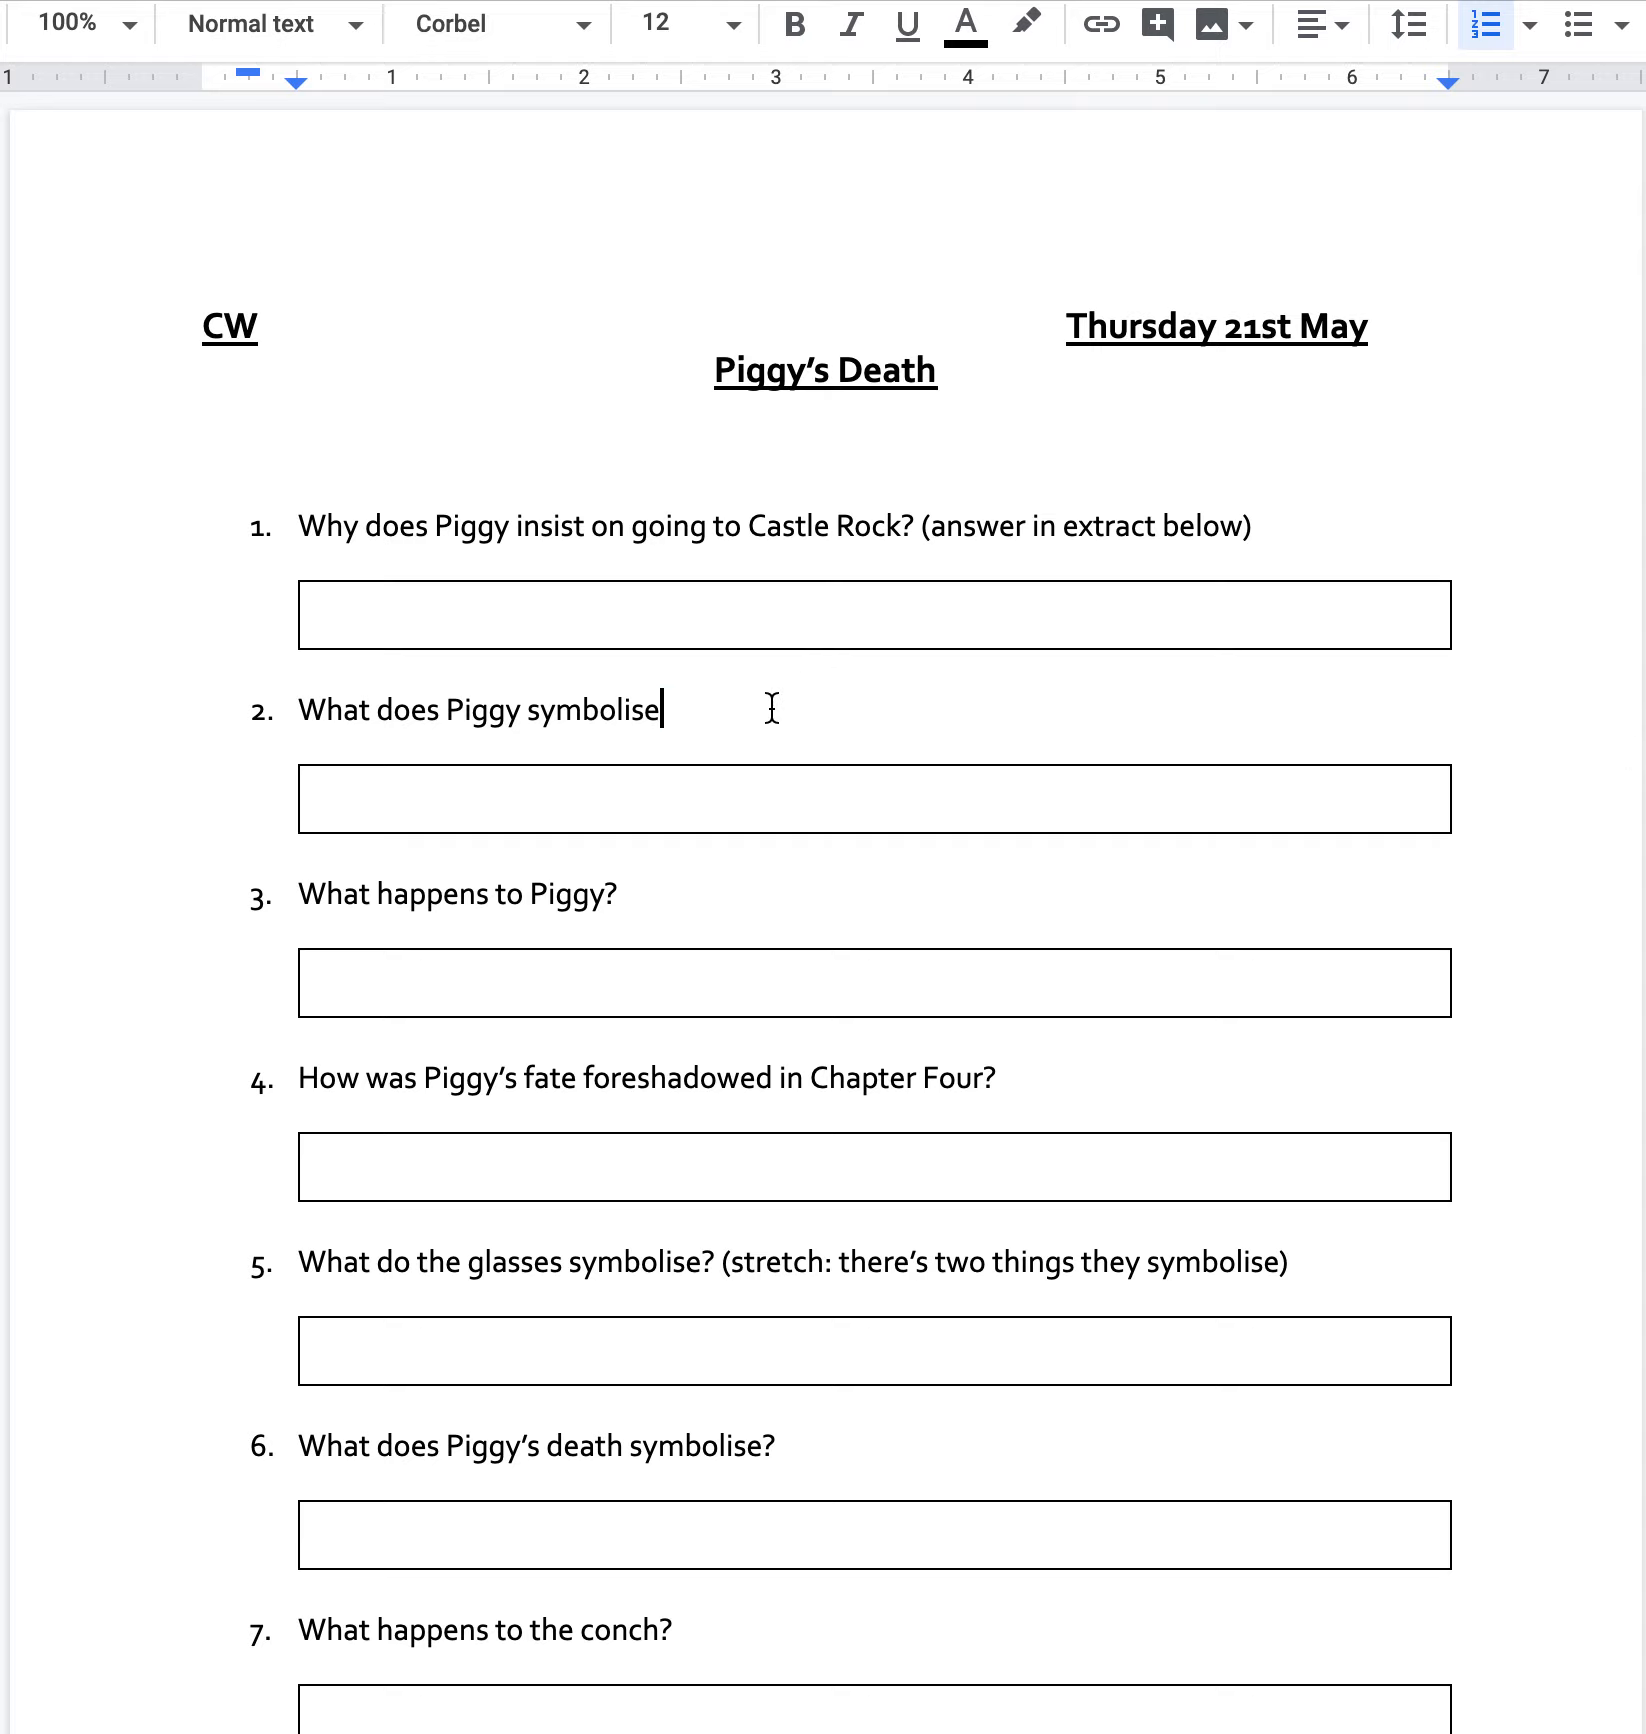
type("?")
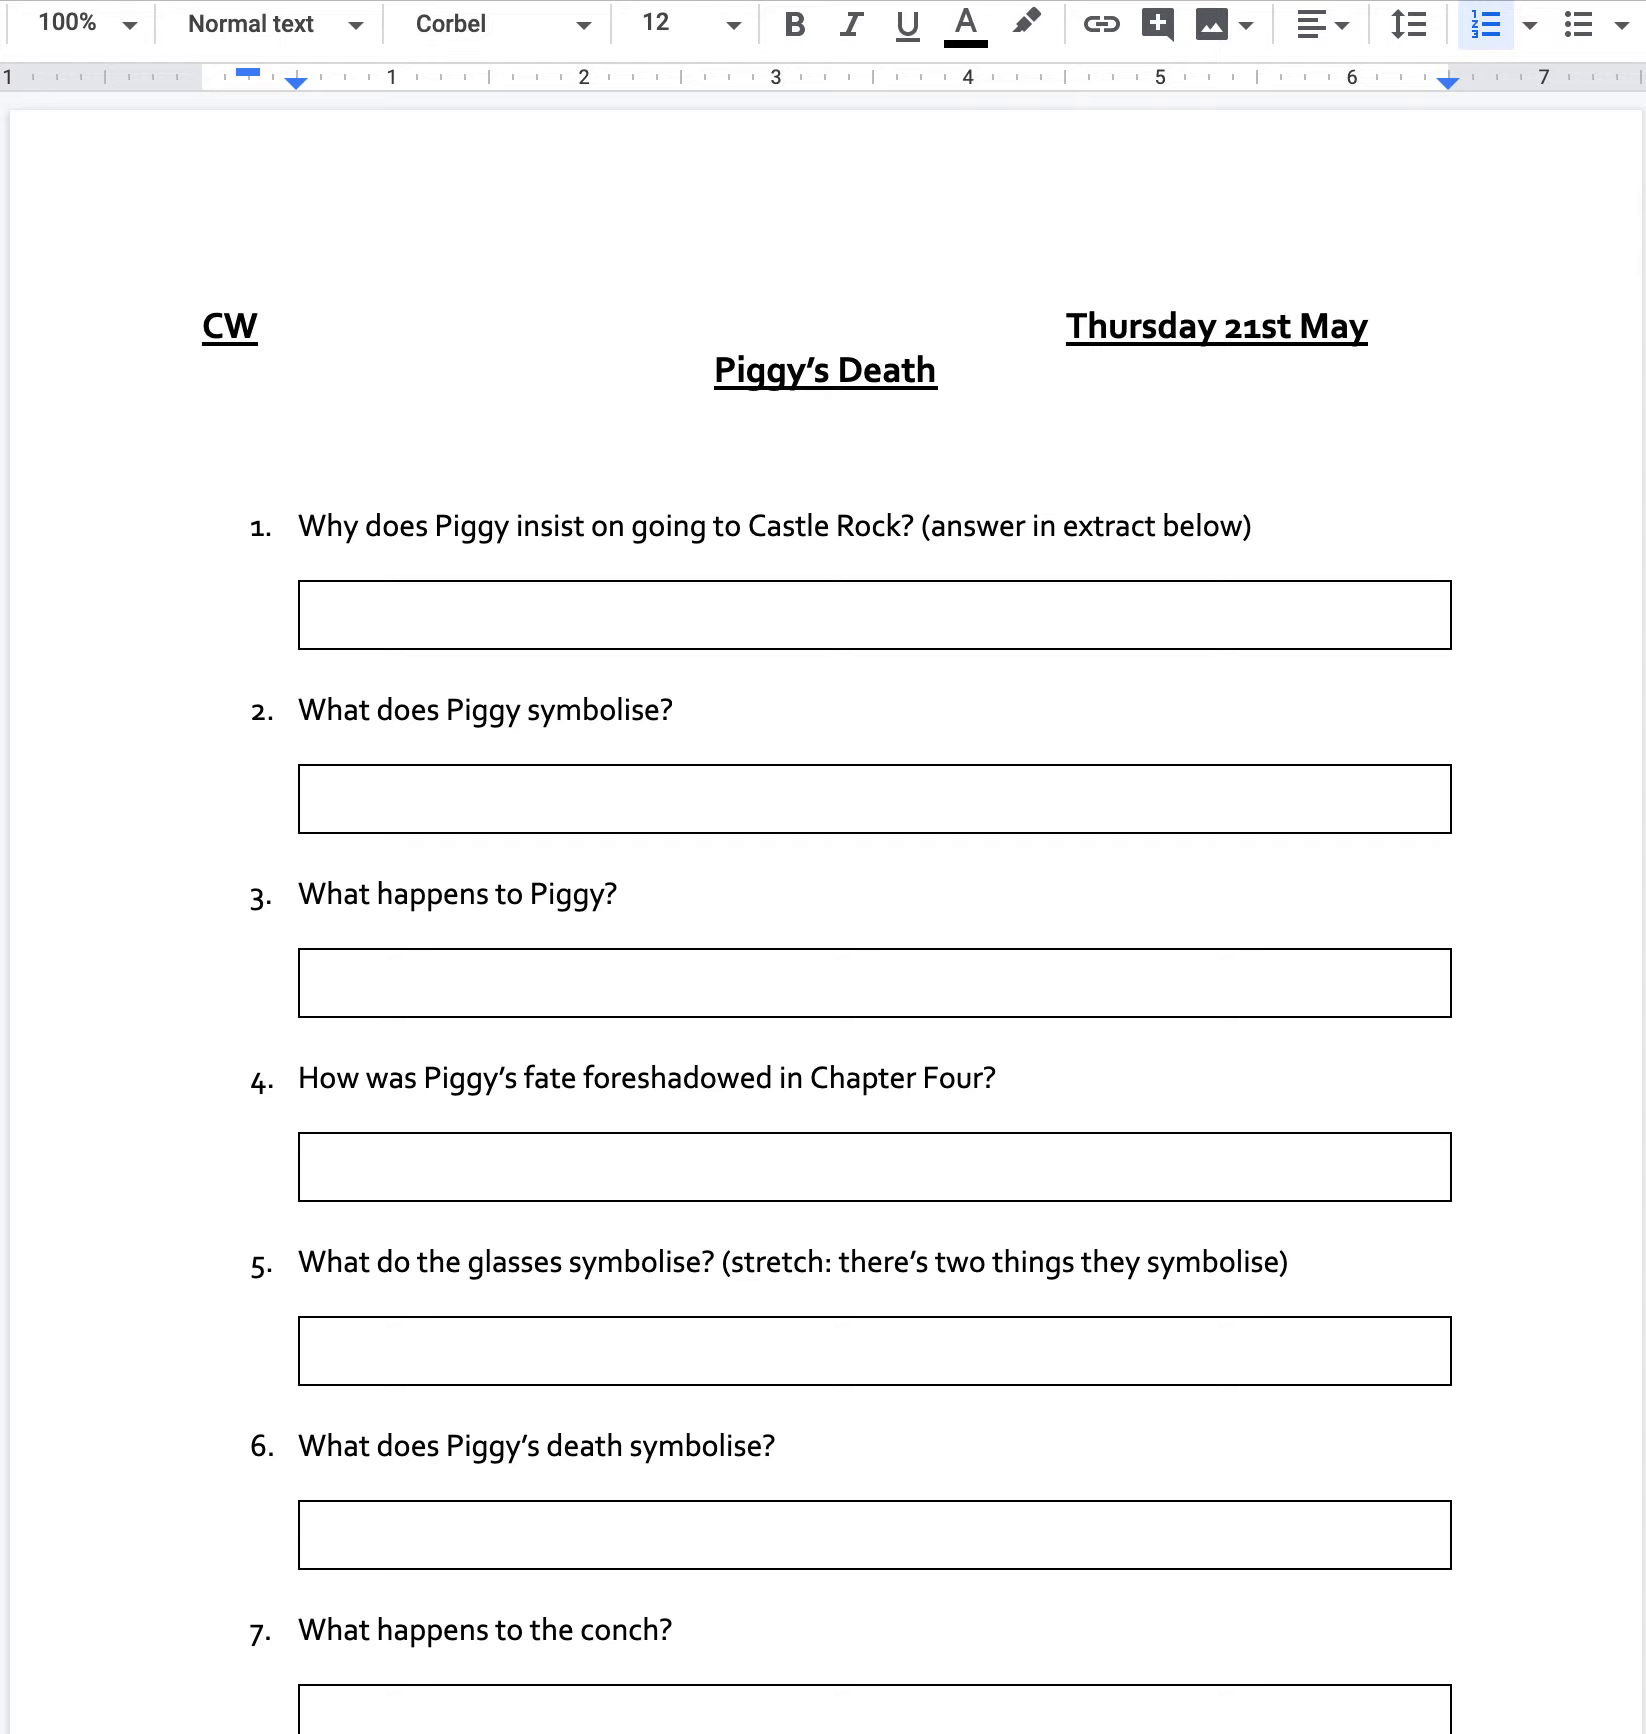
left_click(682, 710)
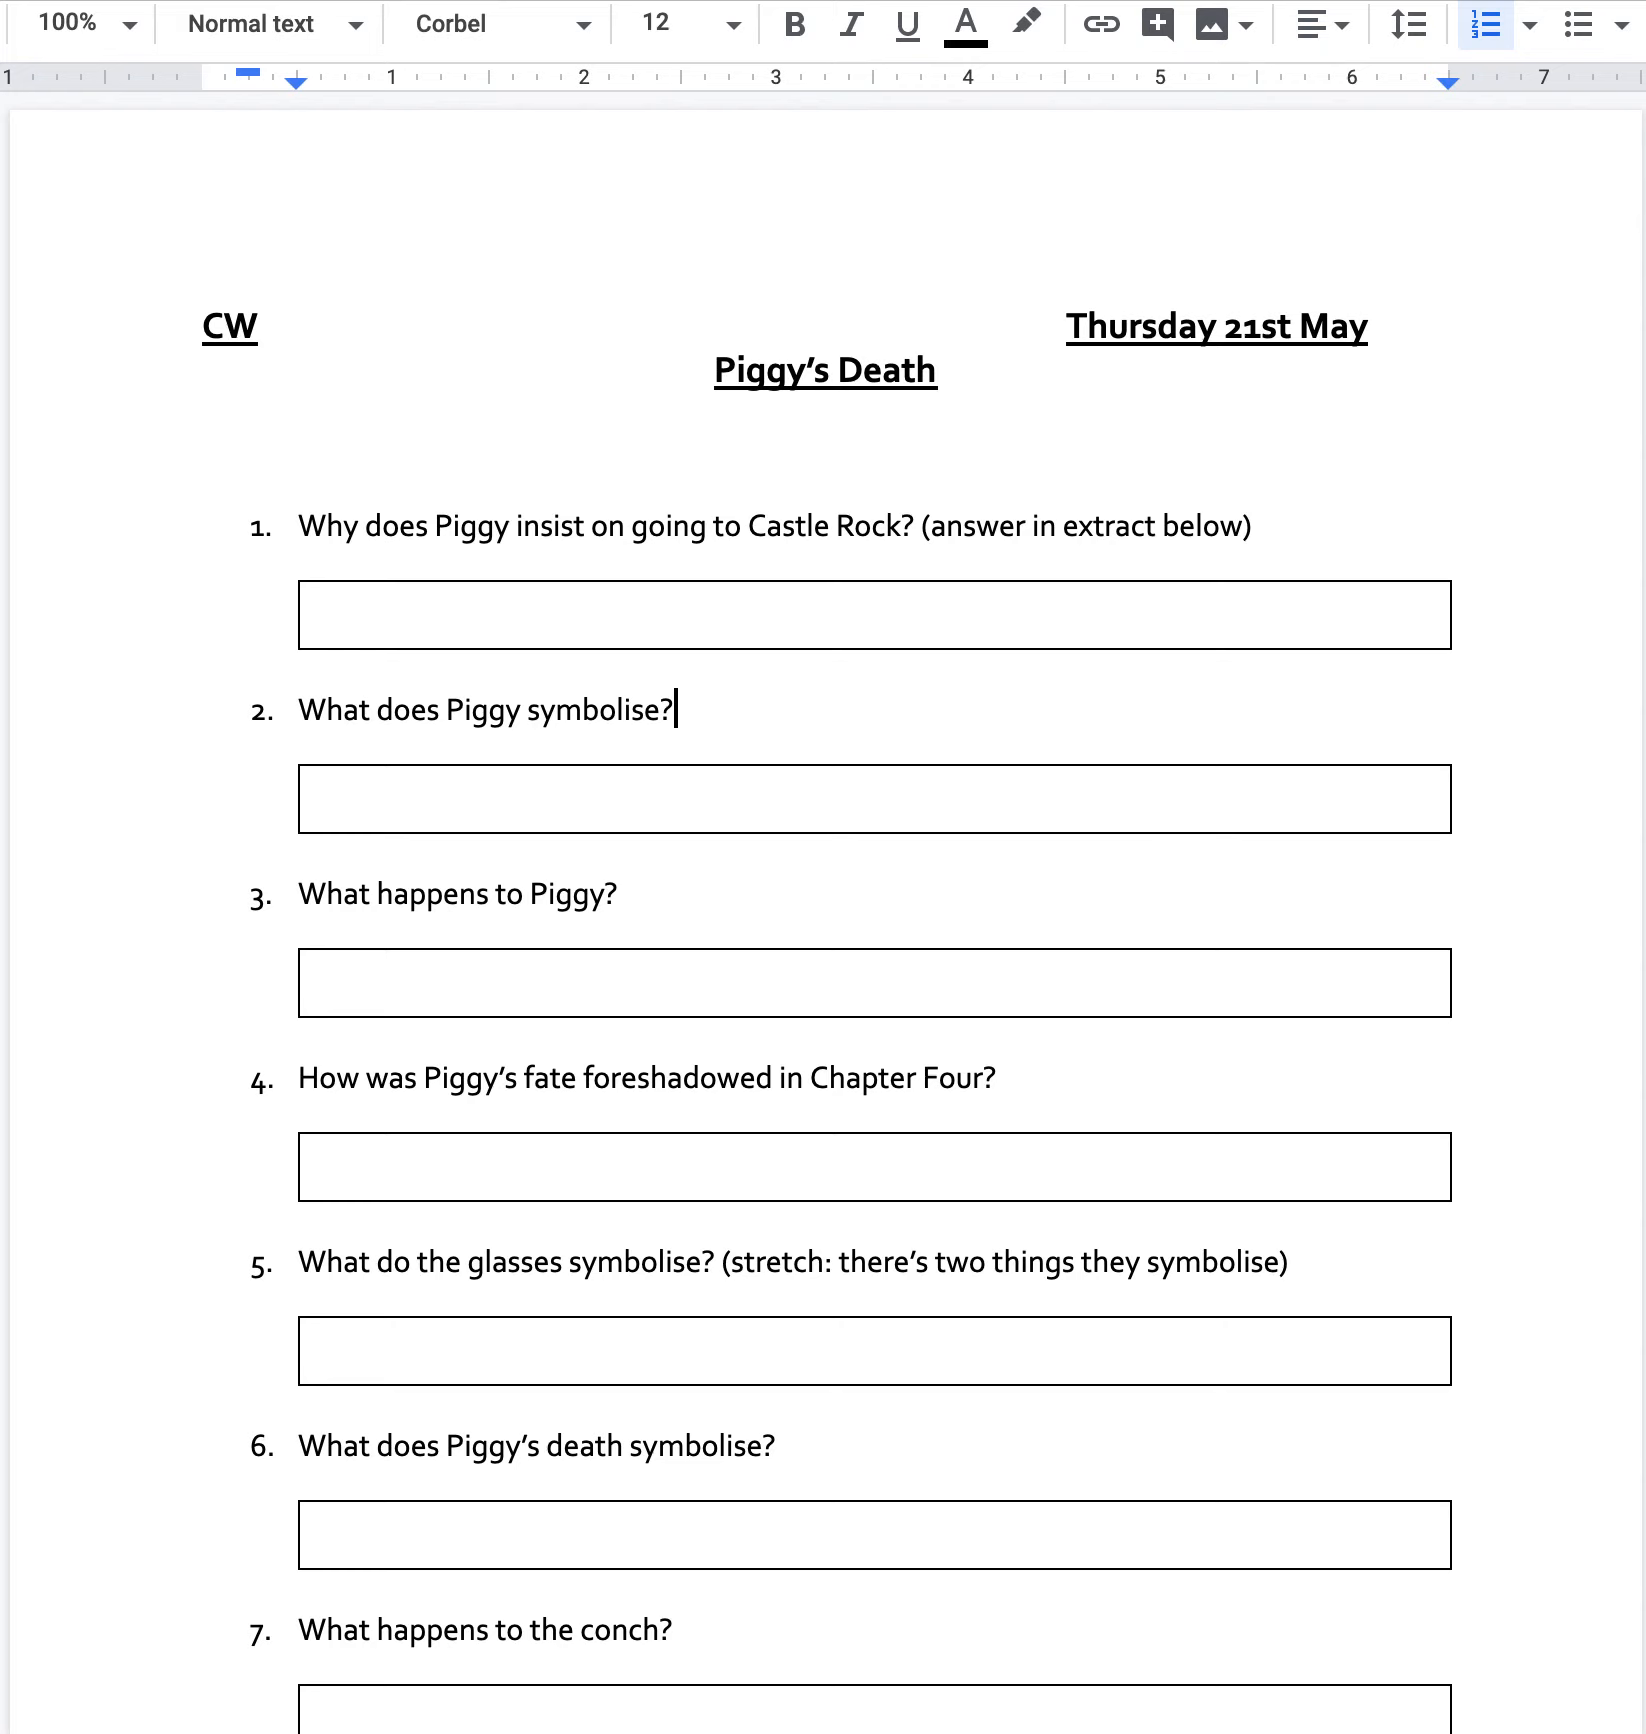
mouse_move(824, 928)
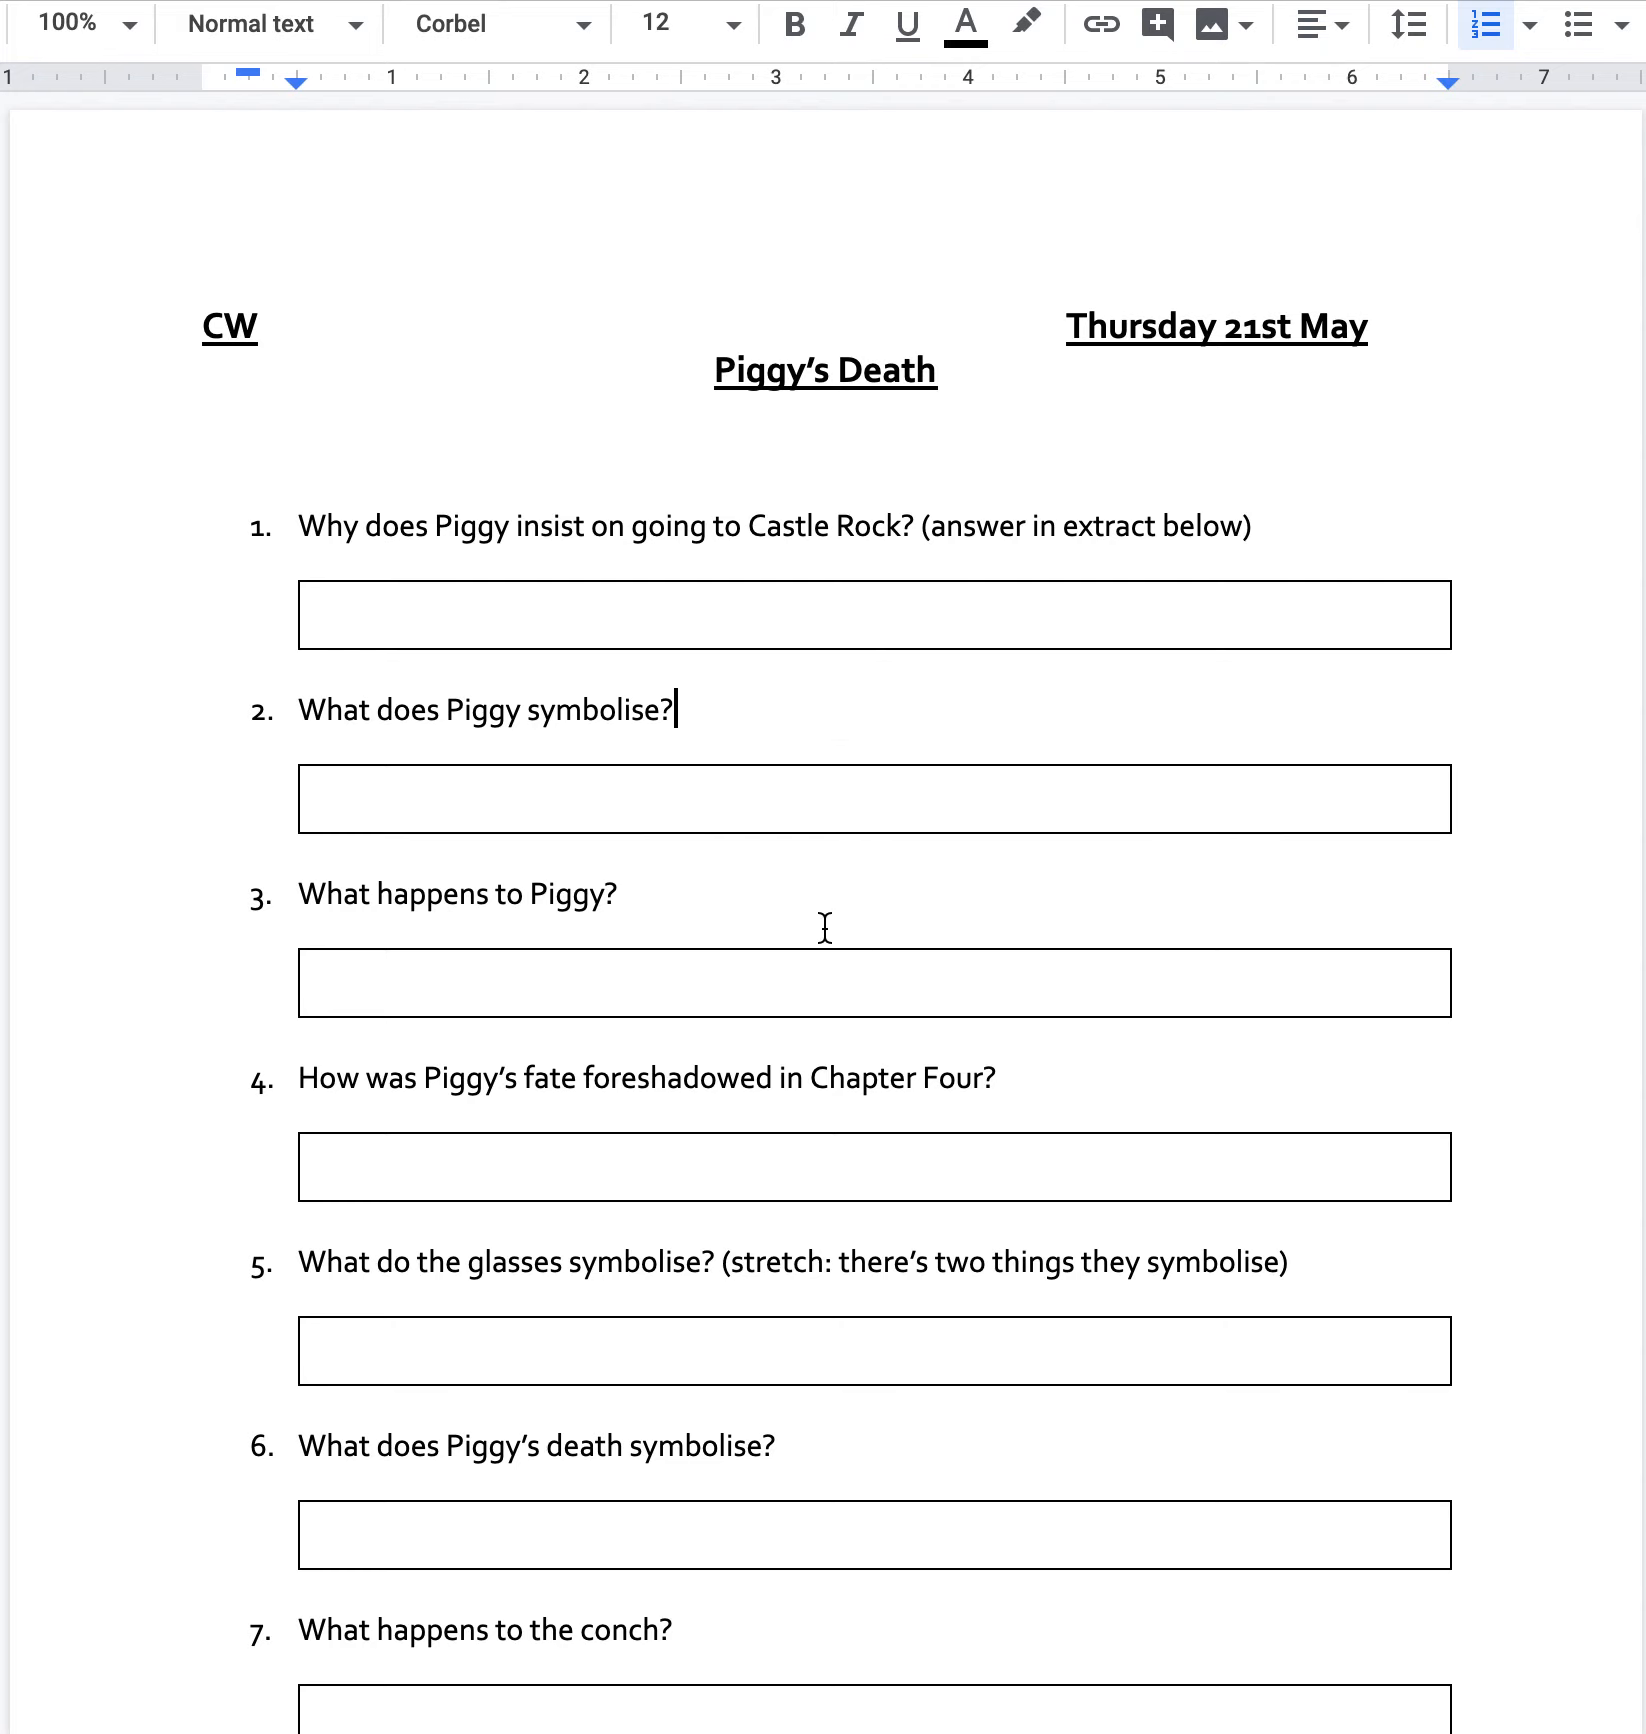
scroll("down", 3)
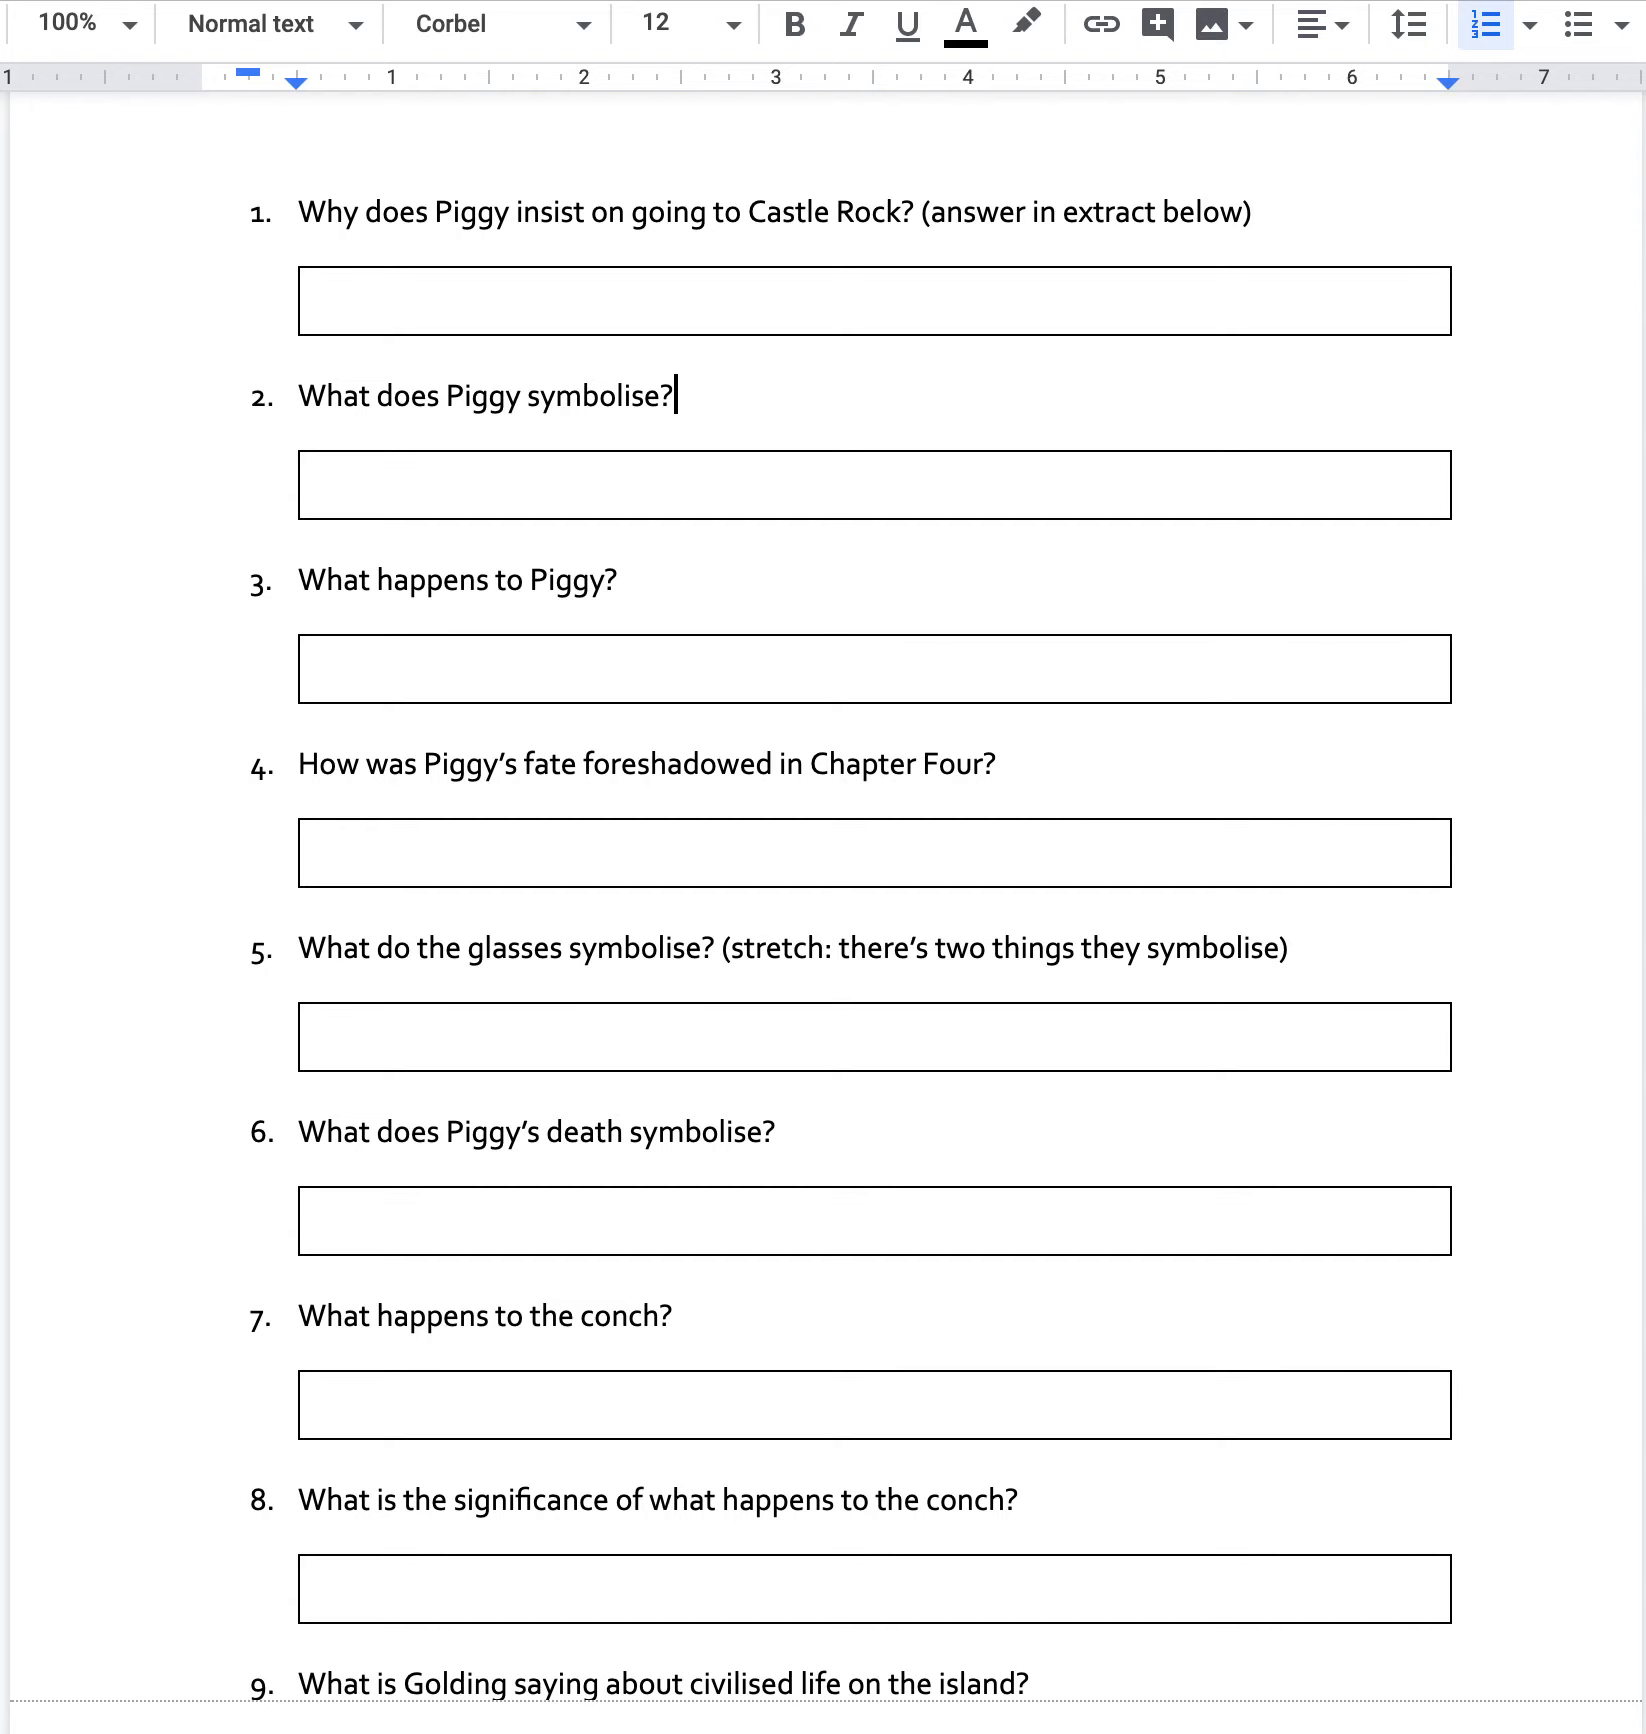
mouse_move(102, 792)
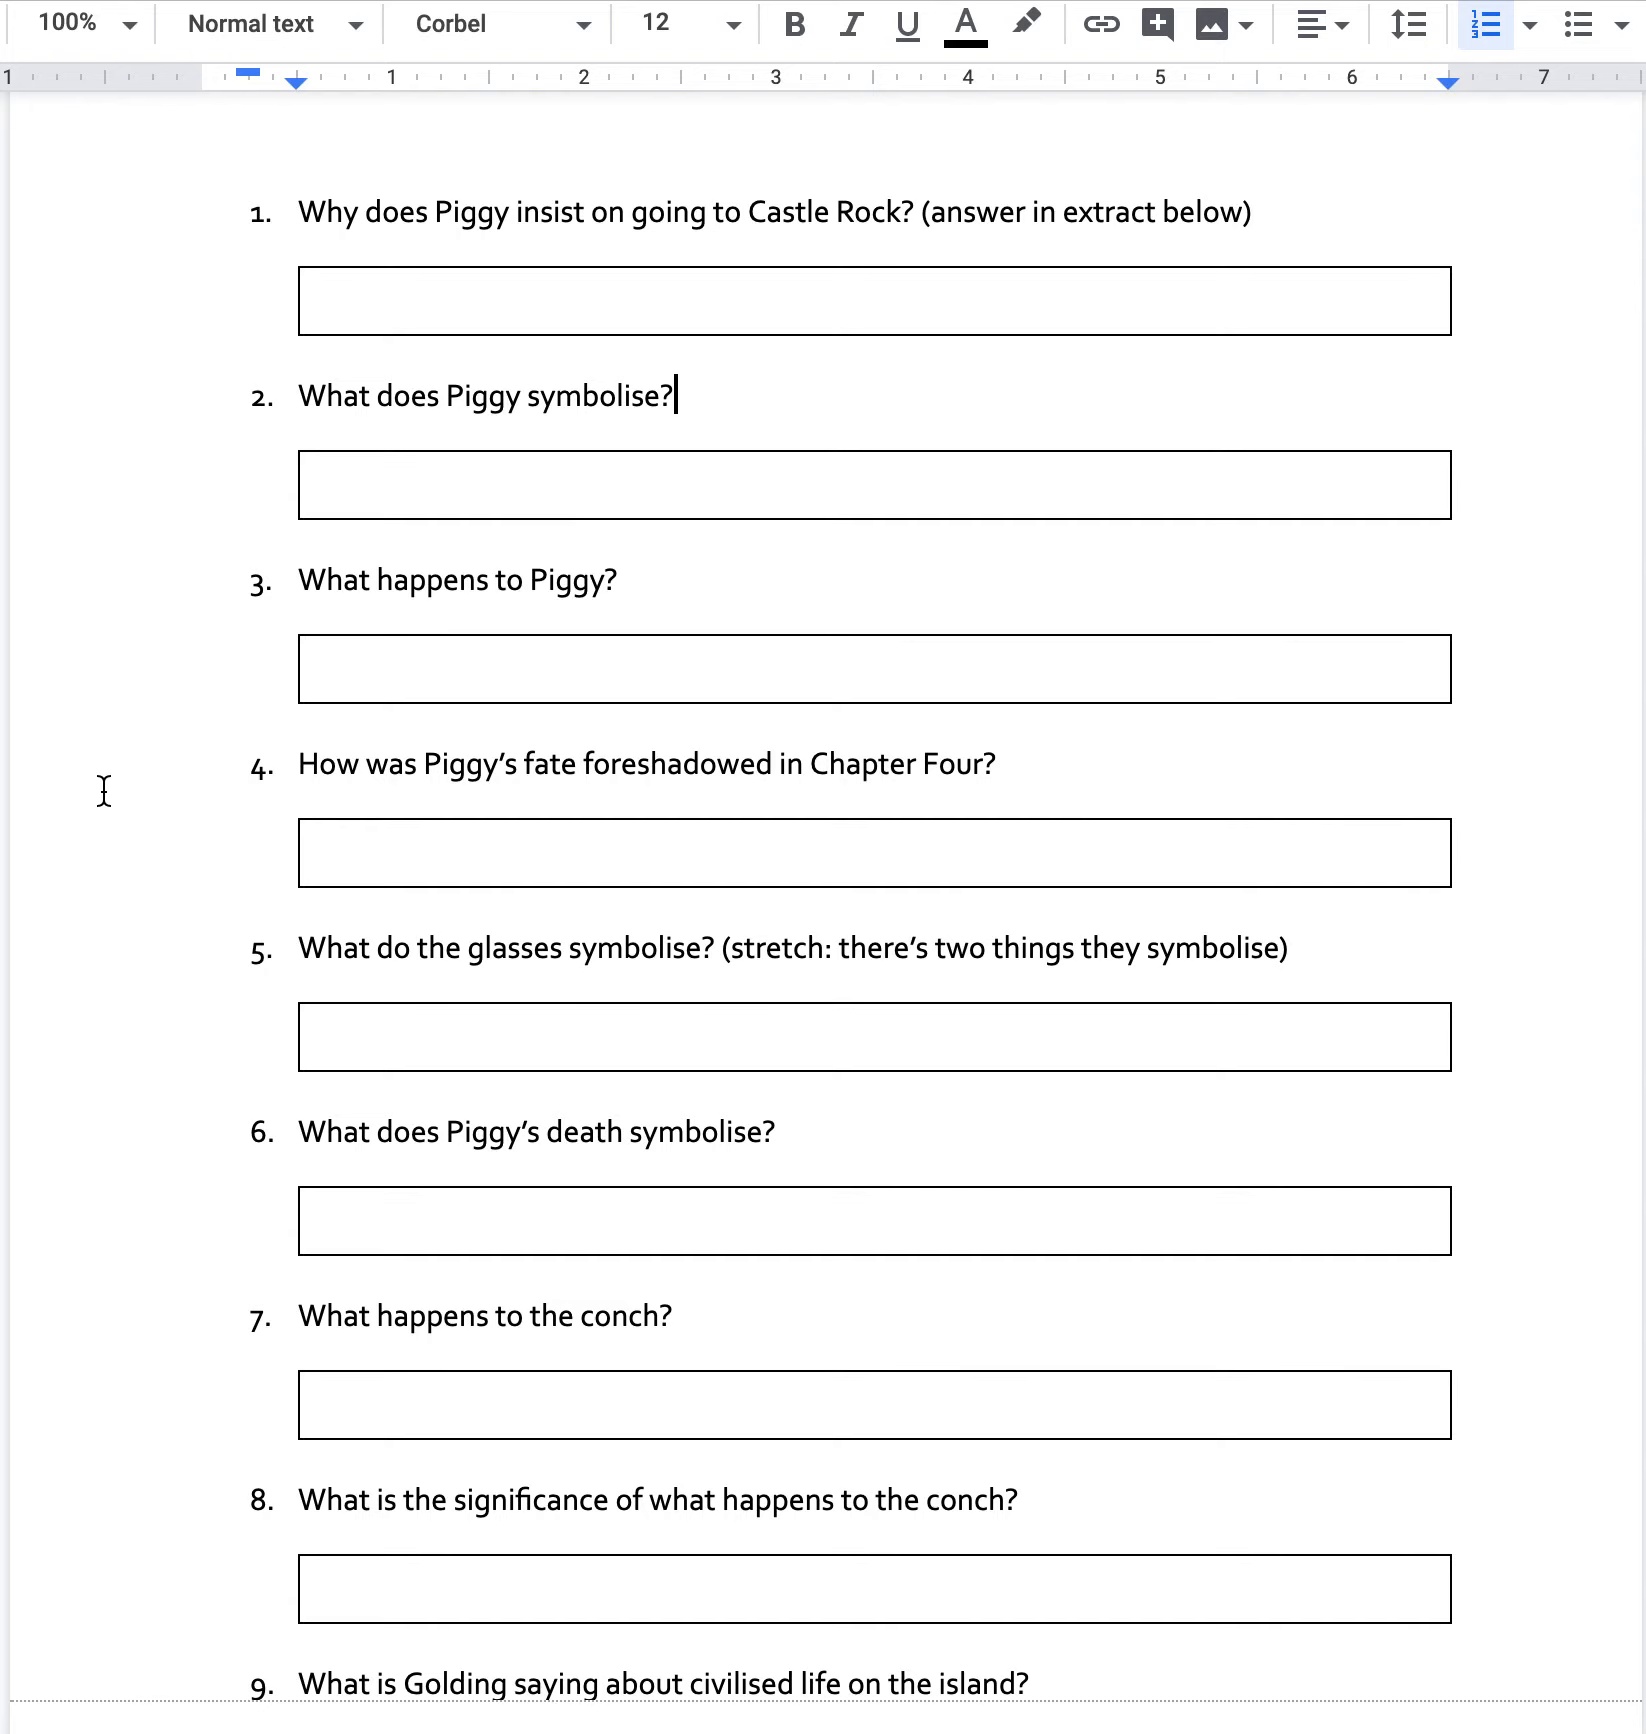
scroll("down", 3)
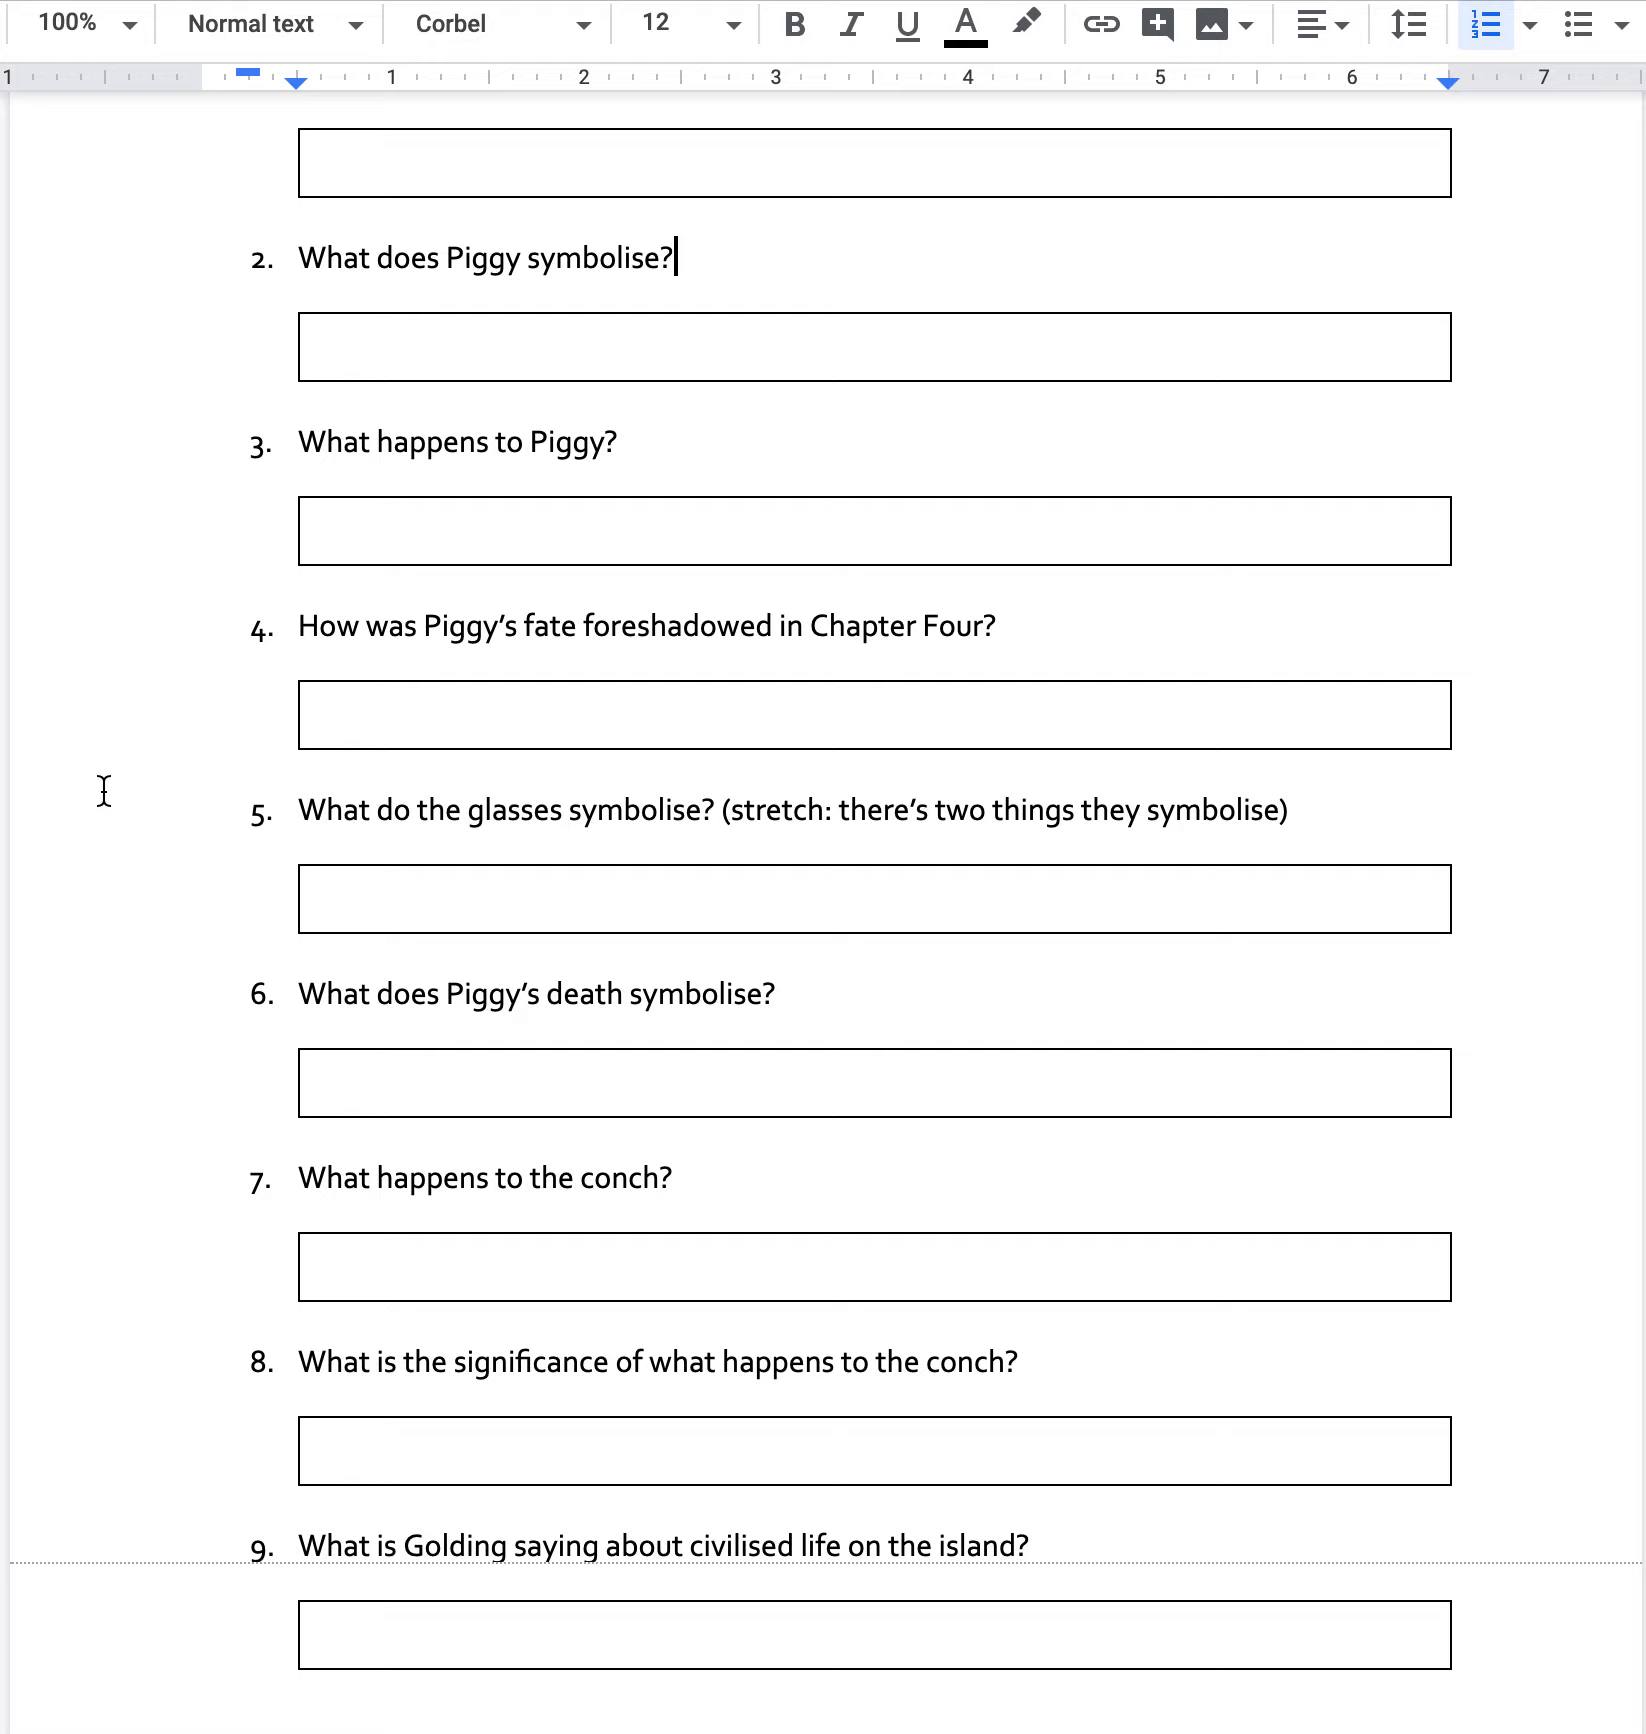
mouse_move(78, 862)
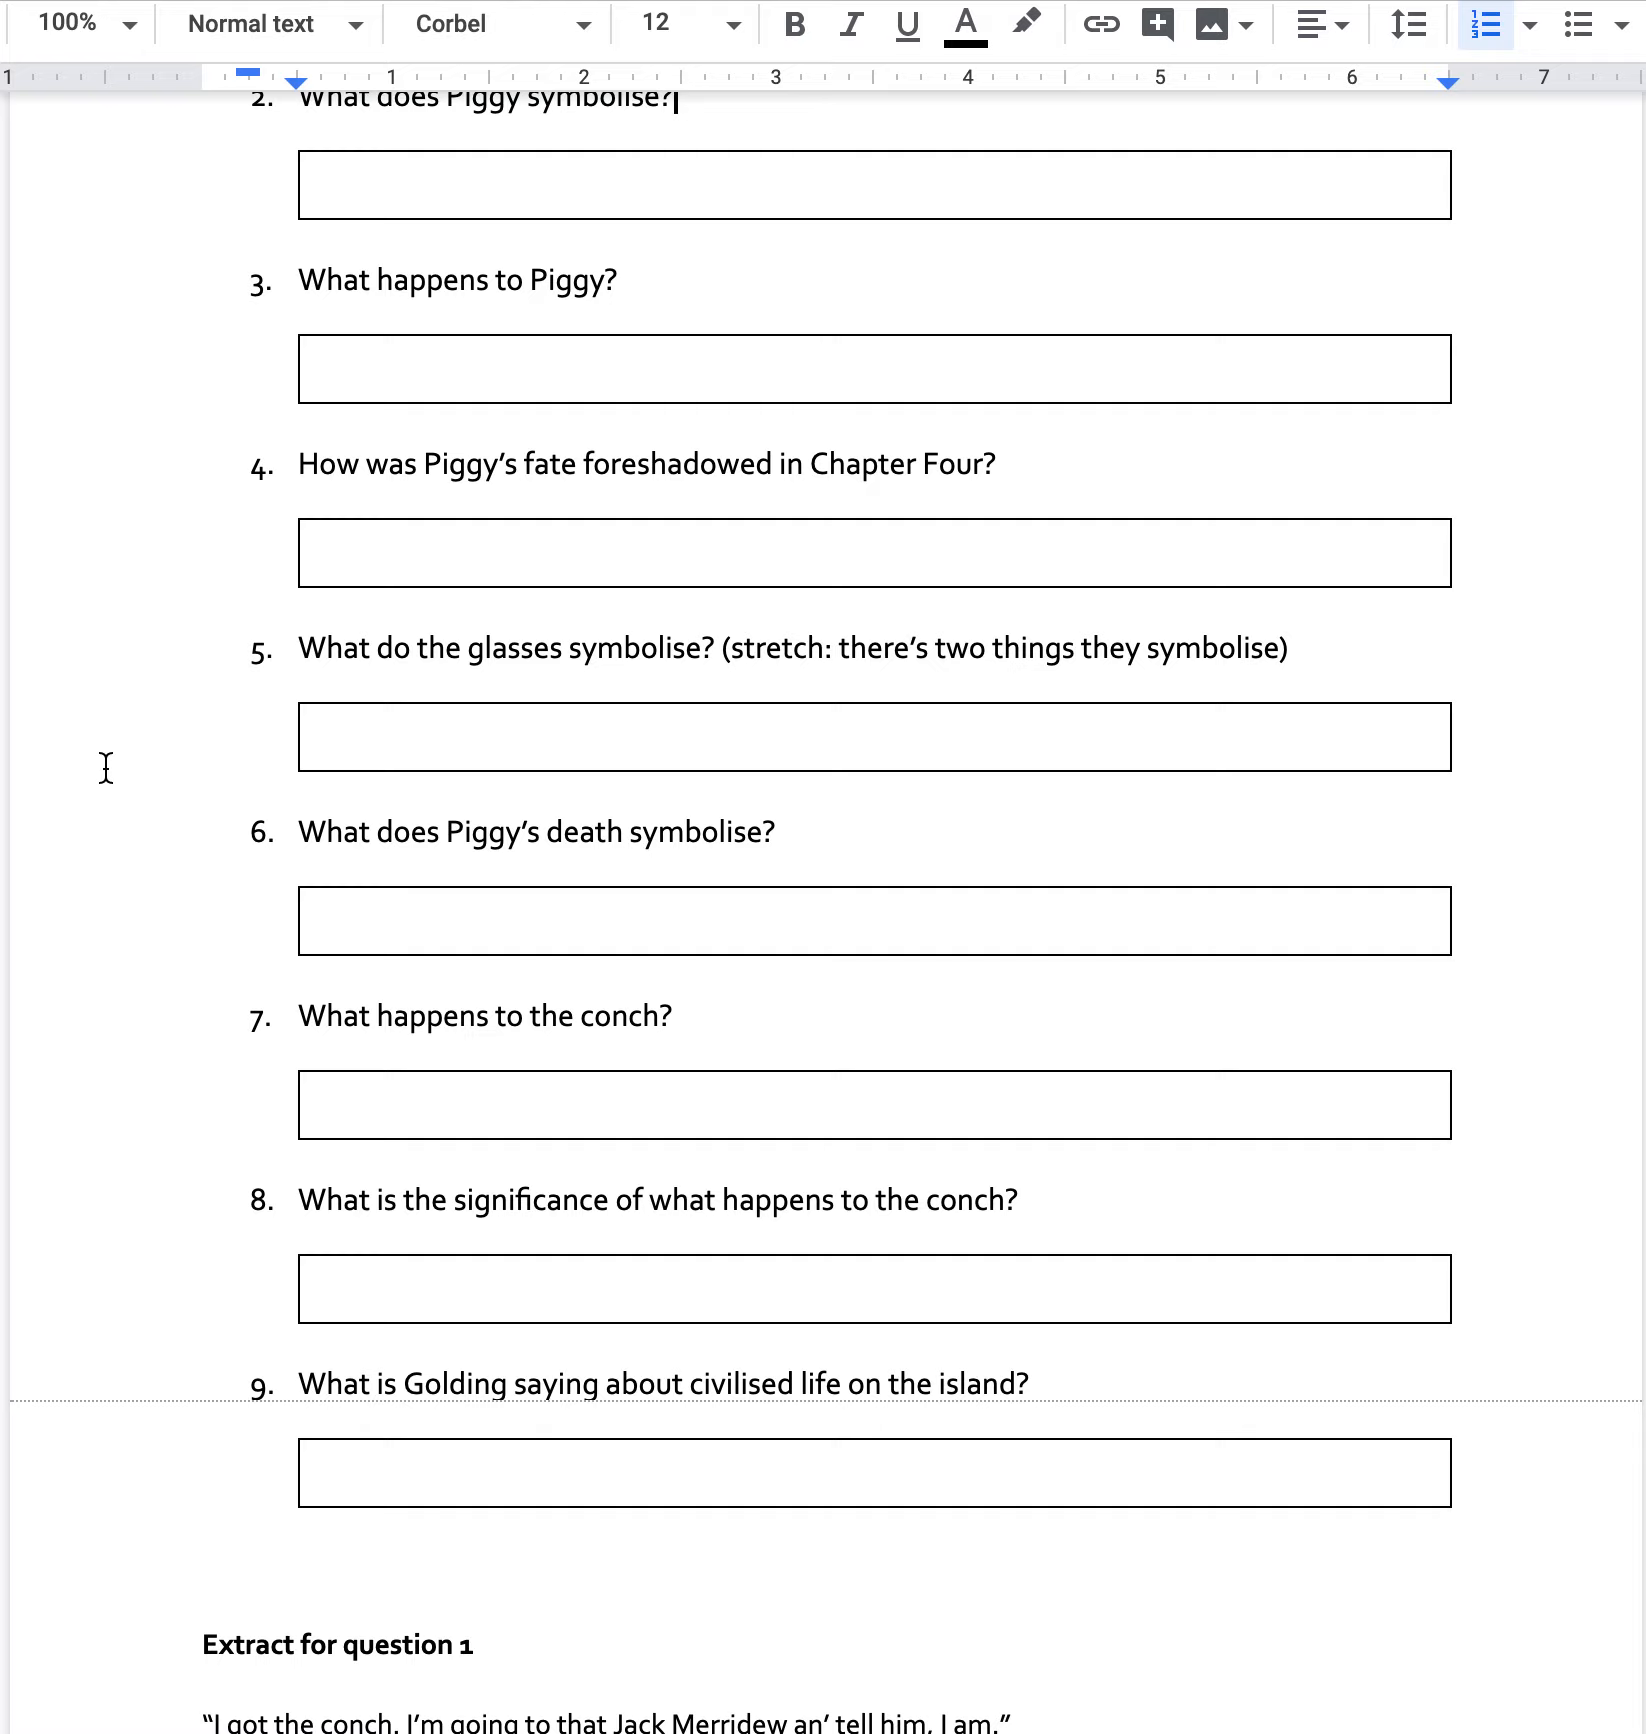
scroll("down", 3)
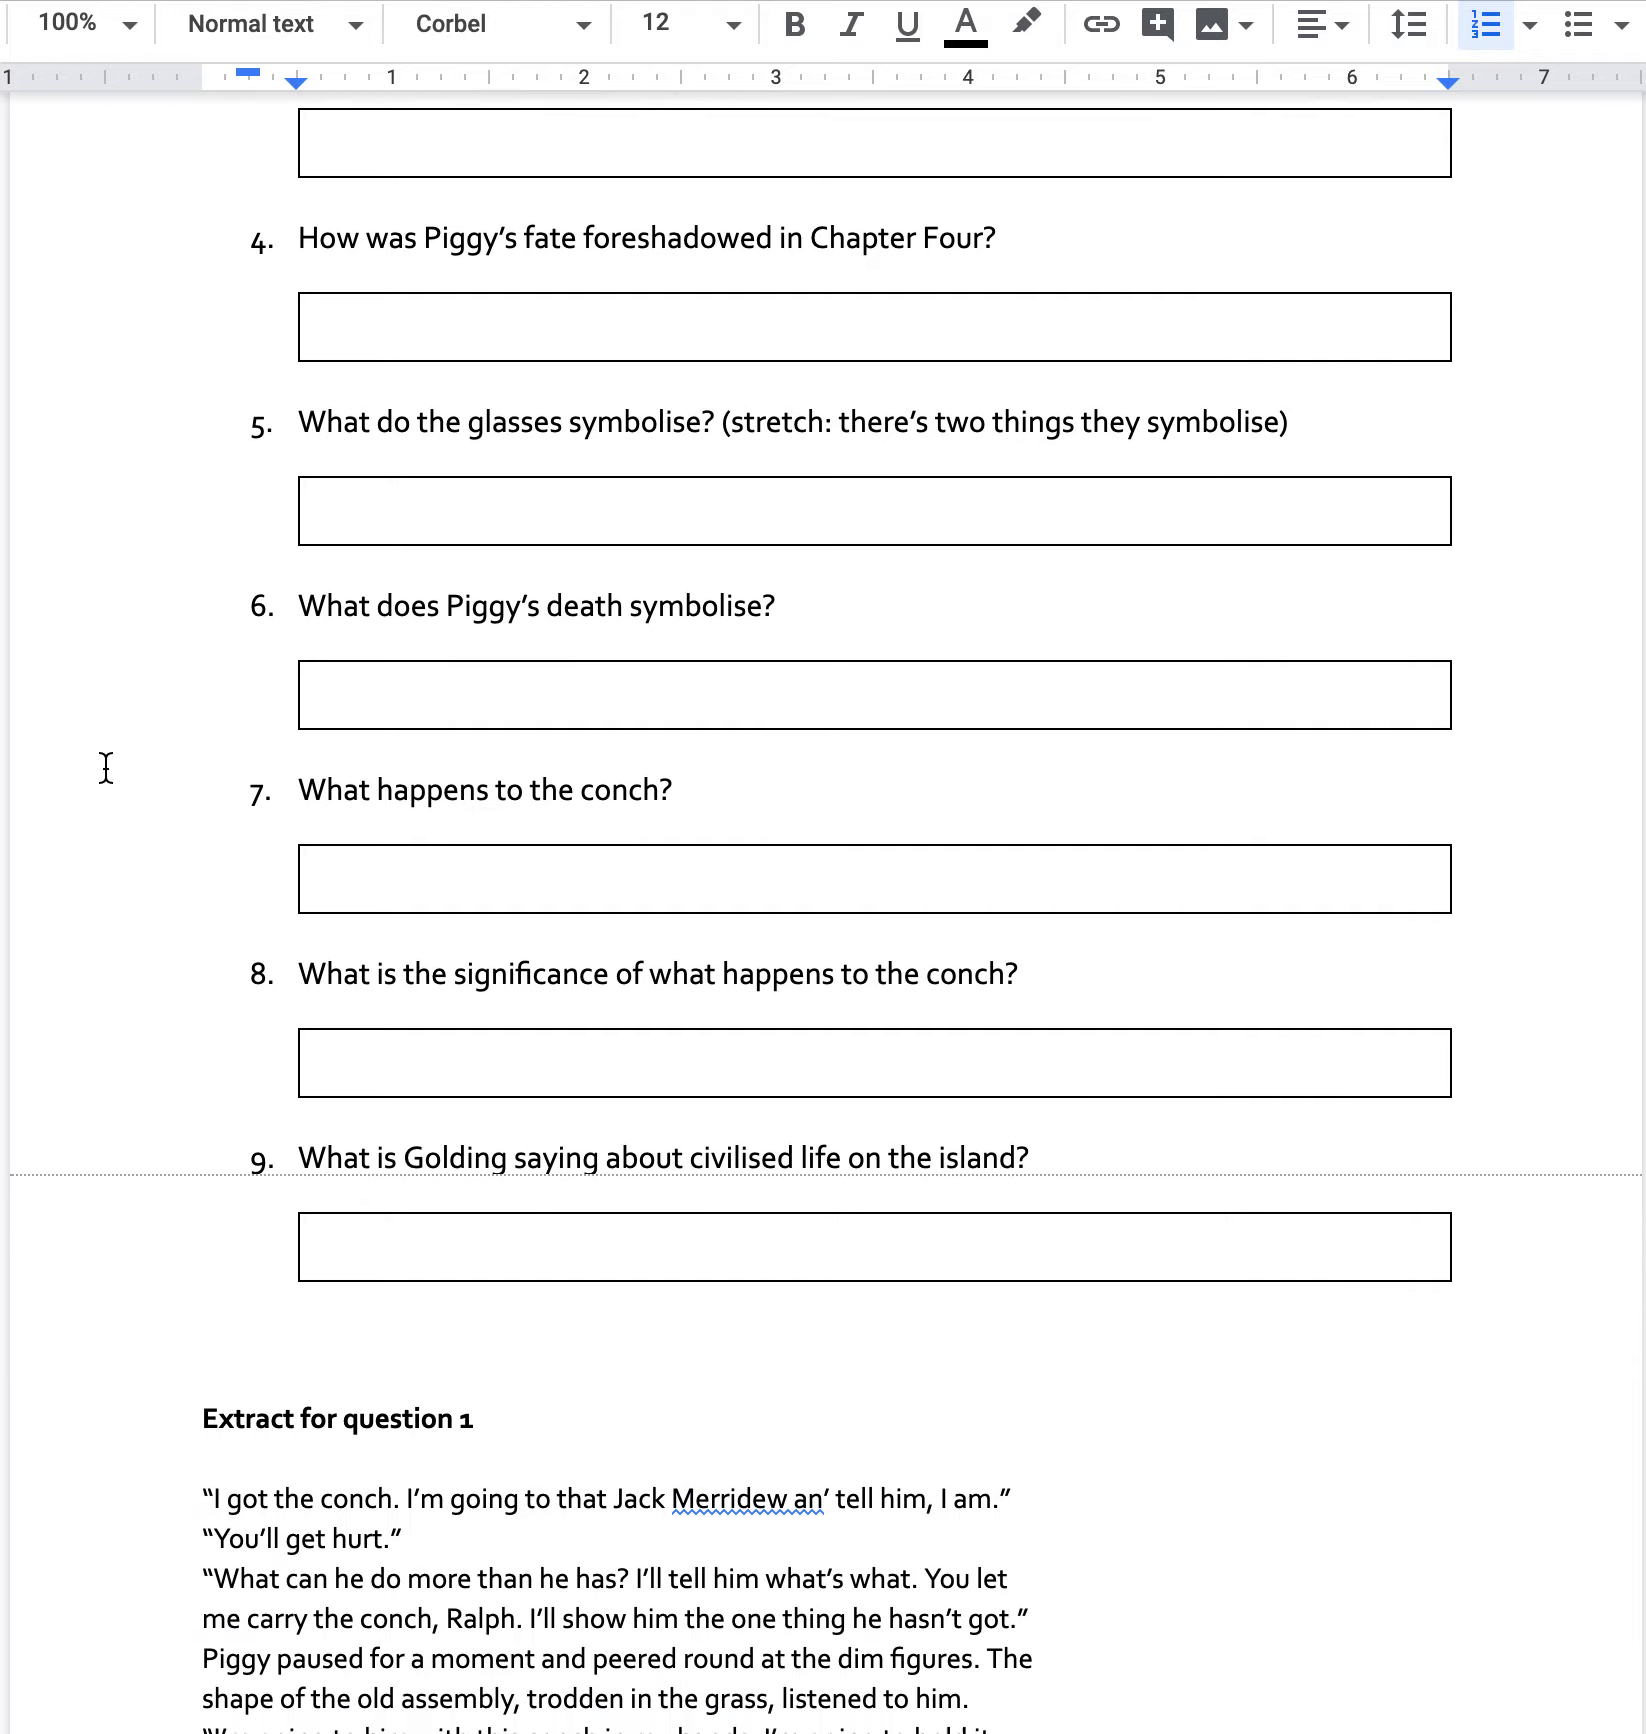
scroll("down", 3)
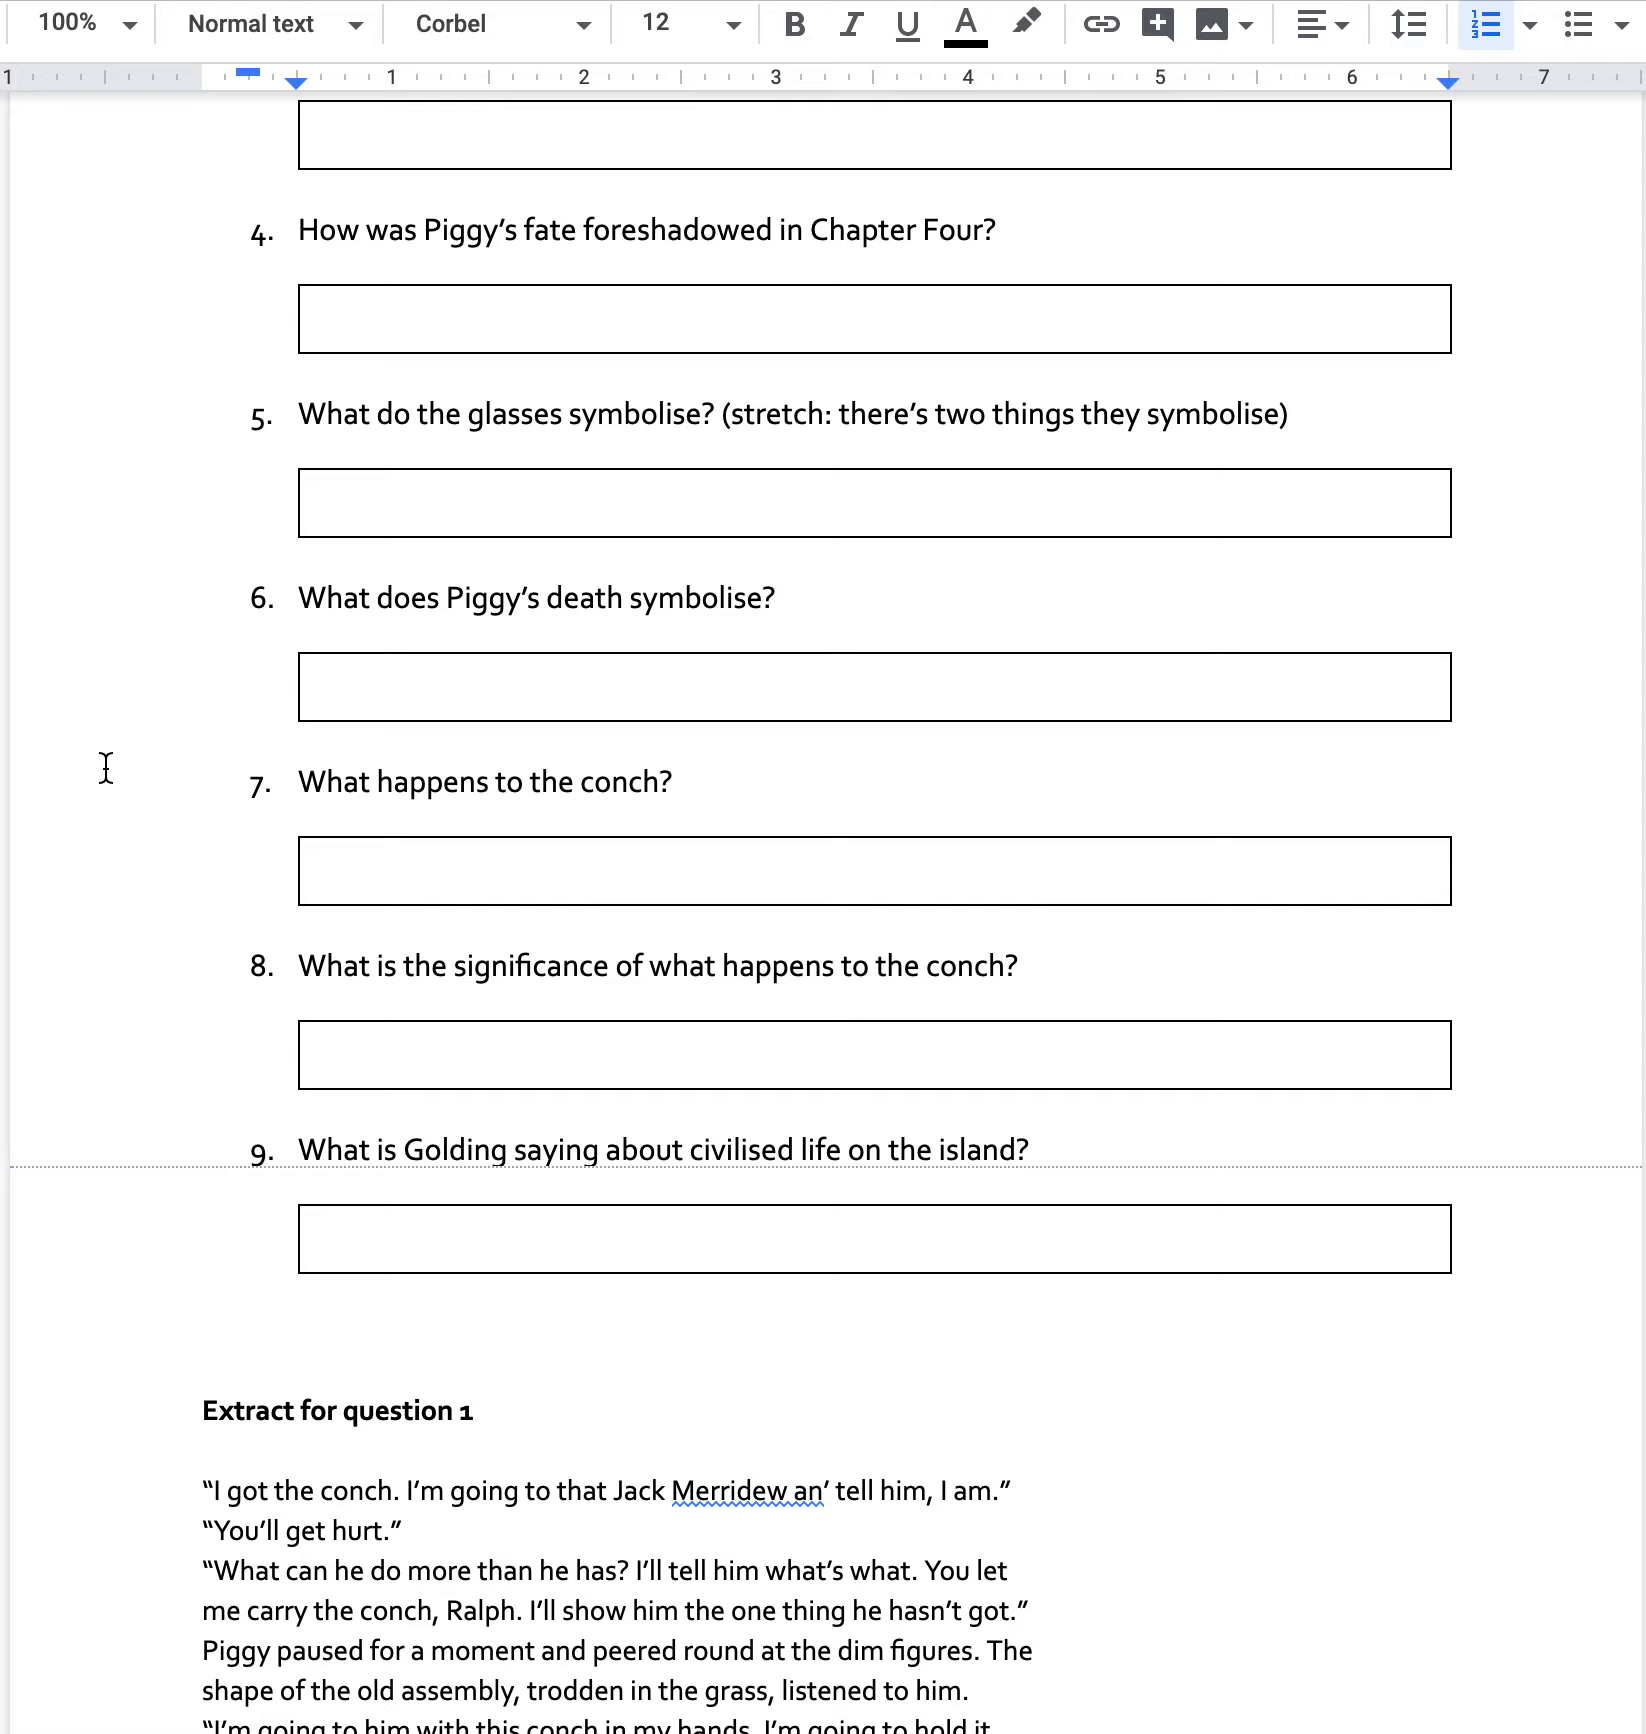
mouse_move(106, 586)
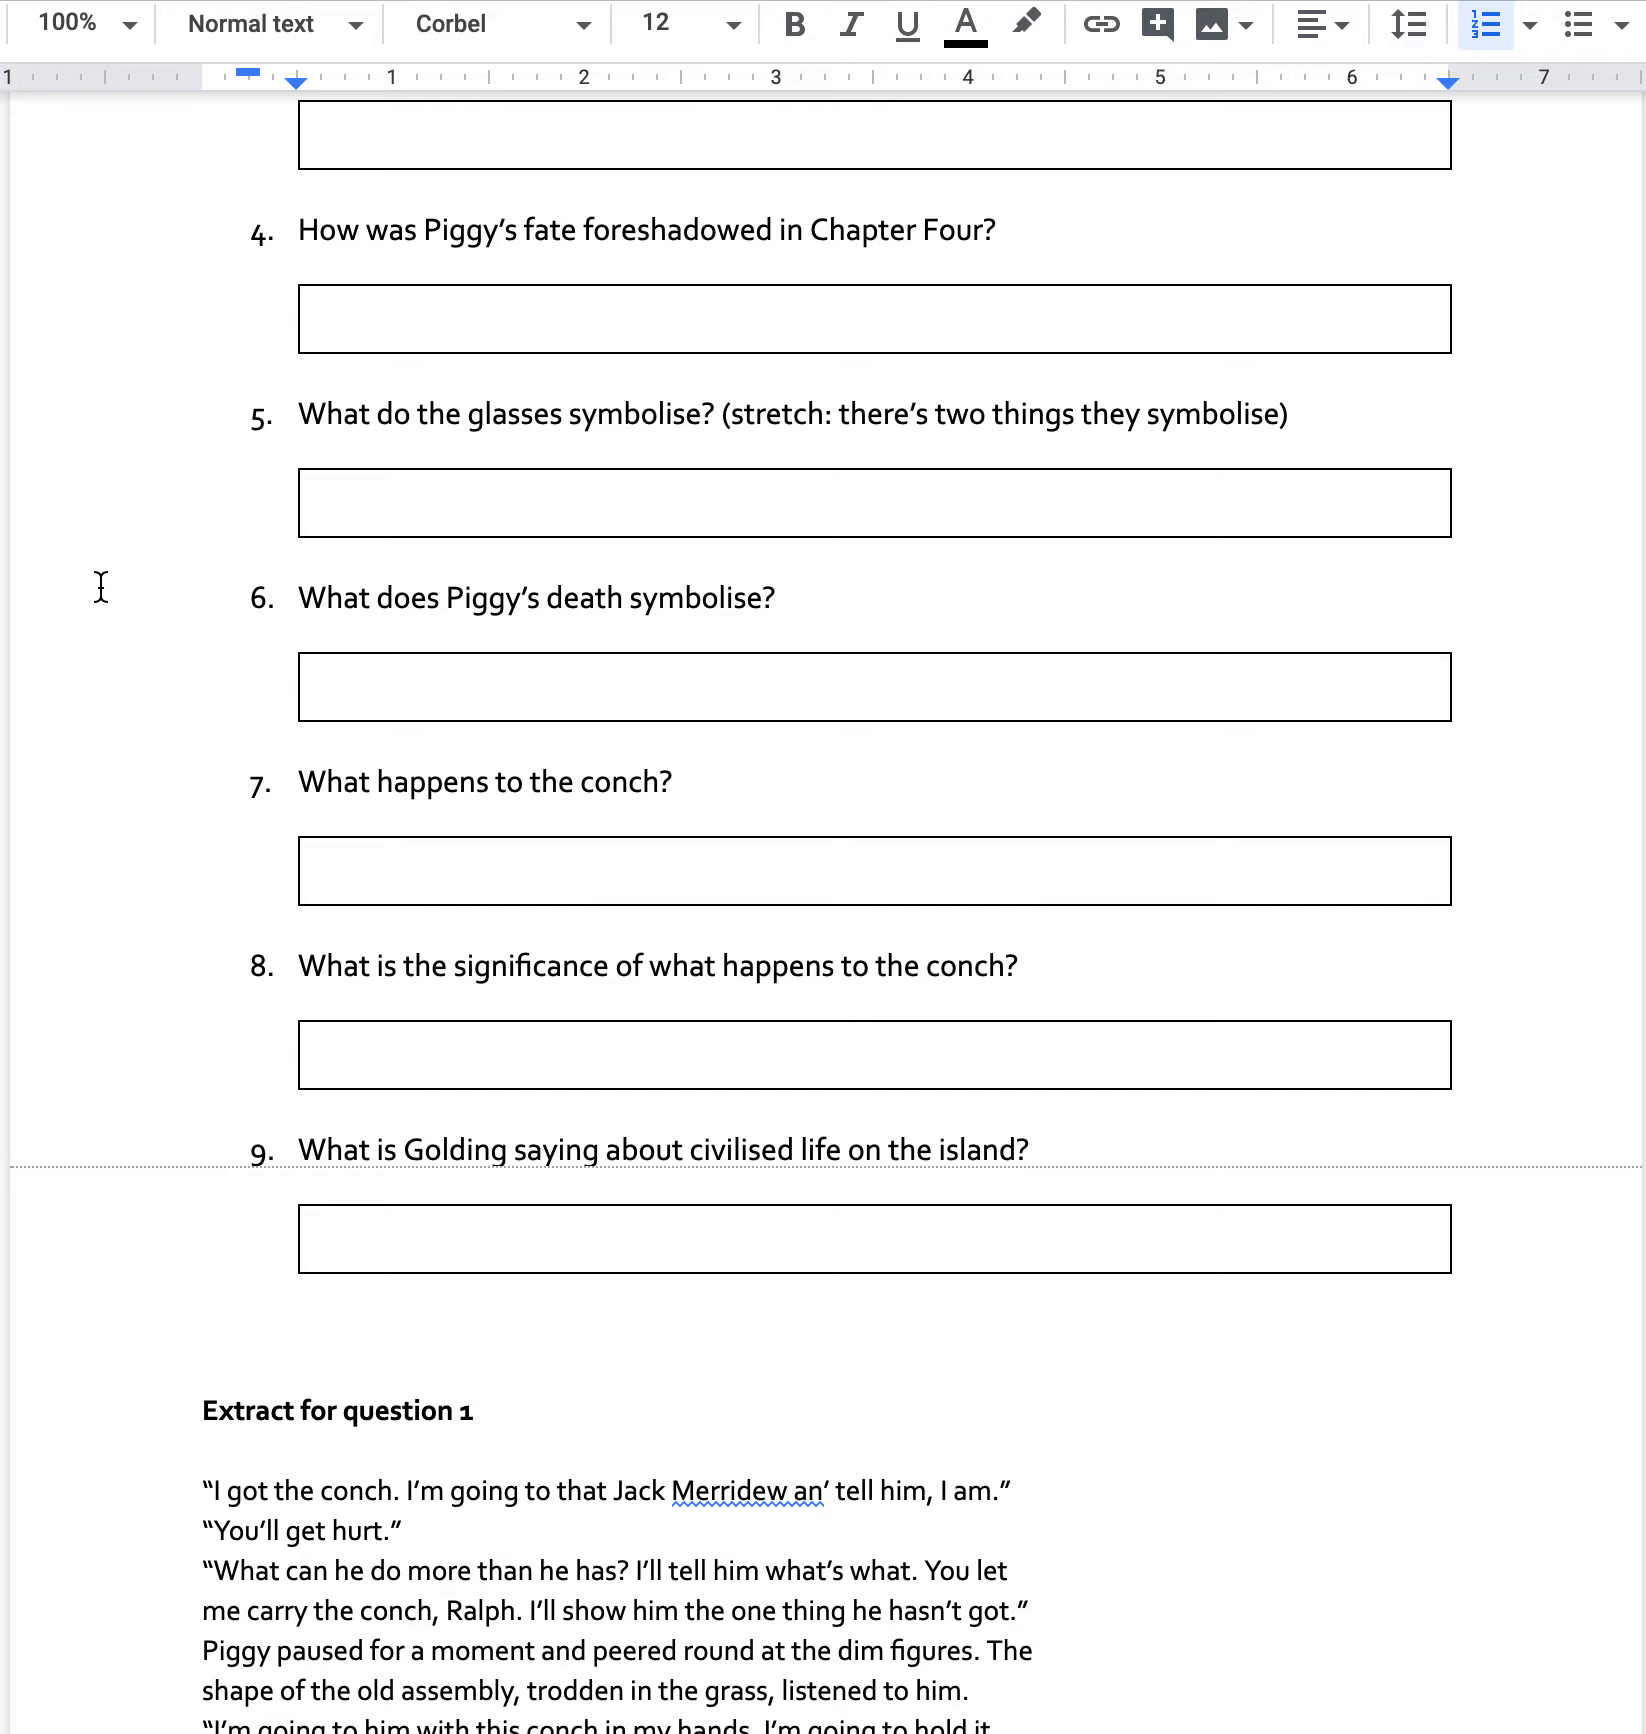
mouse_move(52, 720)
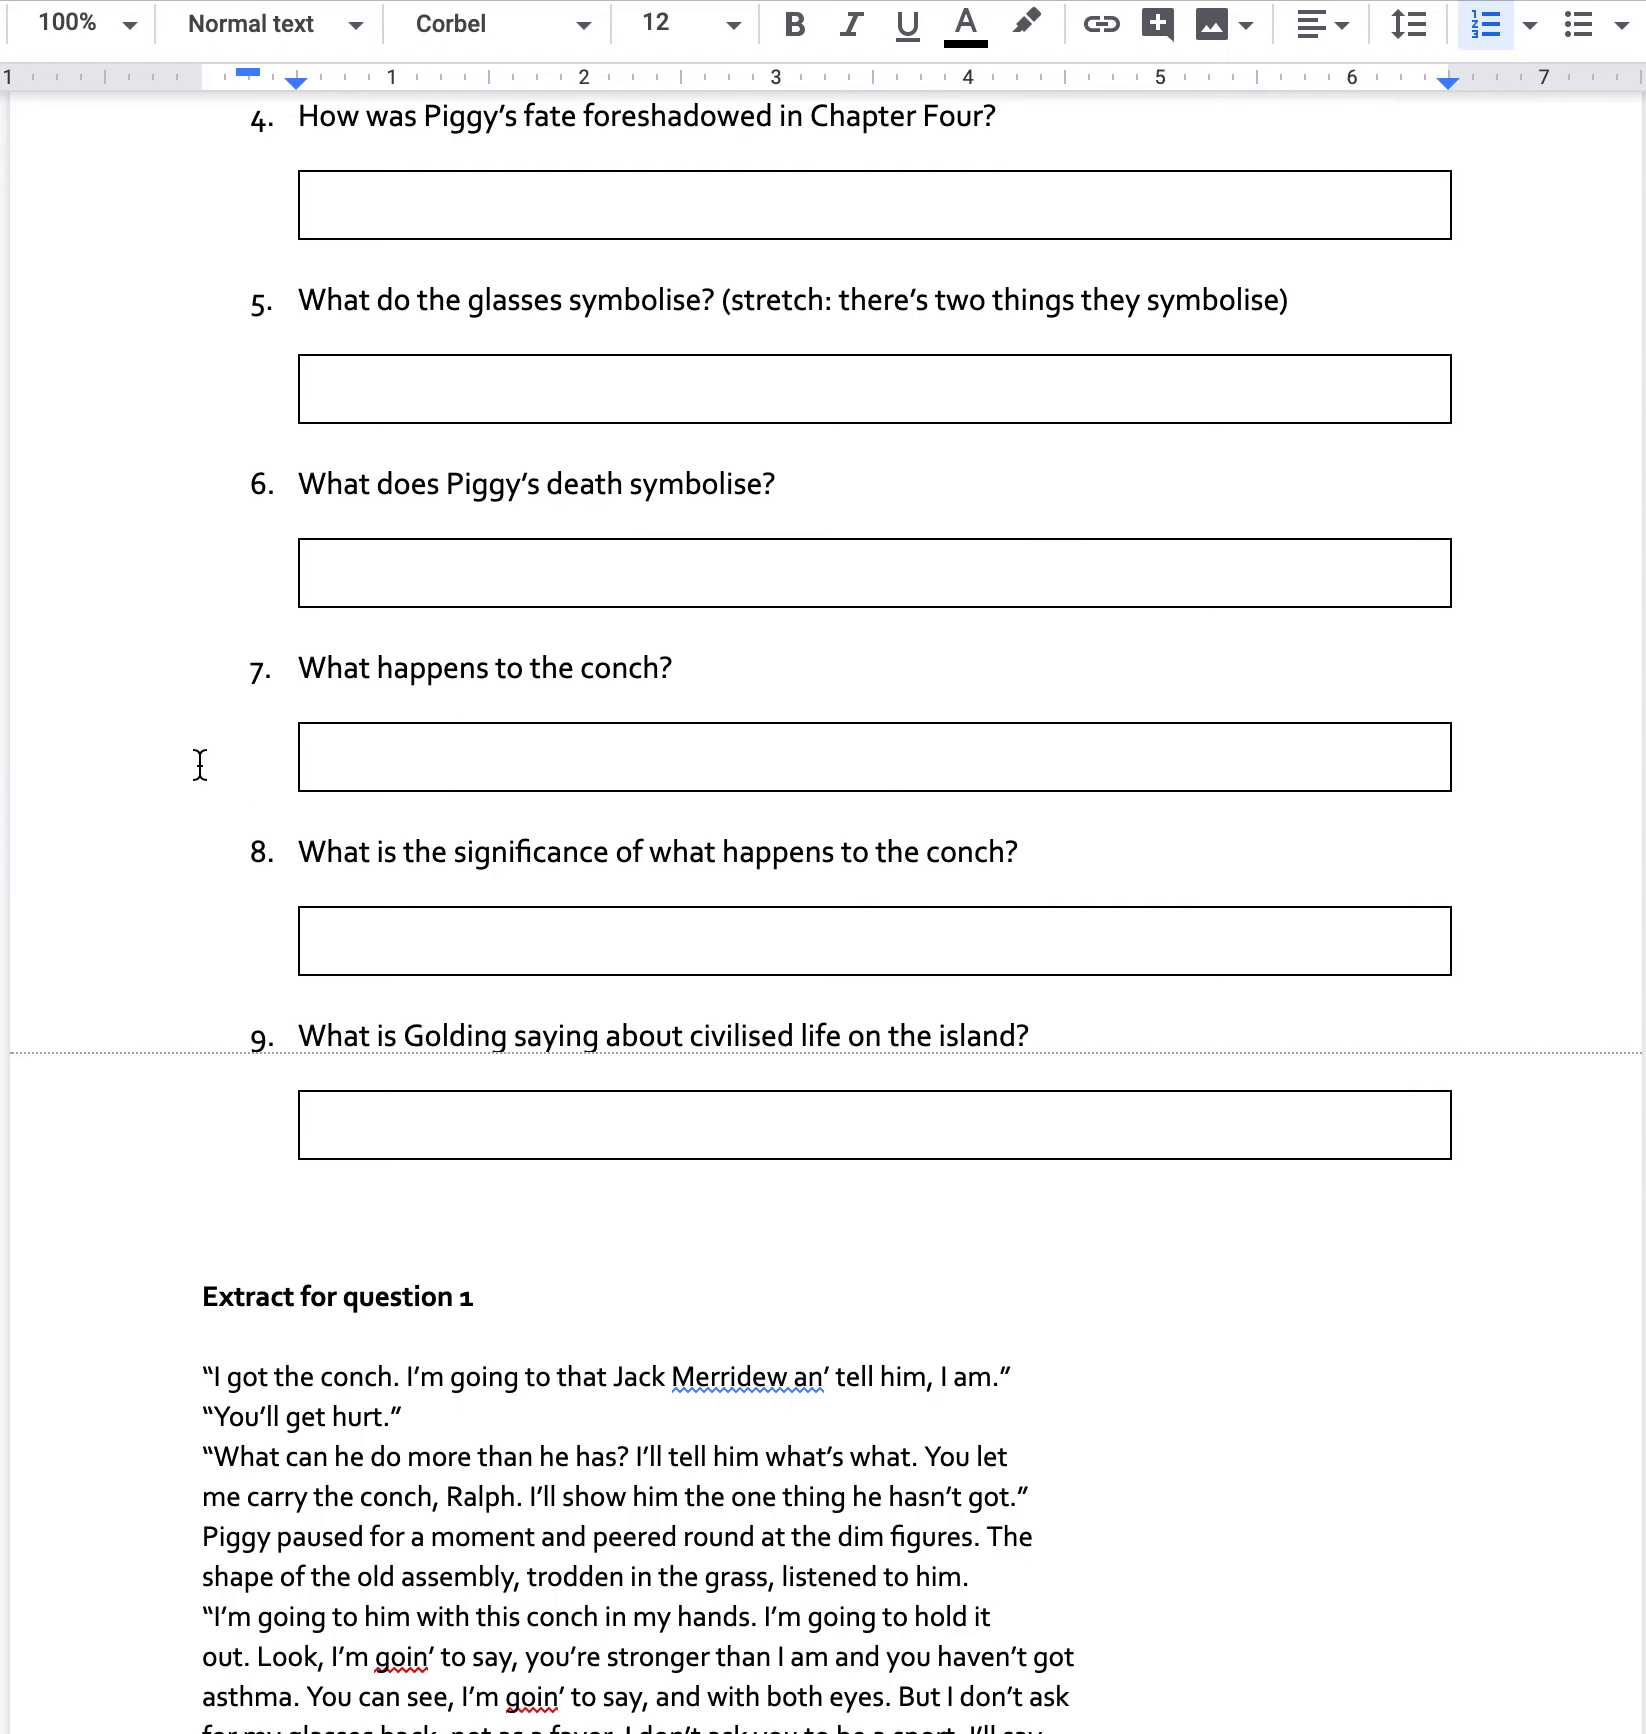
scroll("down", 3)
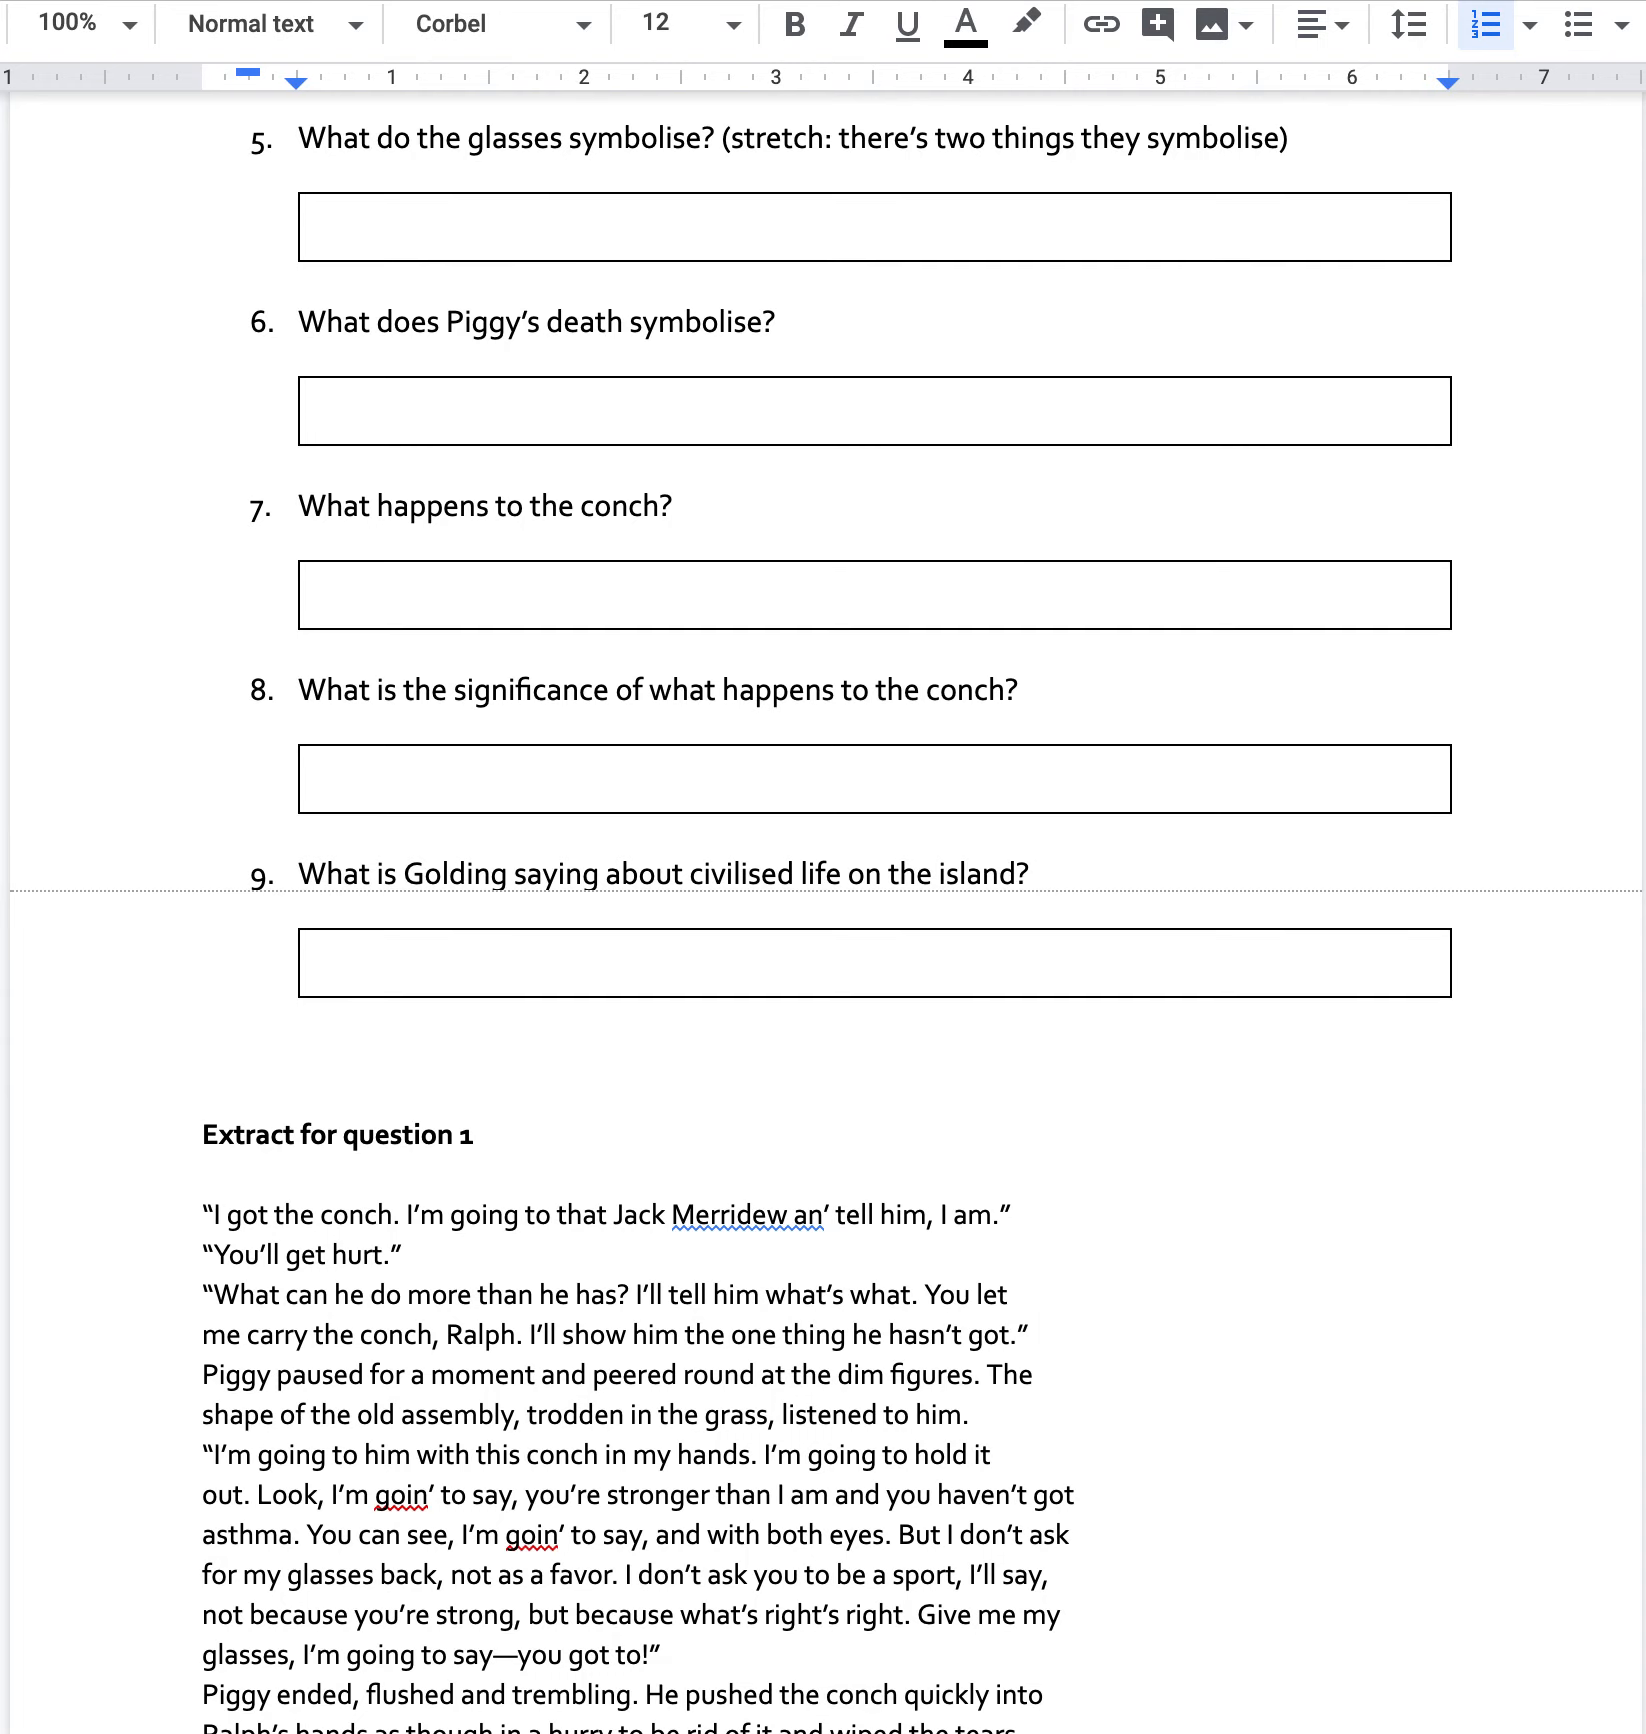
mouse_move(80, 858)
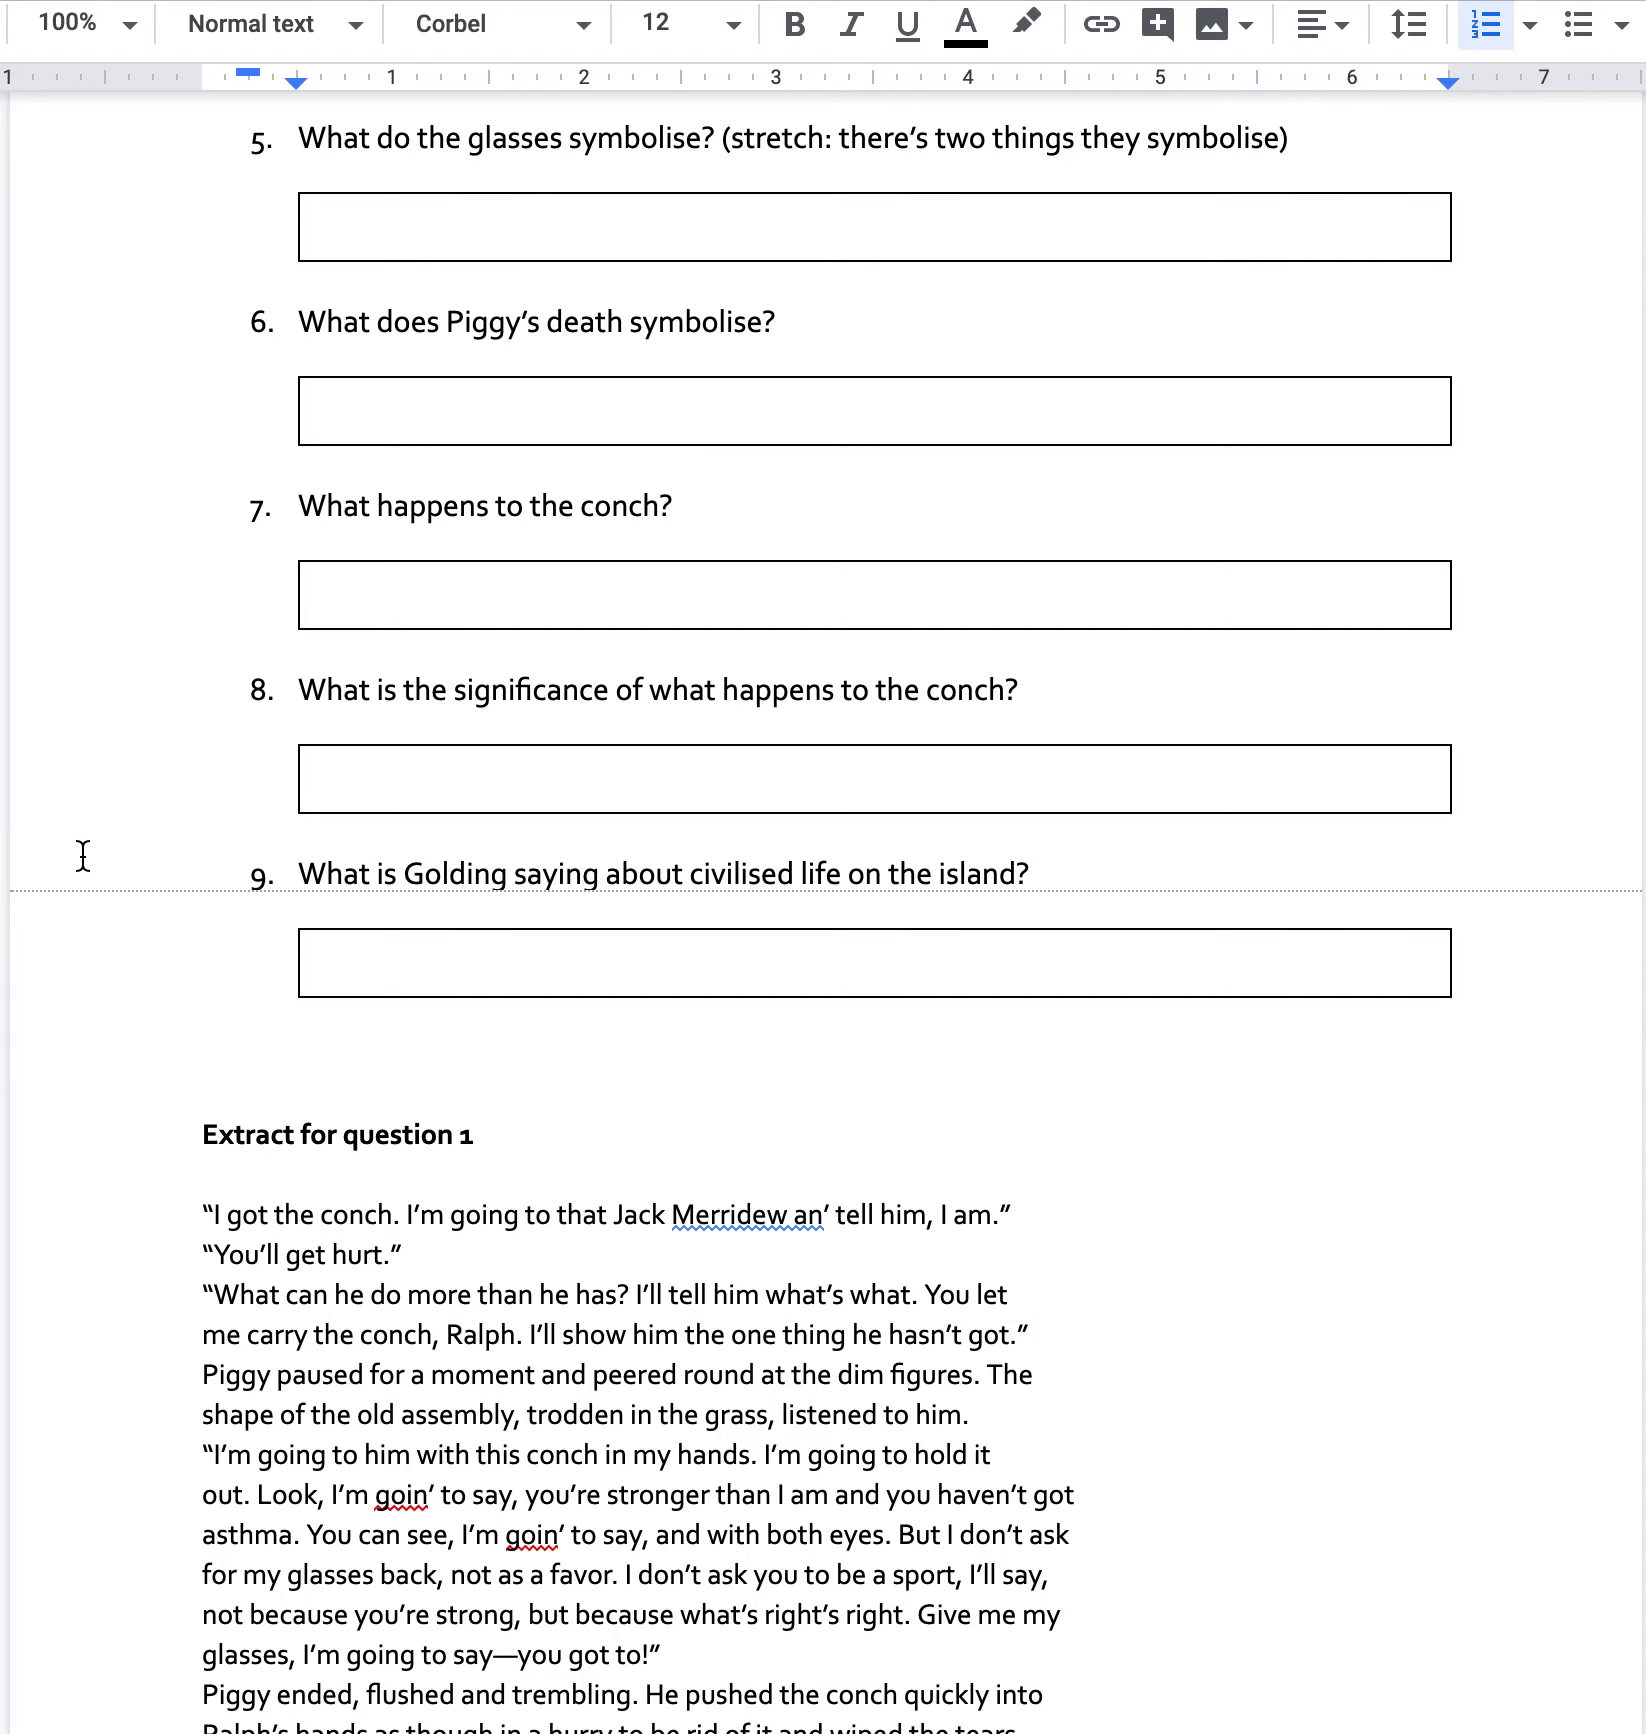
scroll("down", 3)
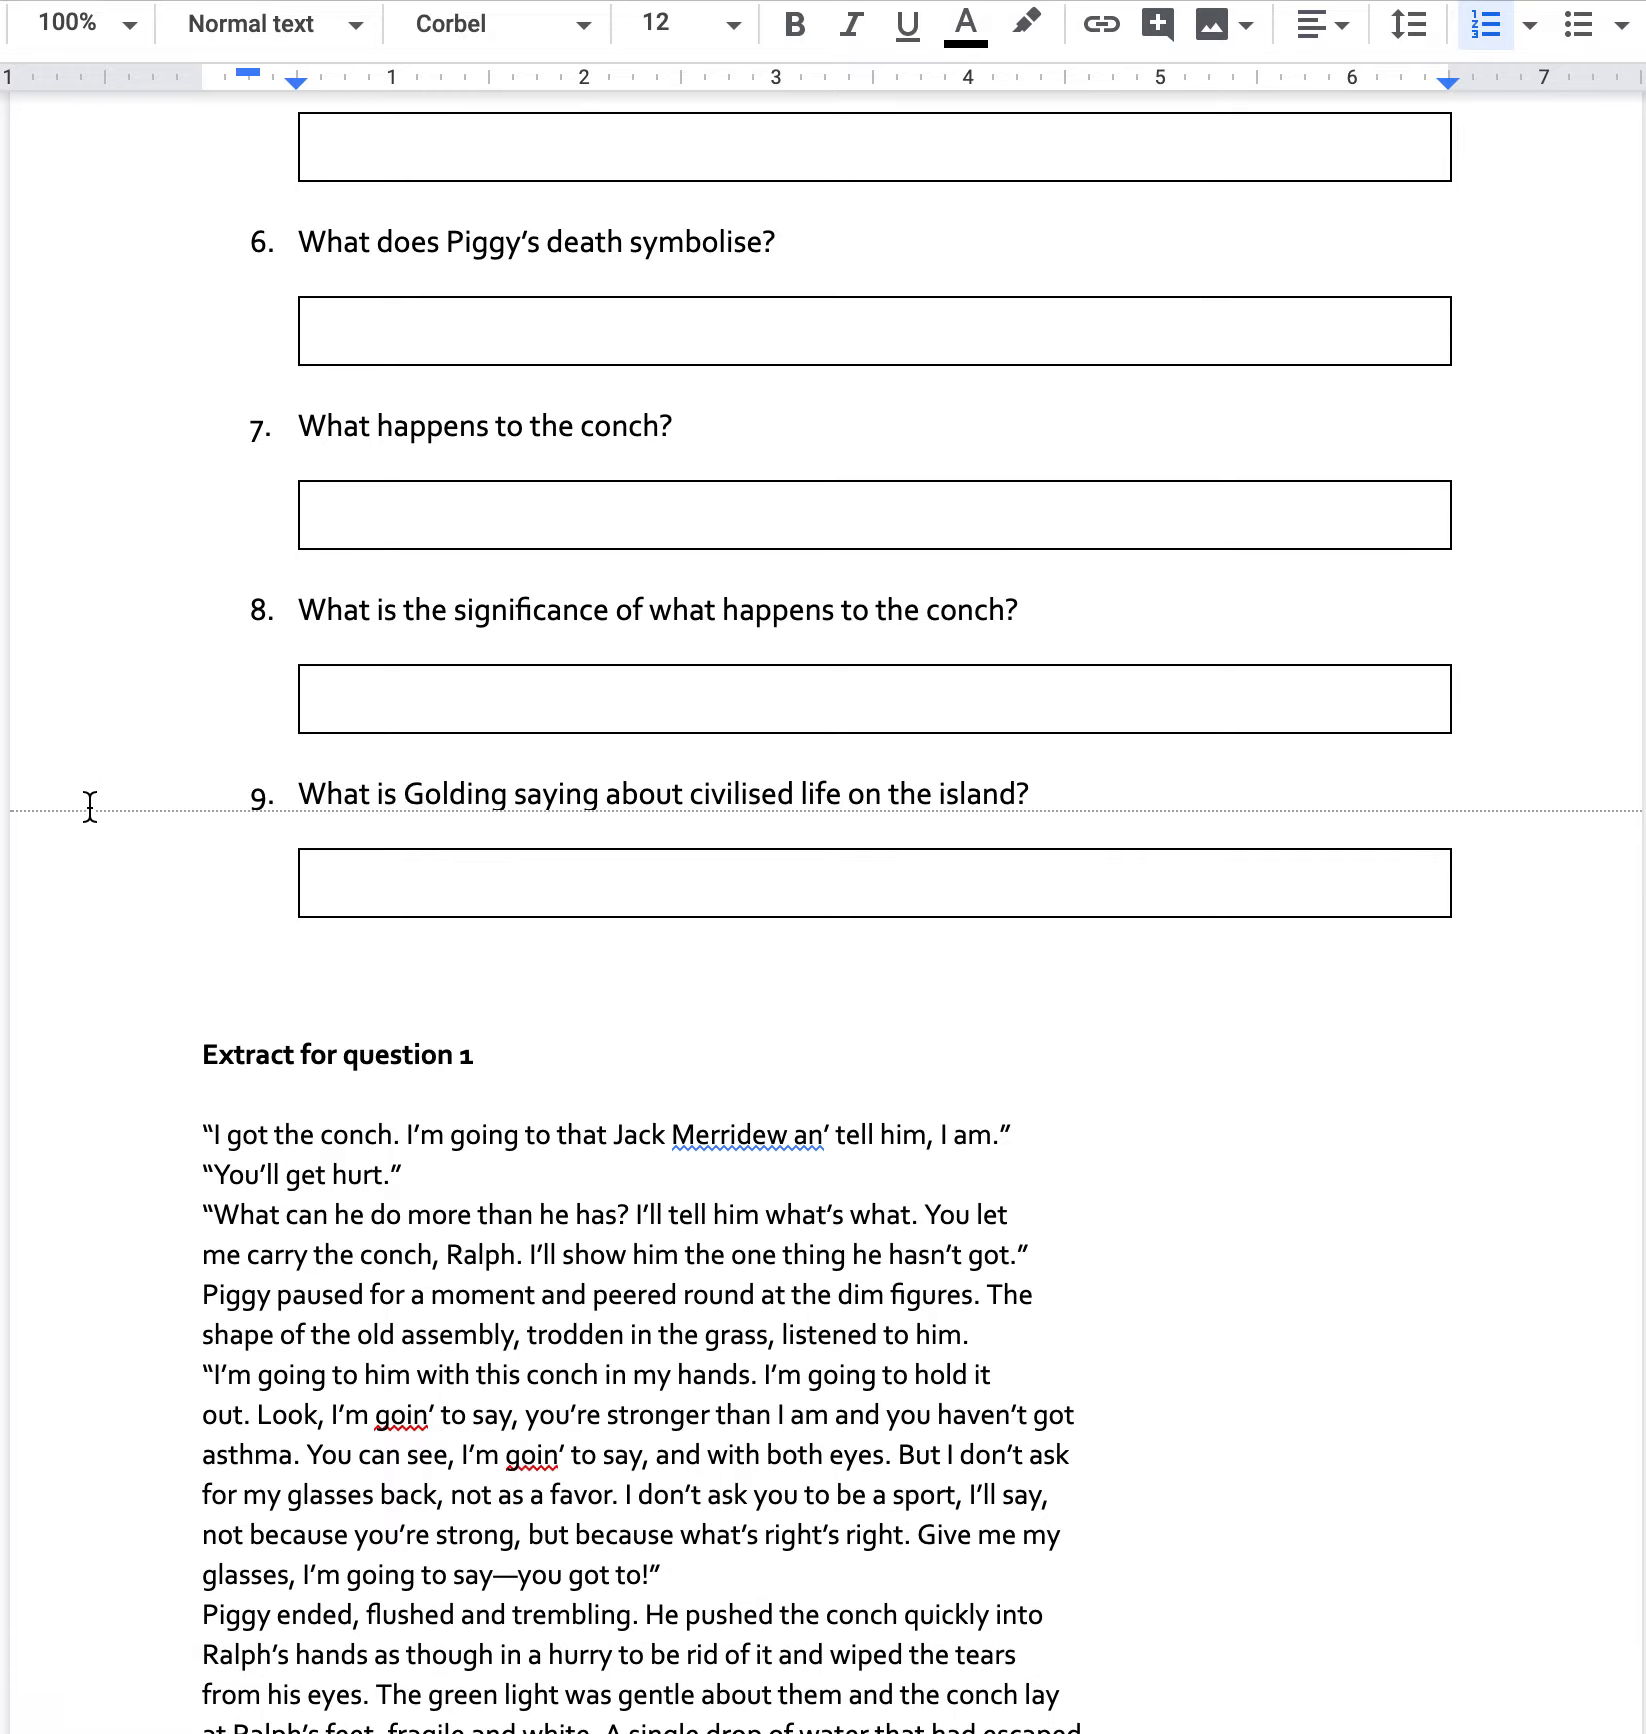
mouse_move(90, 768)
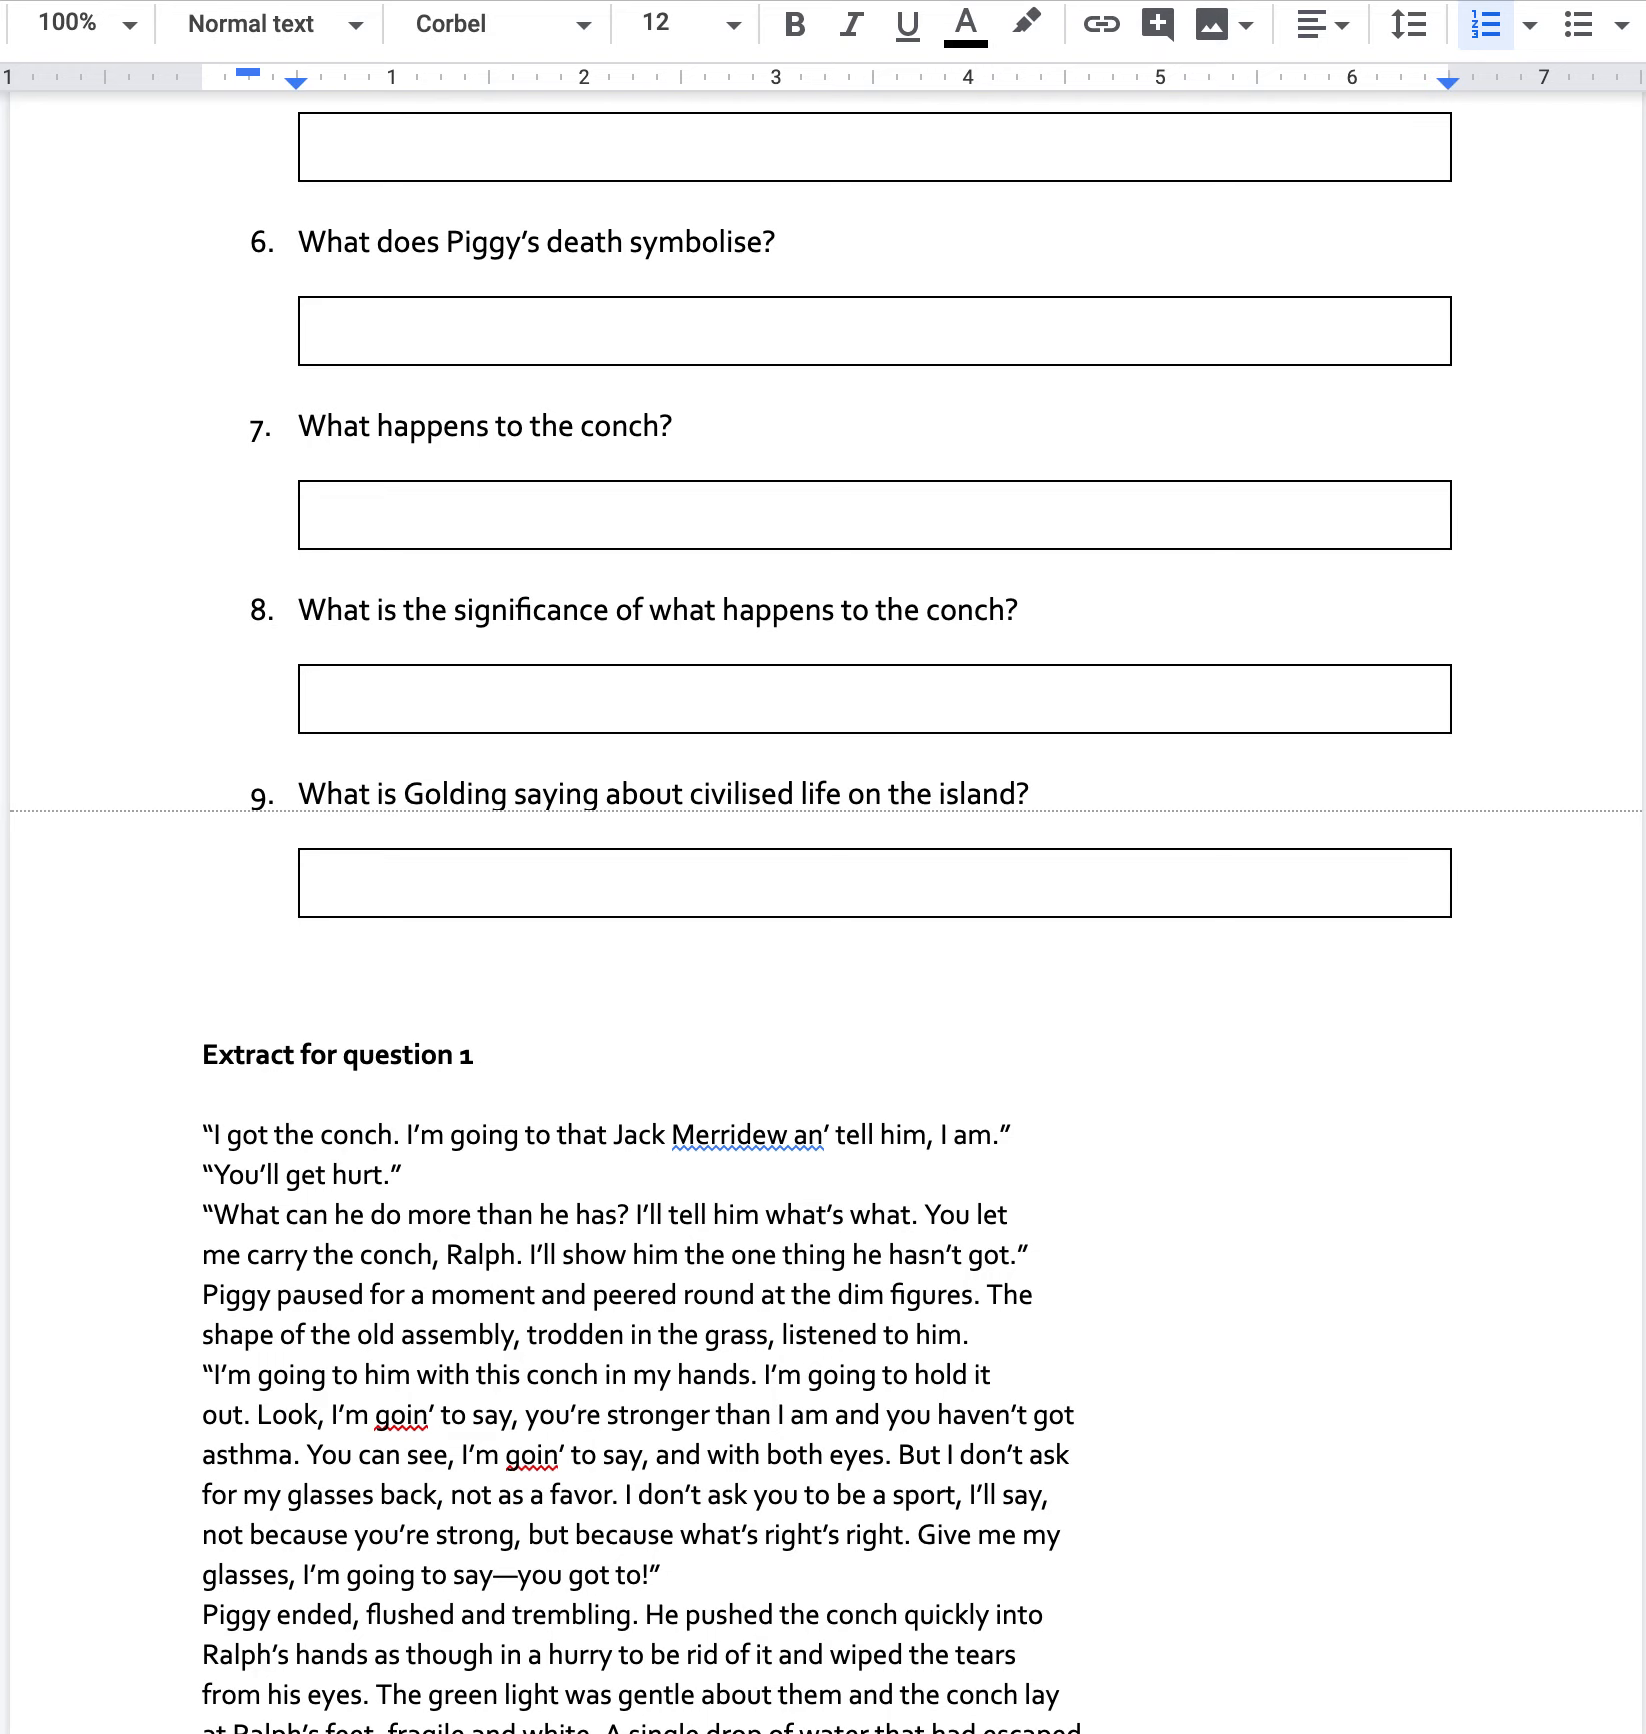
mouse_move(630, 670)
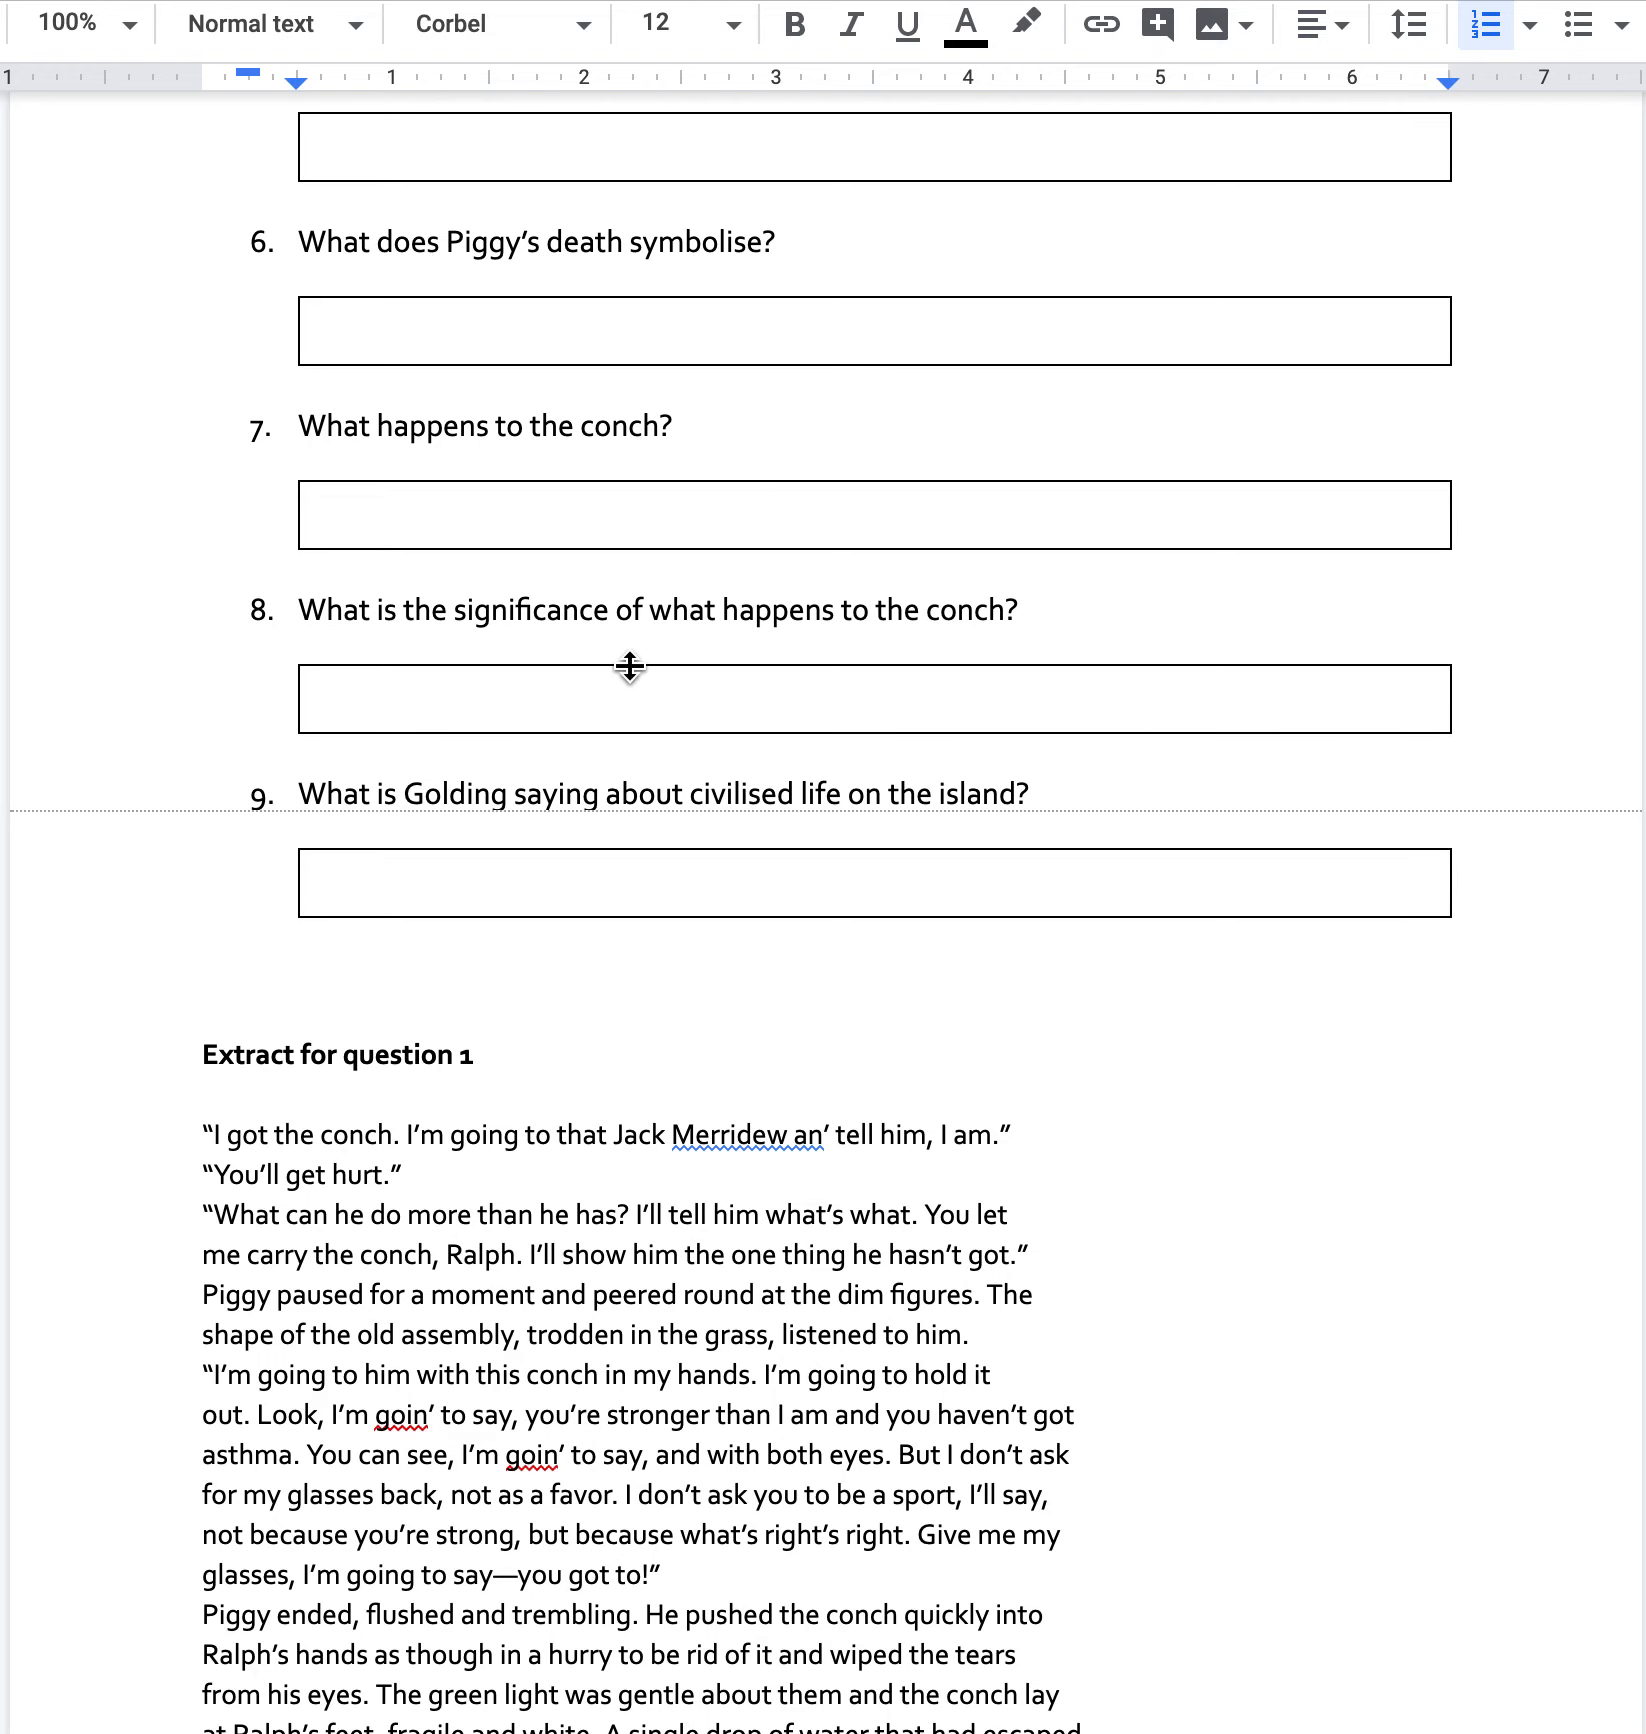
mouse_move(230, 686)
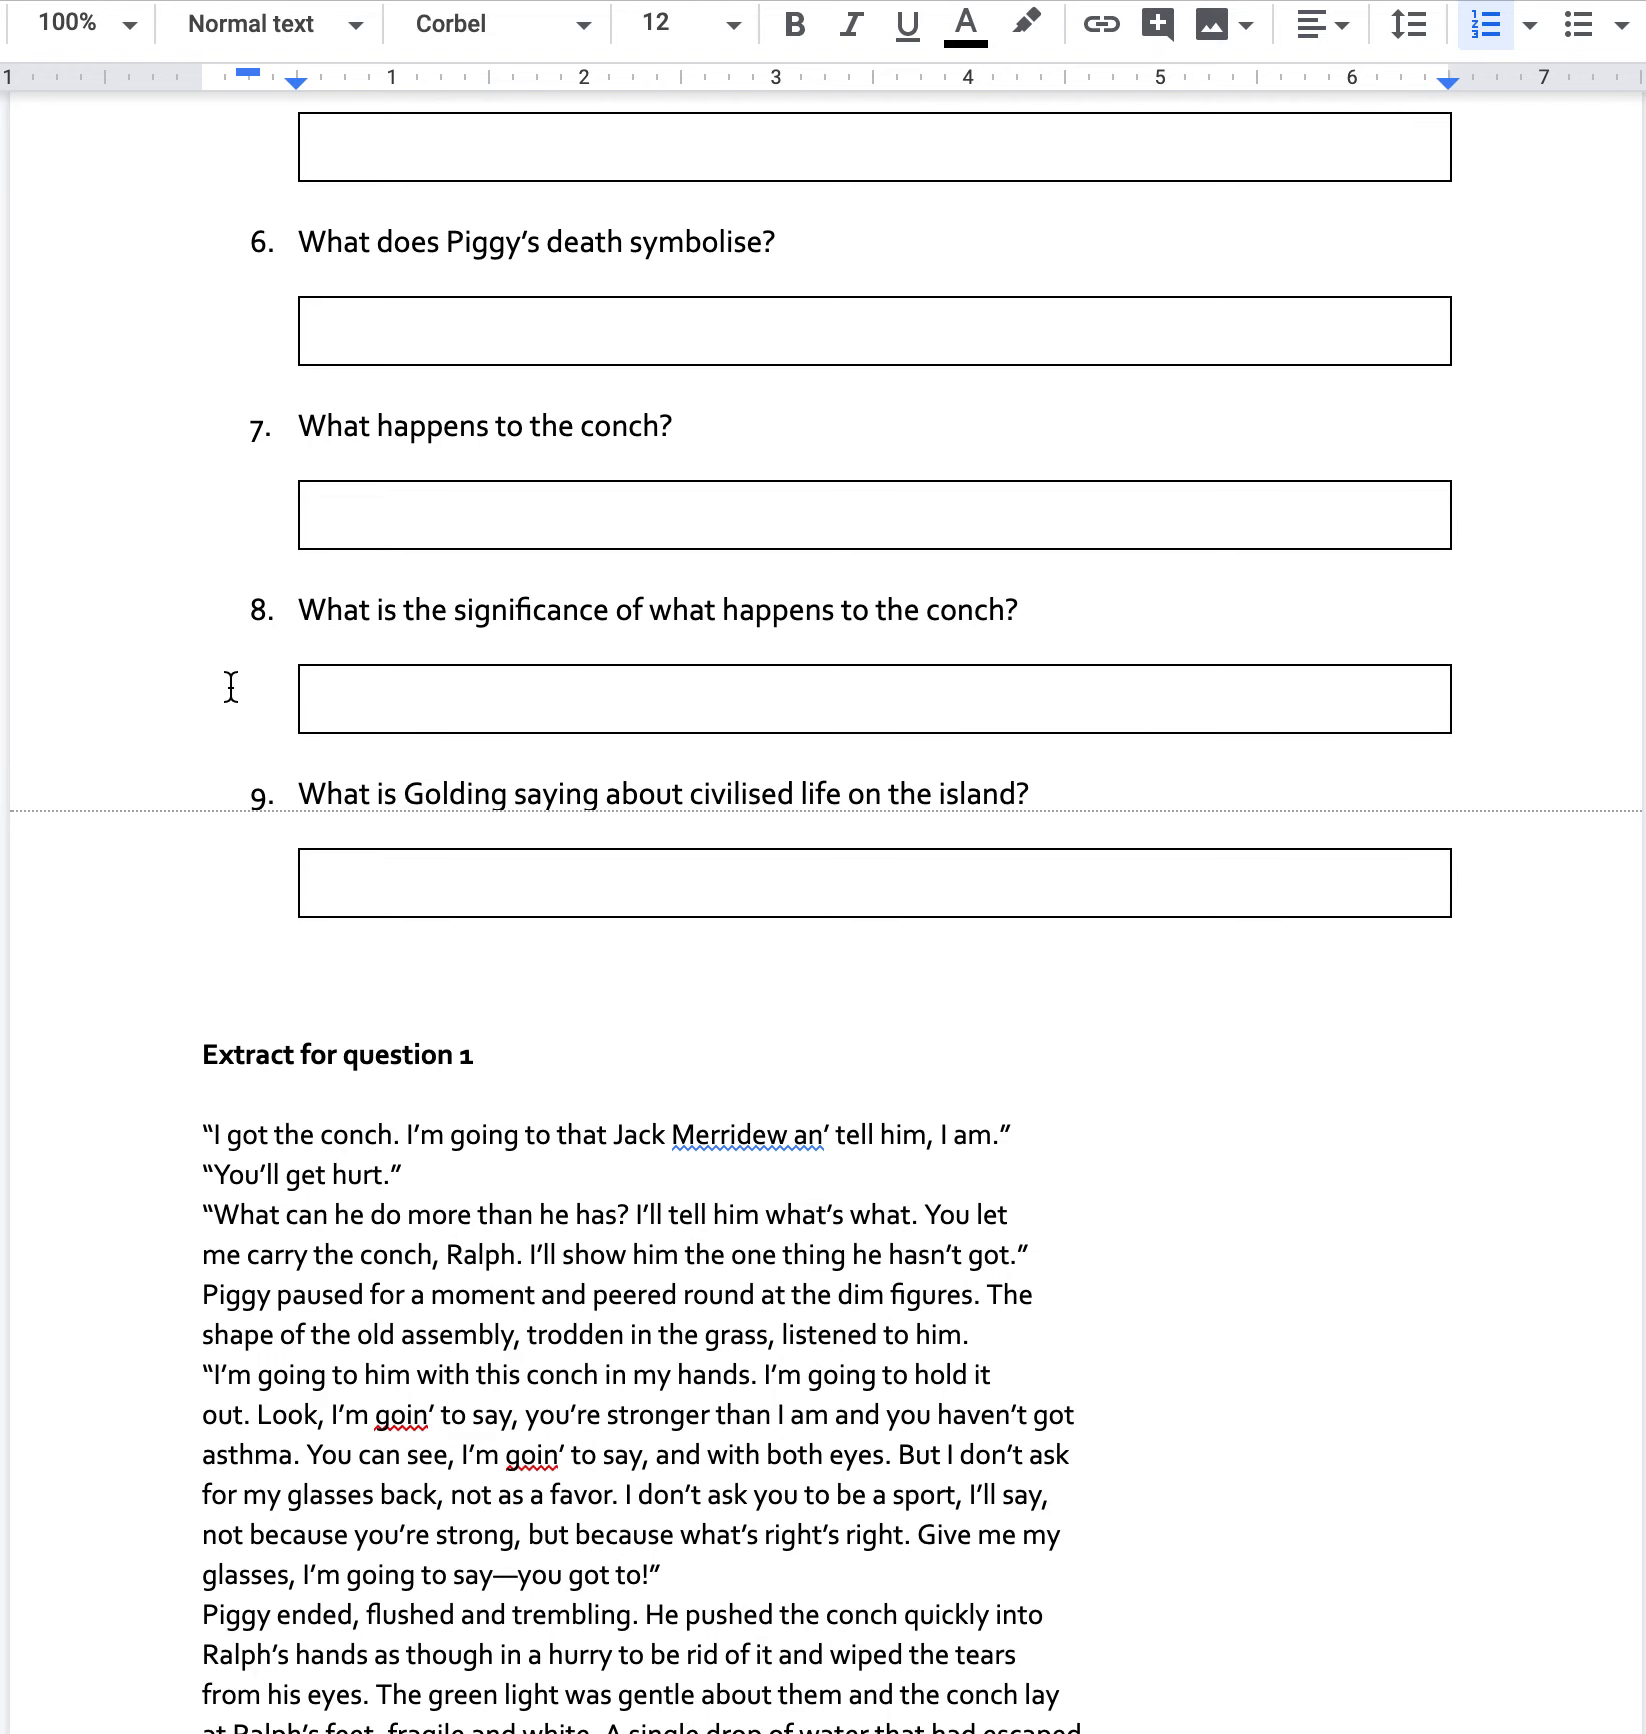
scroll("down", 3)
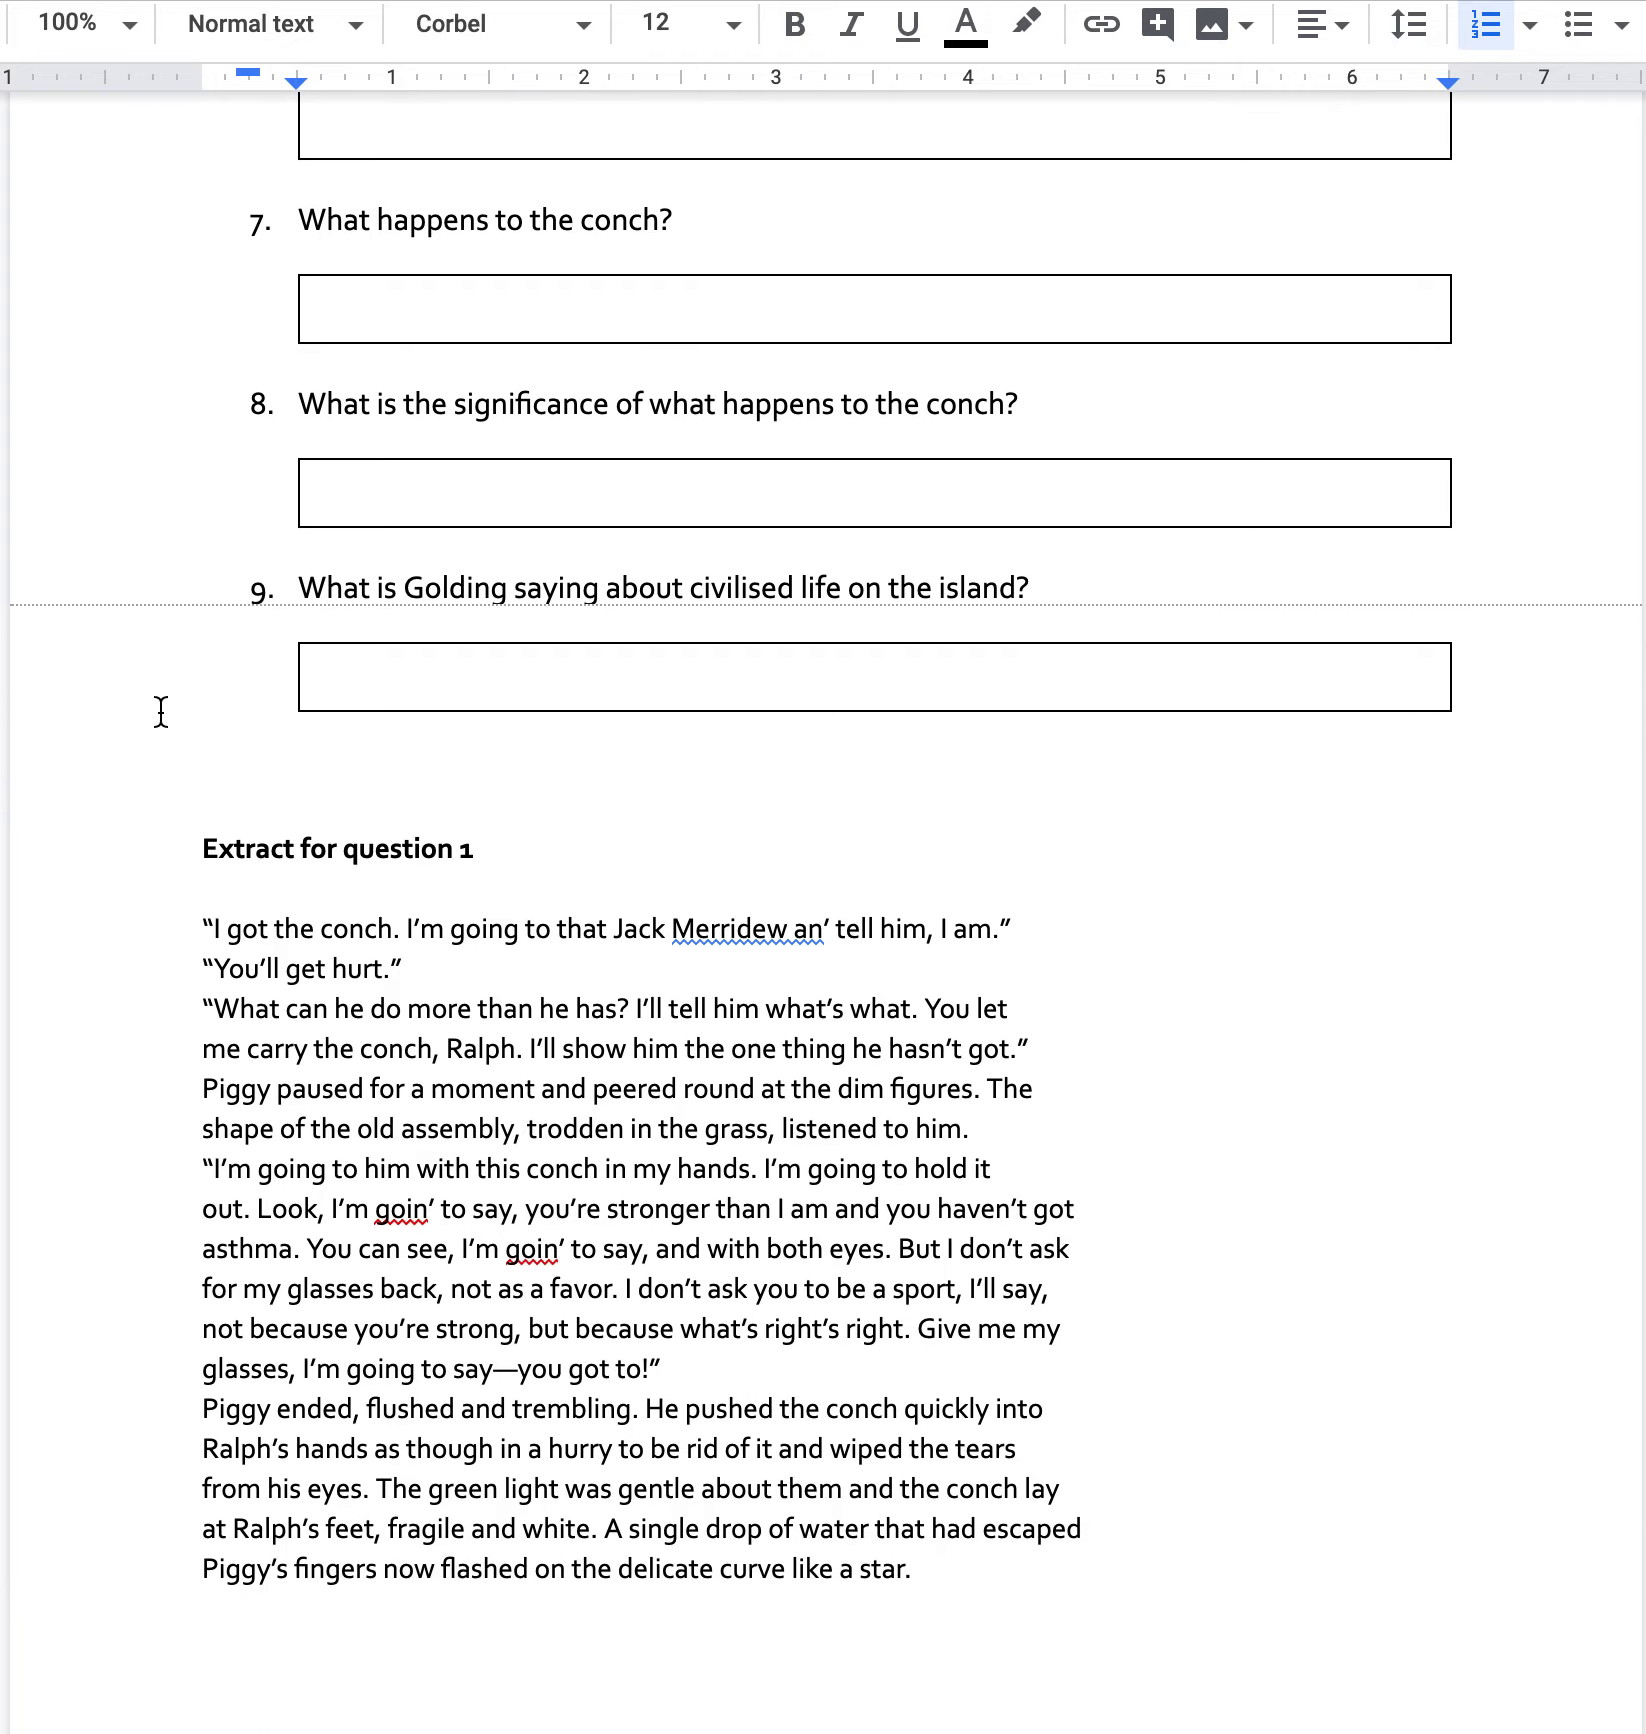
mouse_move(504, 418)
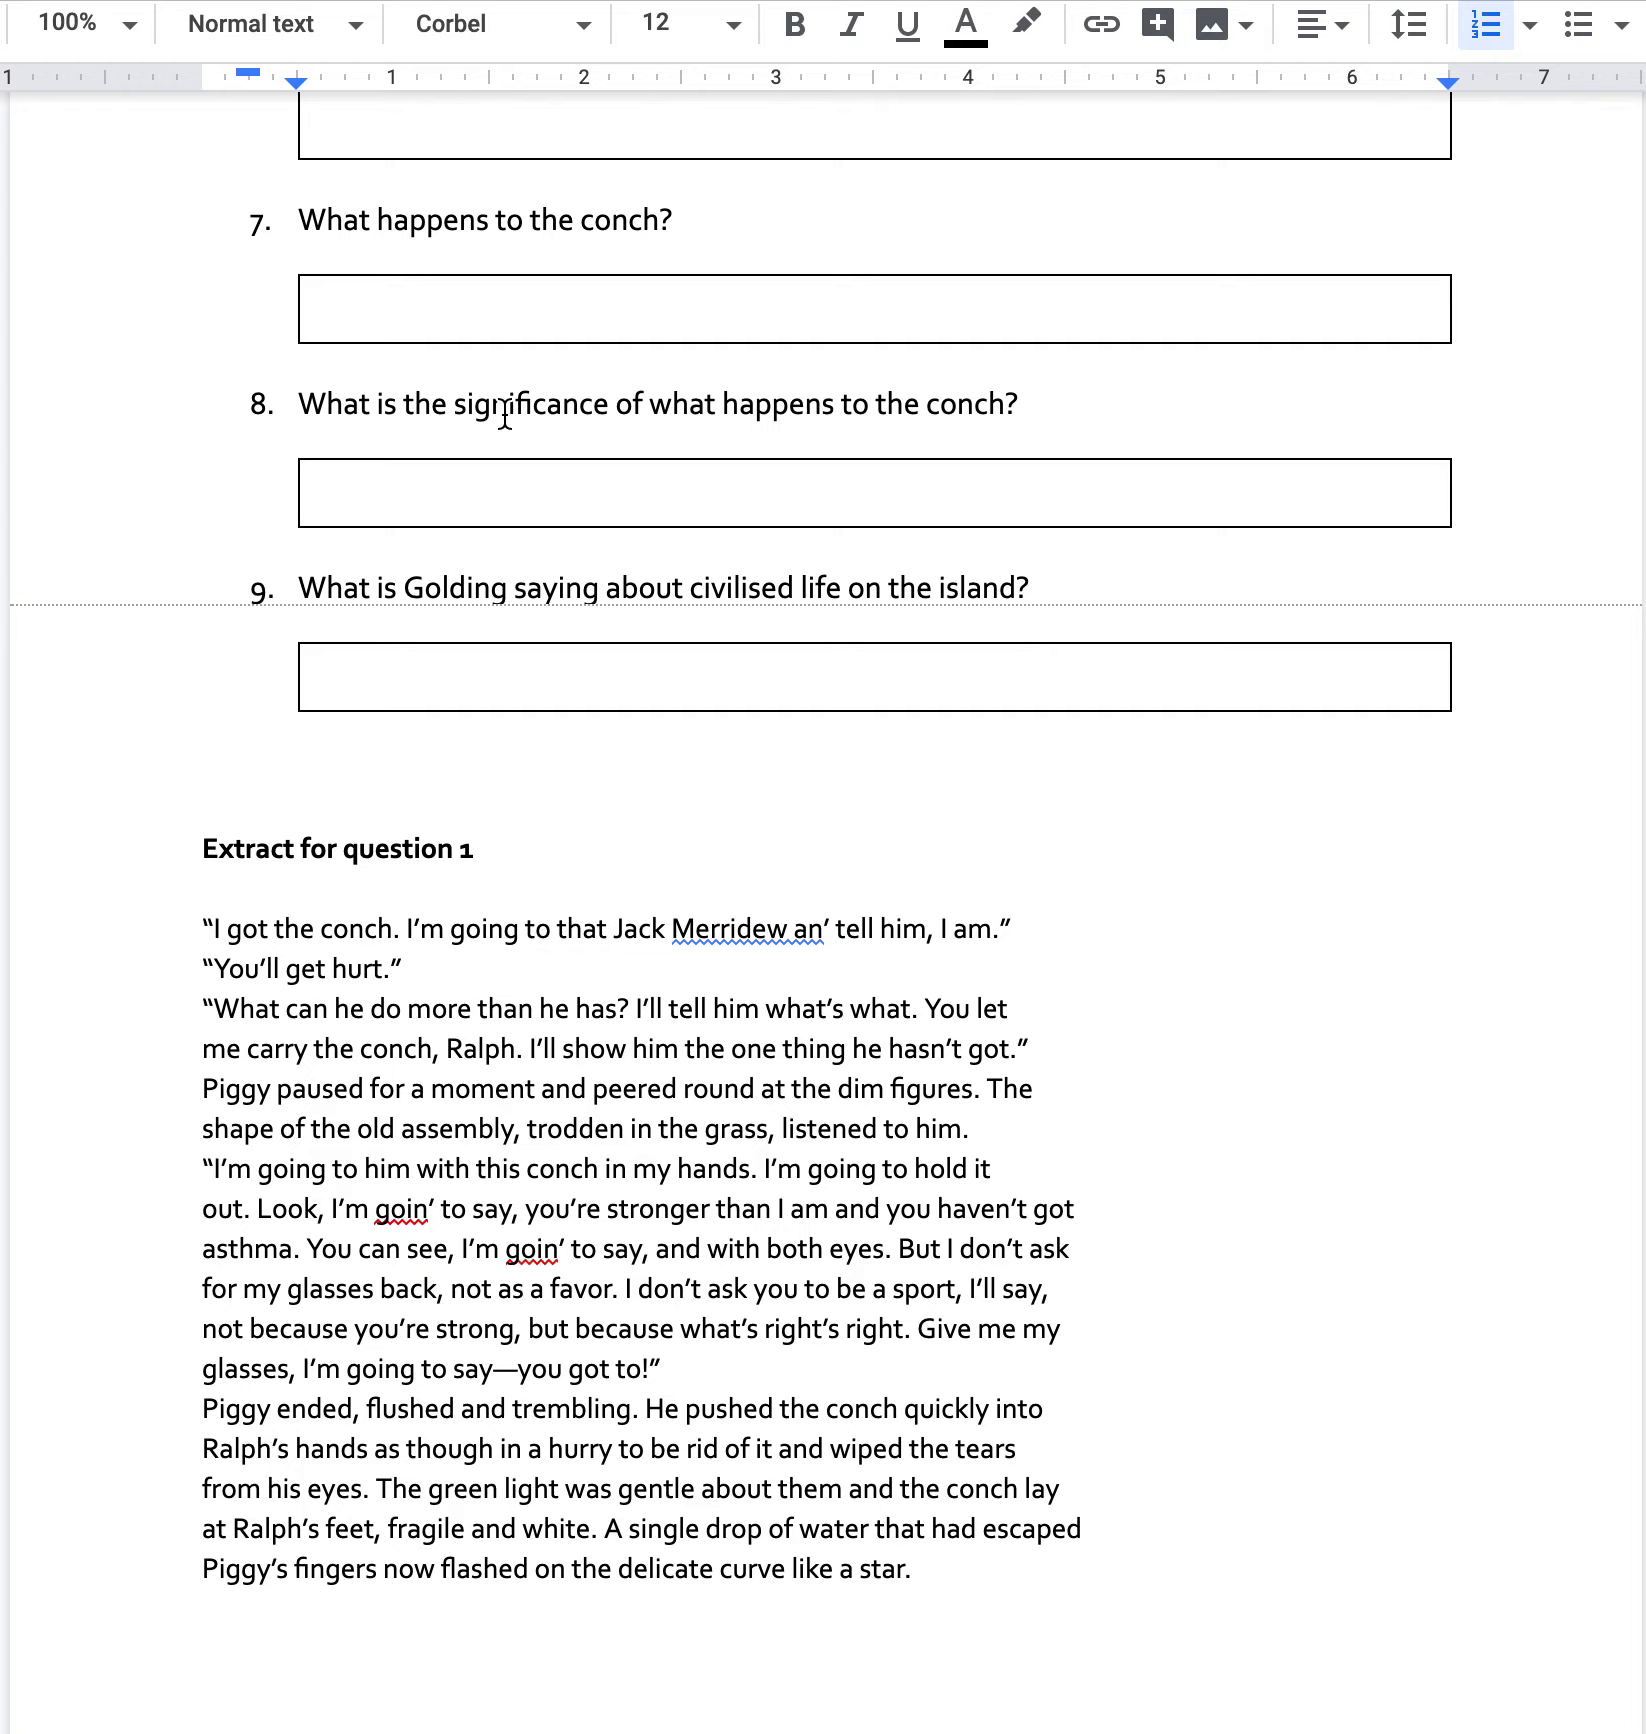
left_click(792, 24)
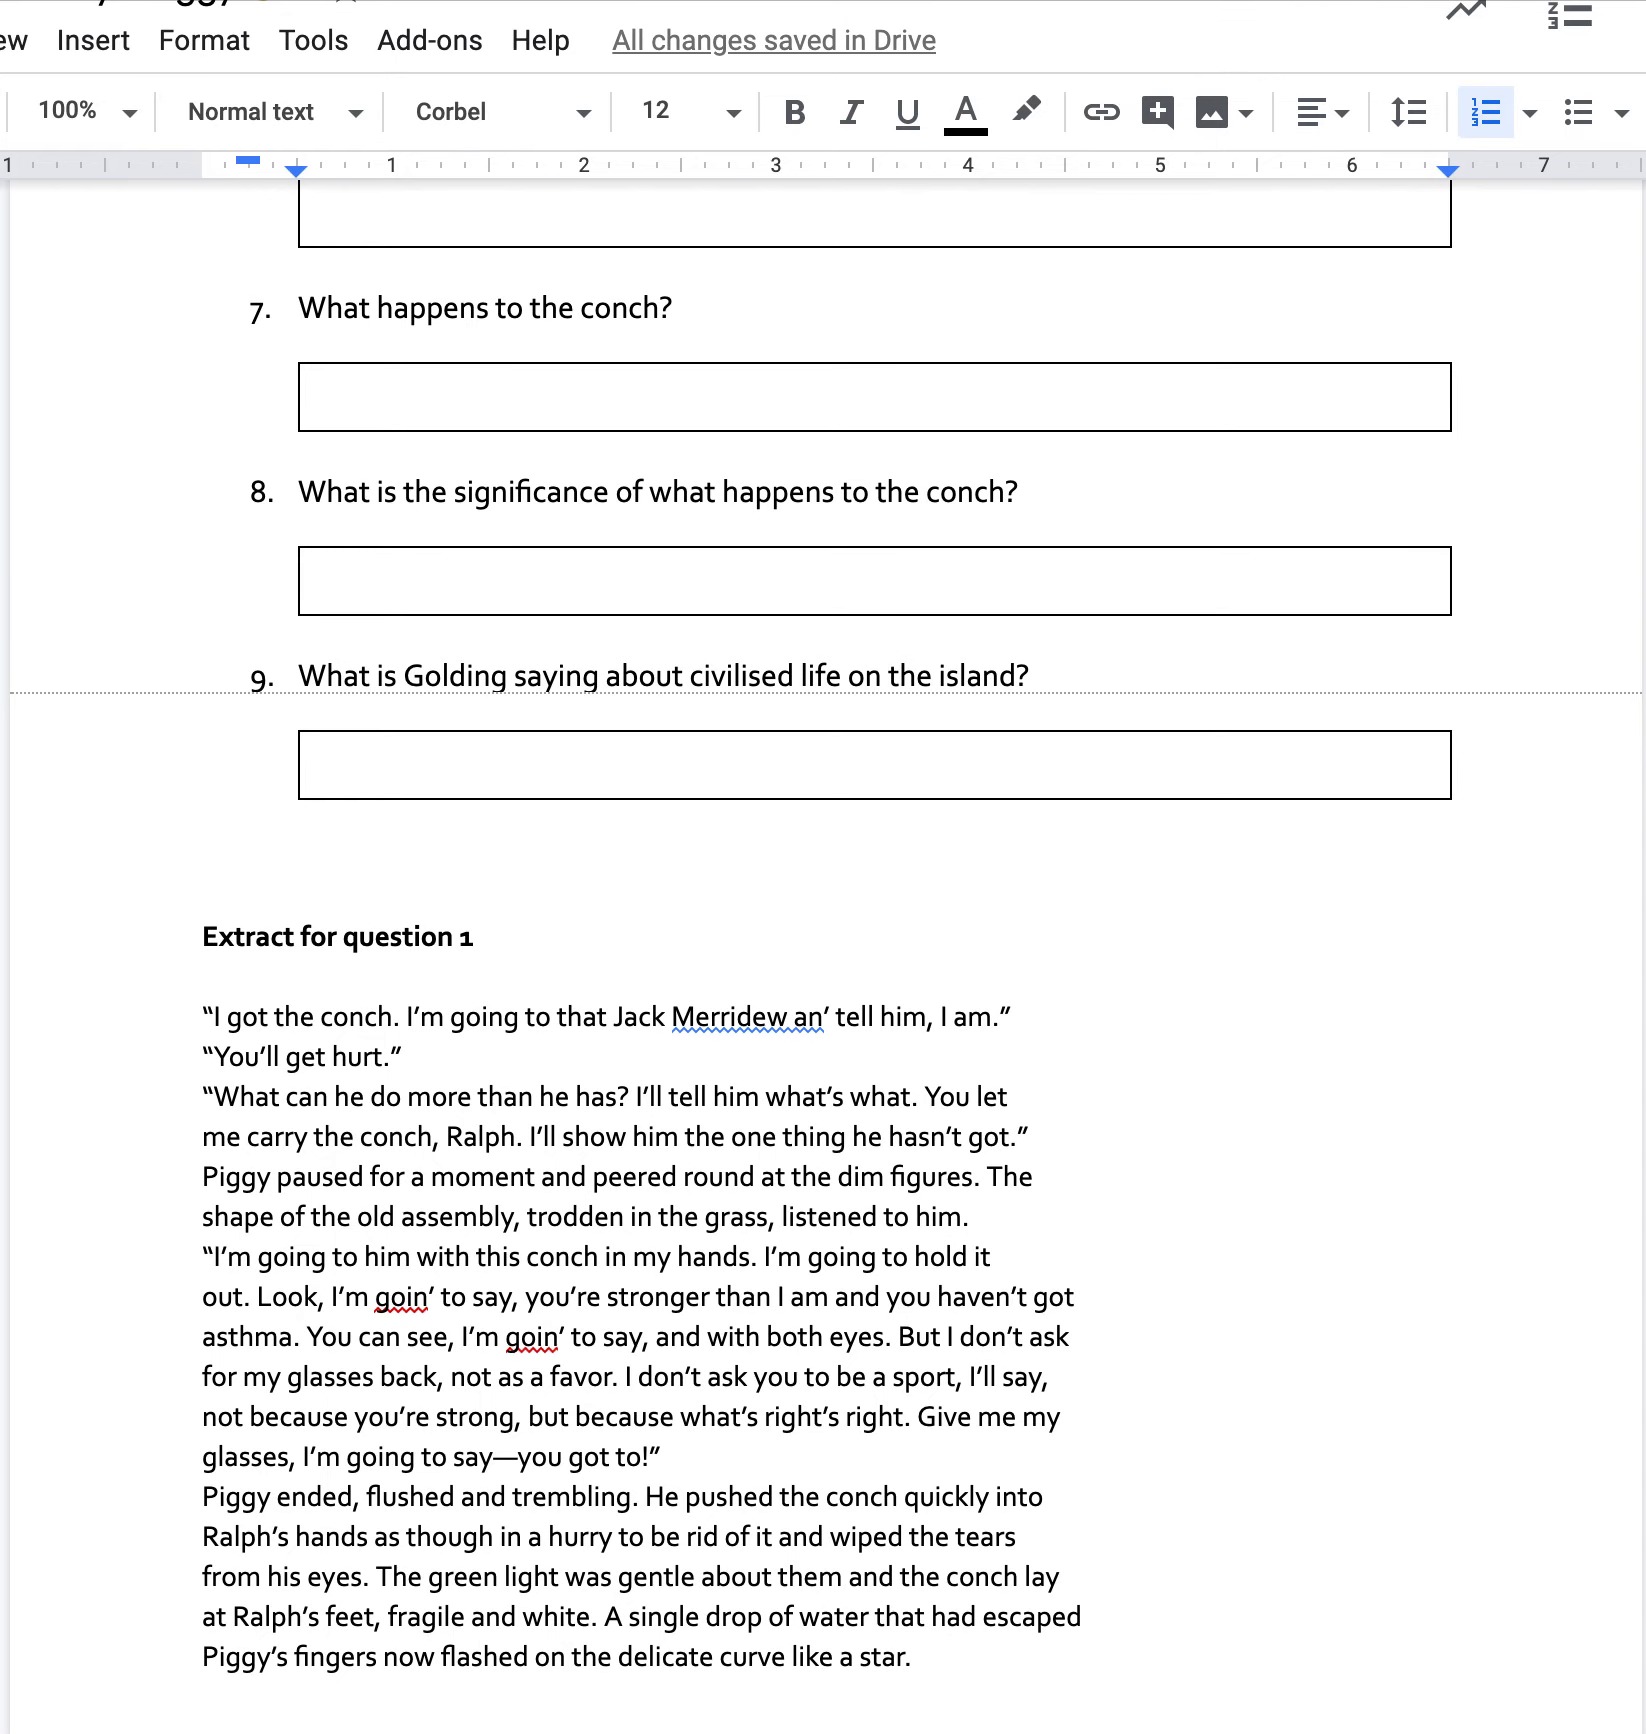
mouse_move(1514, 582)
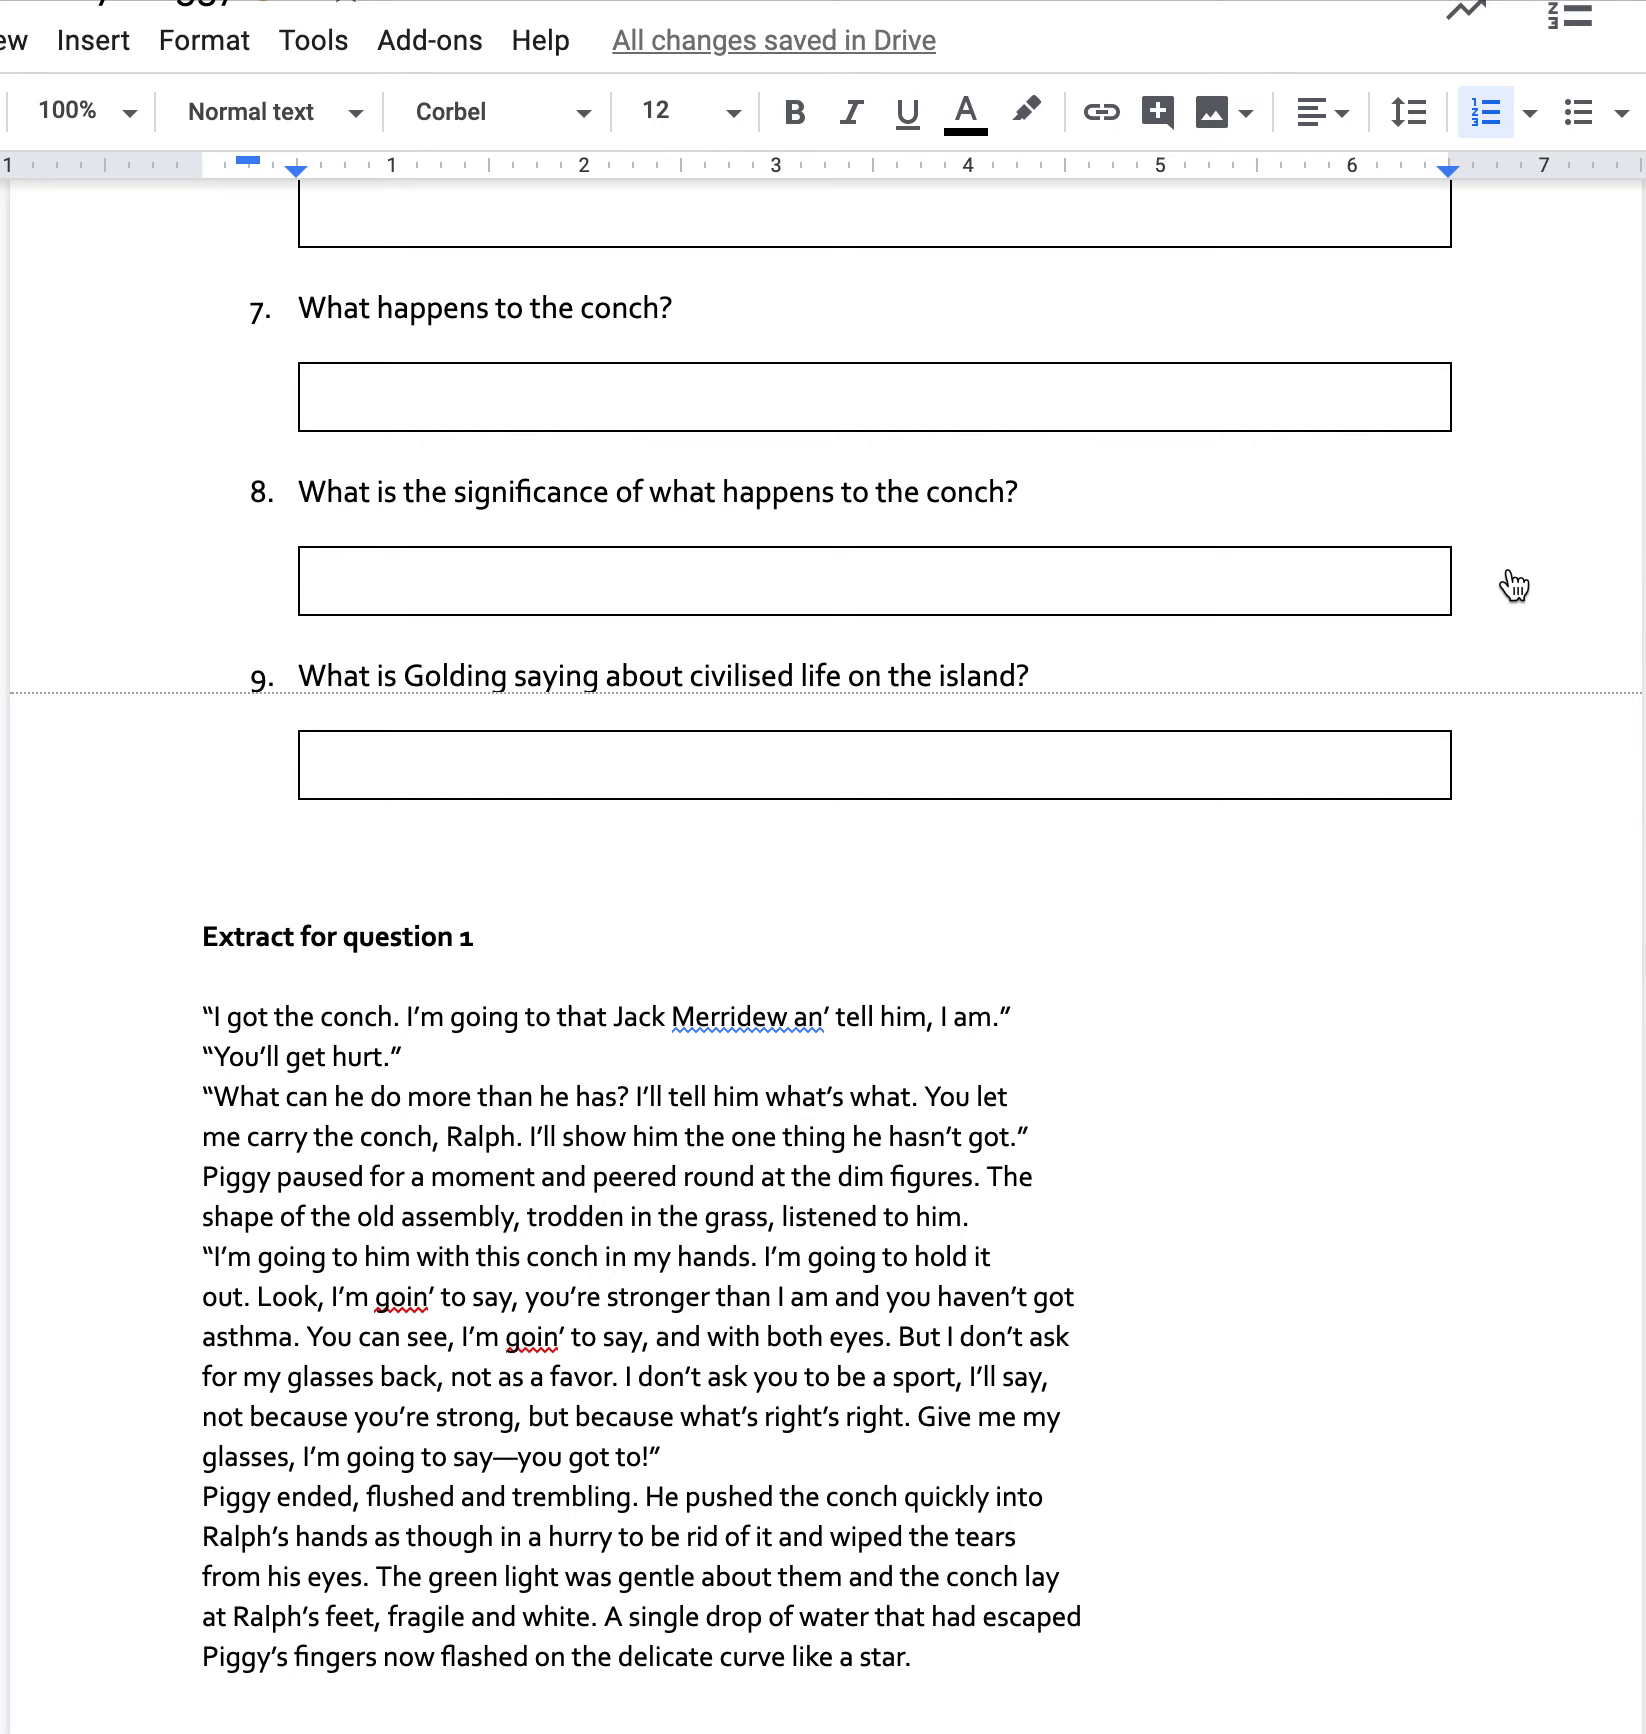
scroll("down", 3)
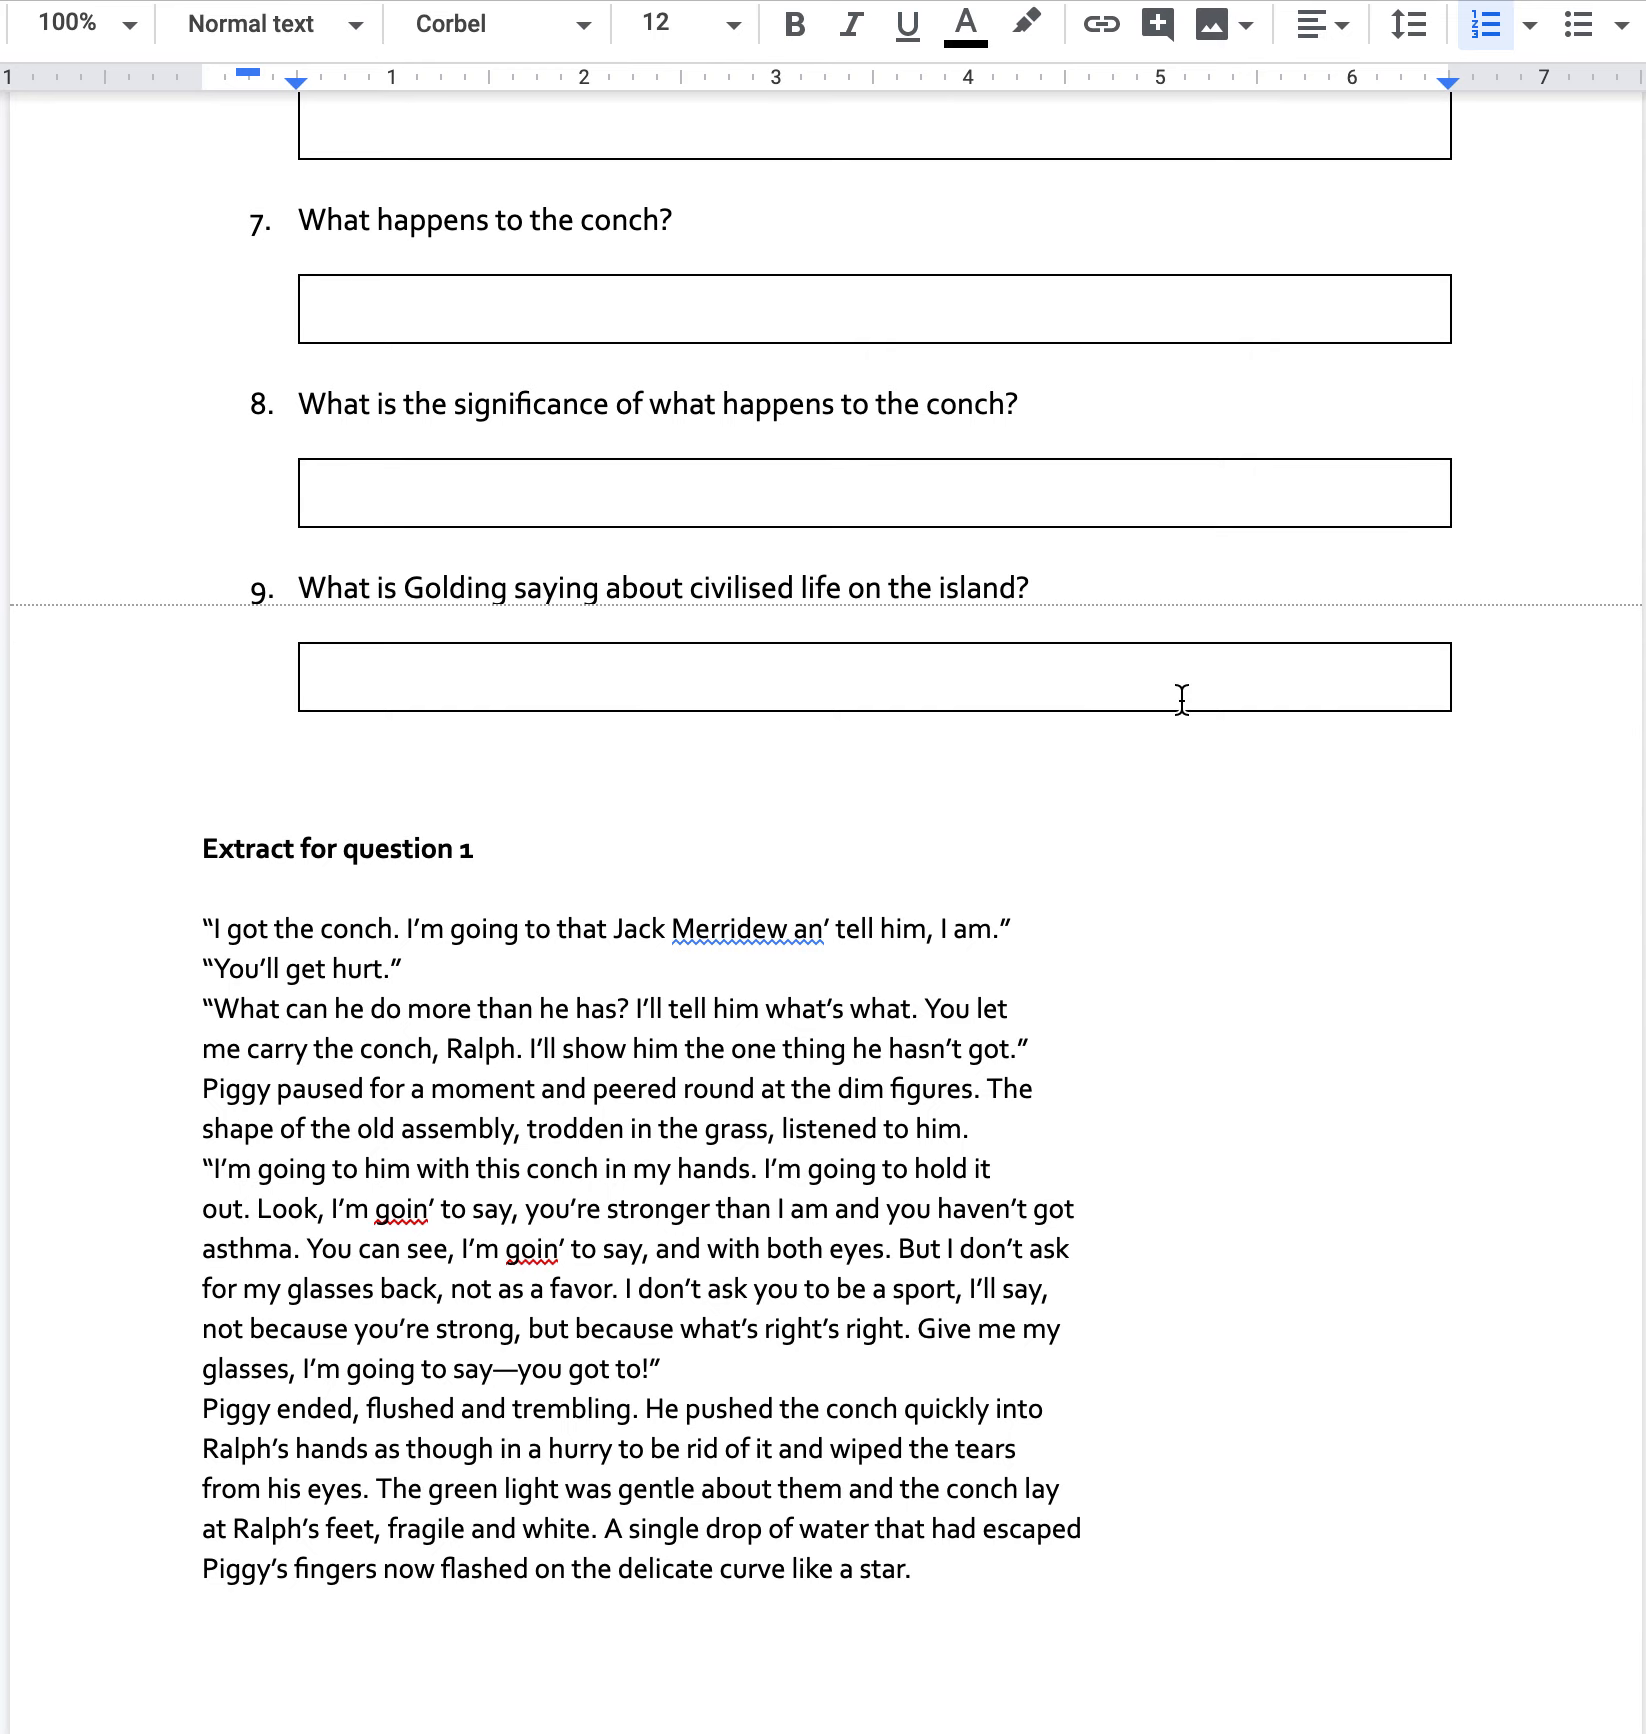
scroll("down", 3)
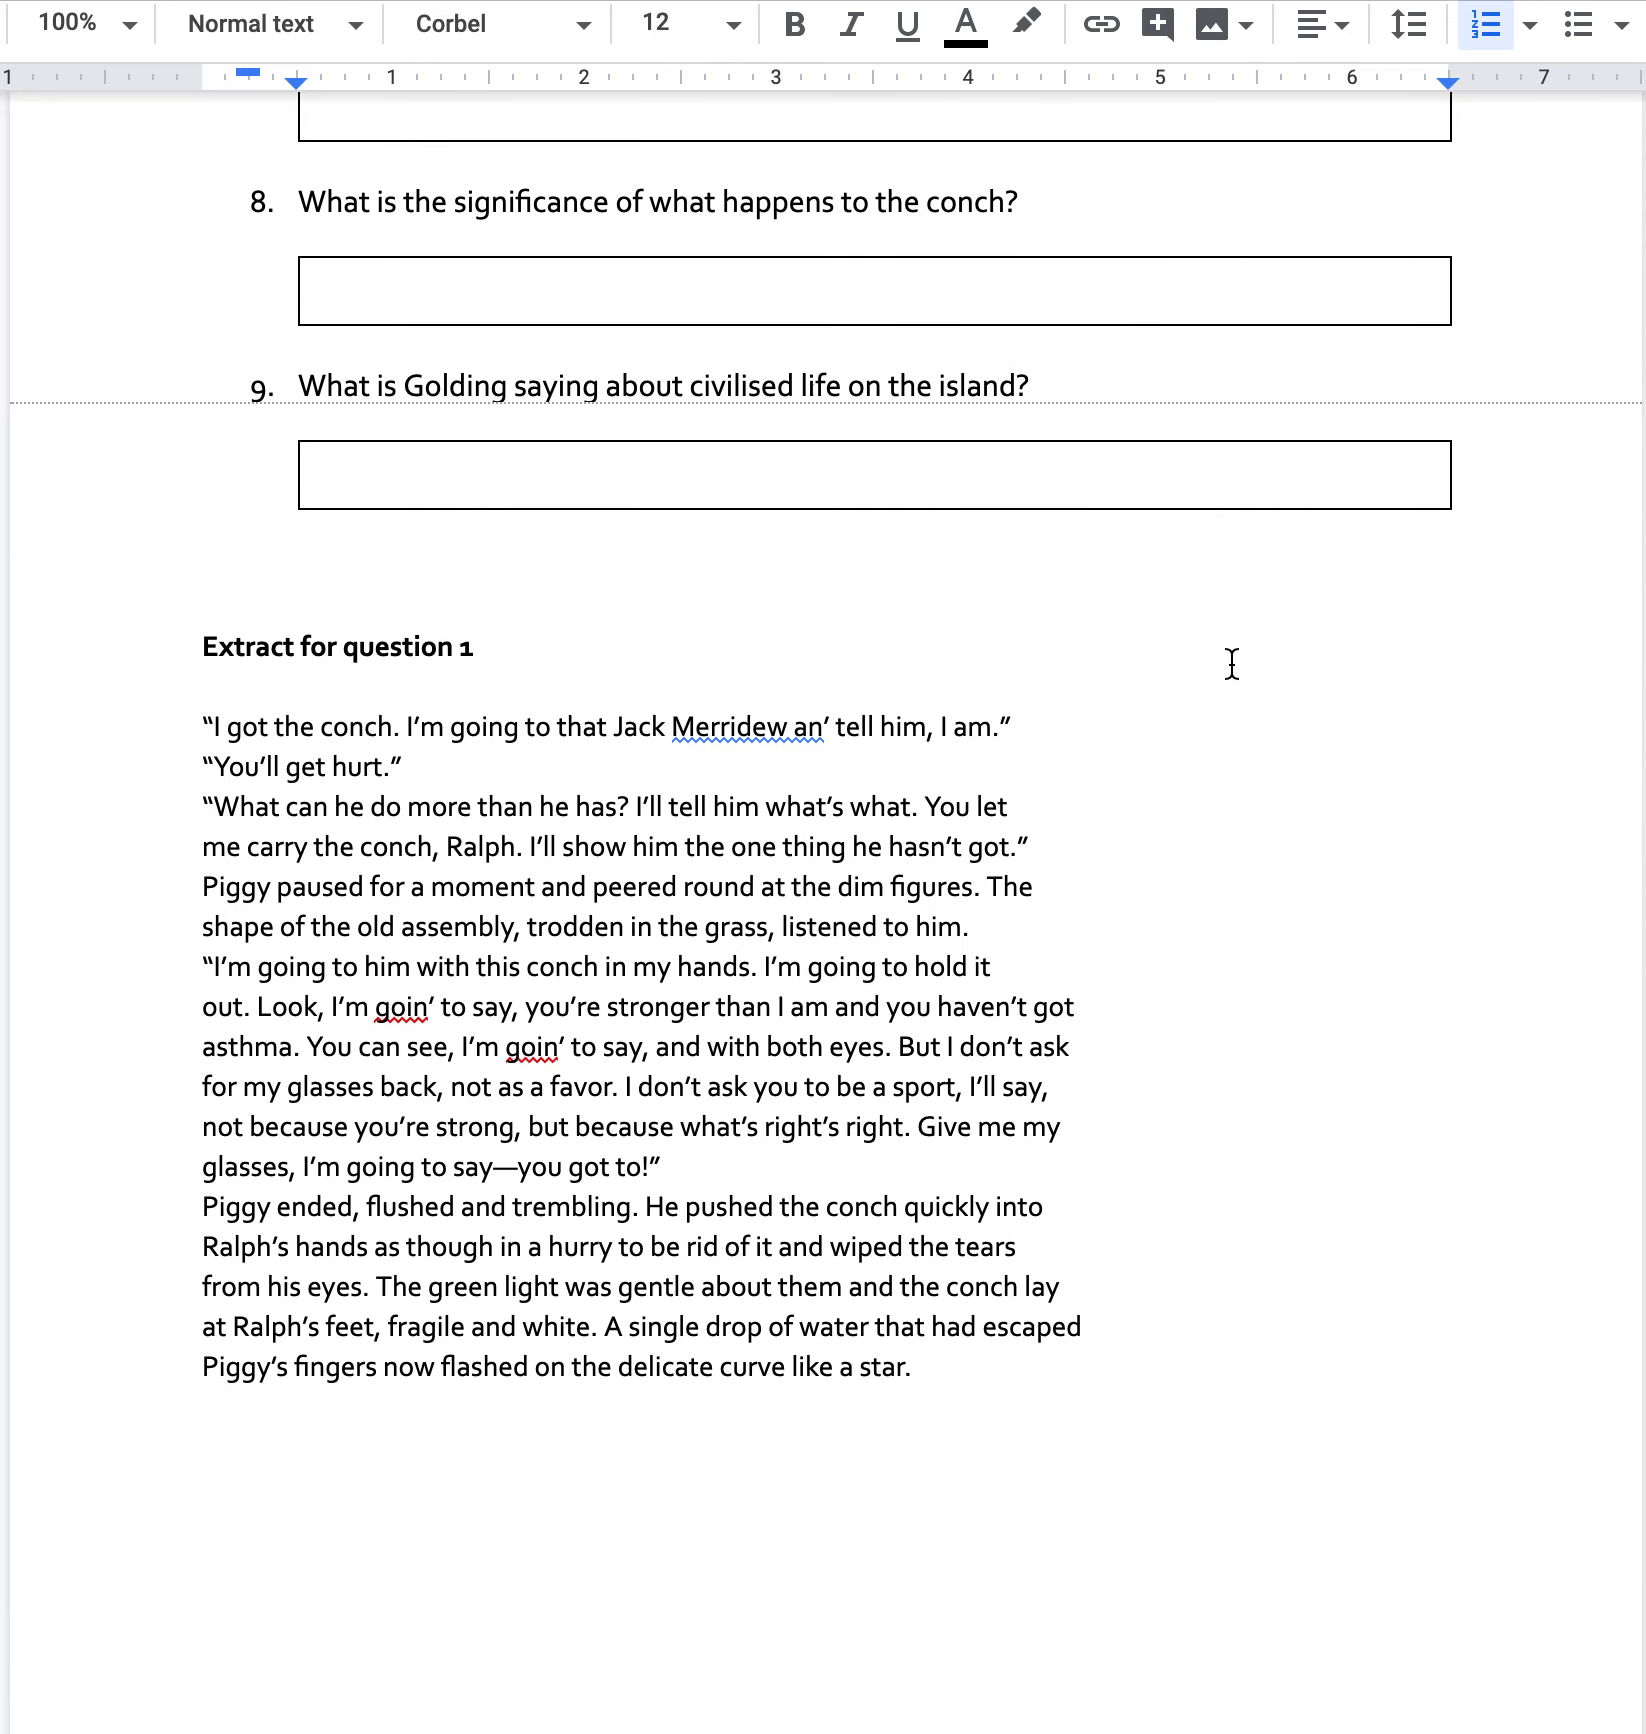
mouse_move(1418, 676)
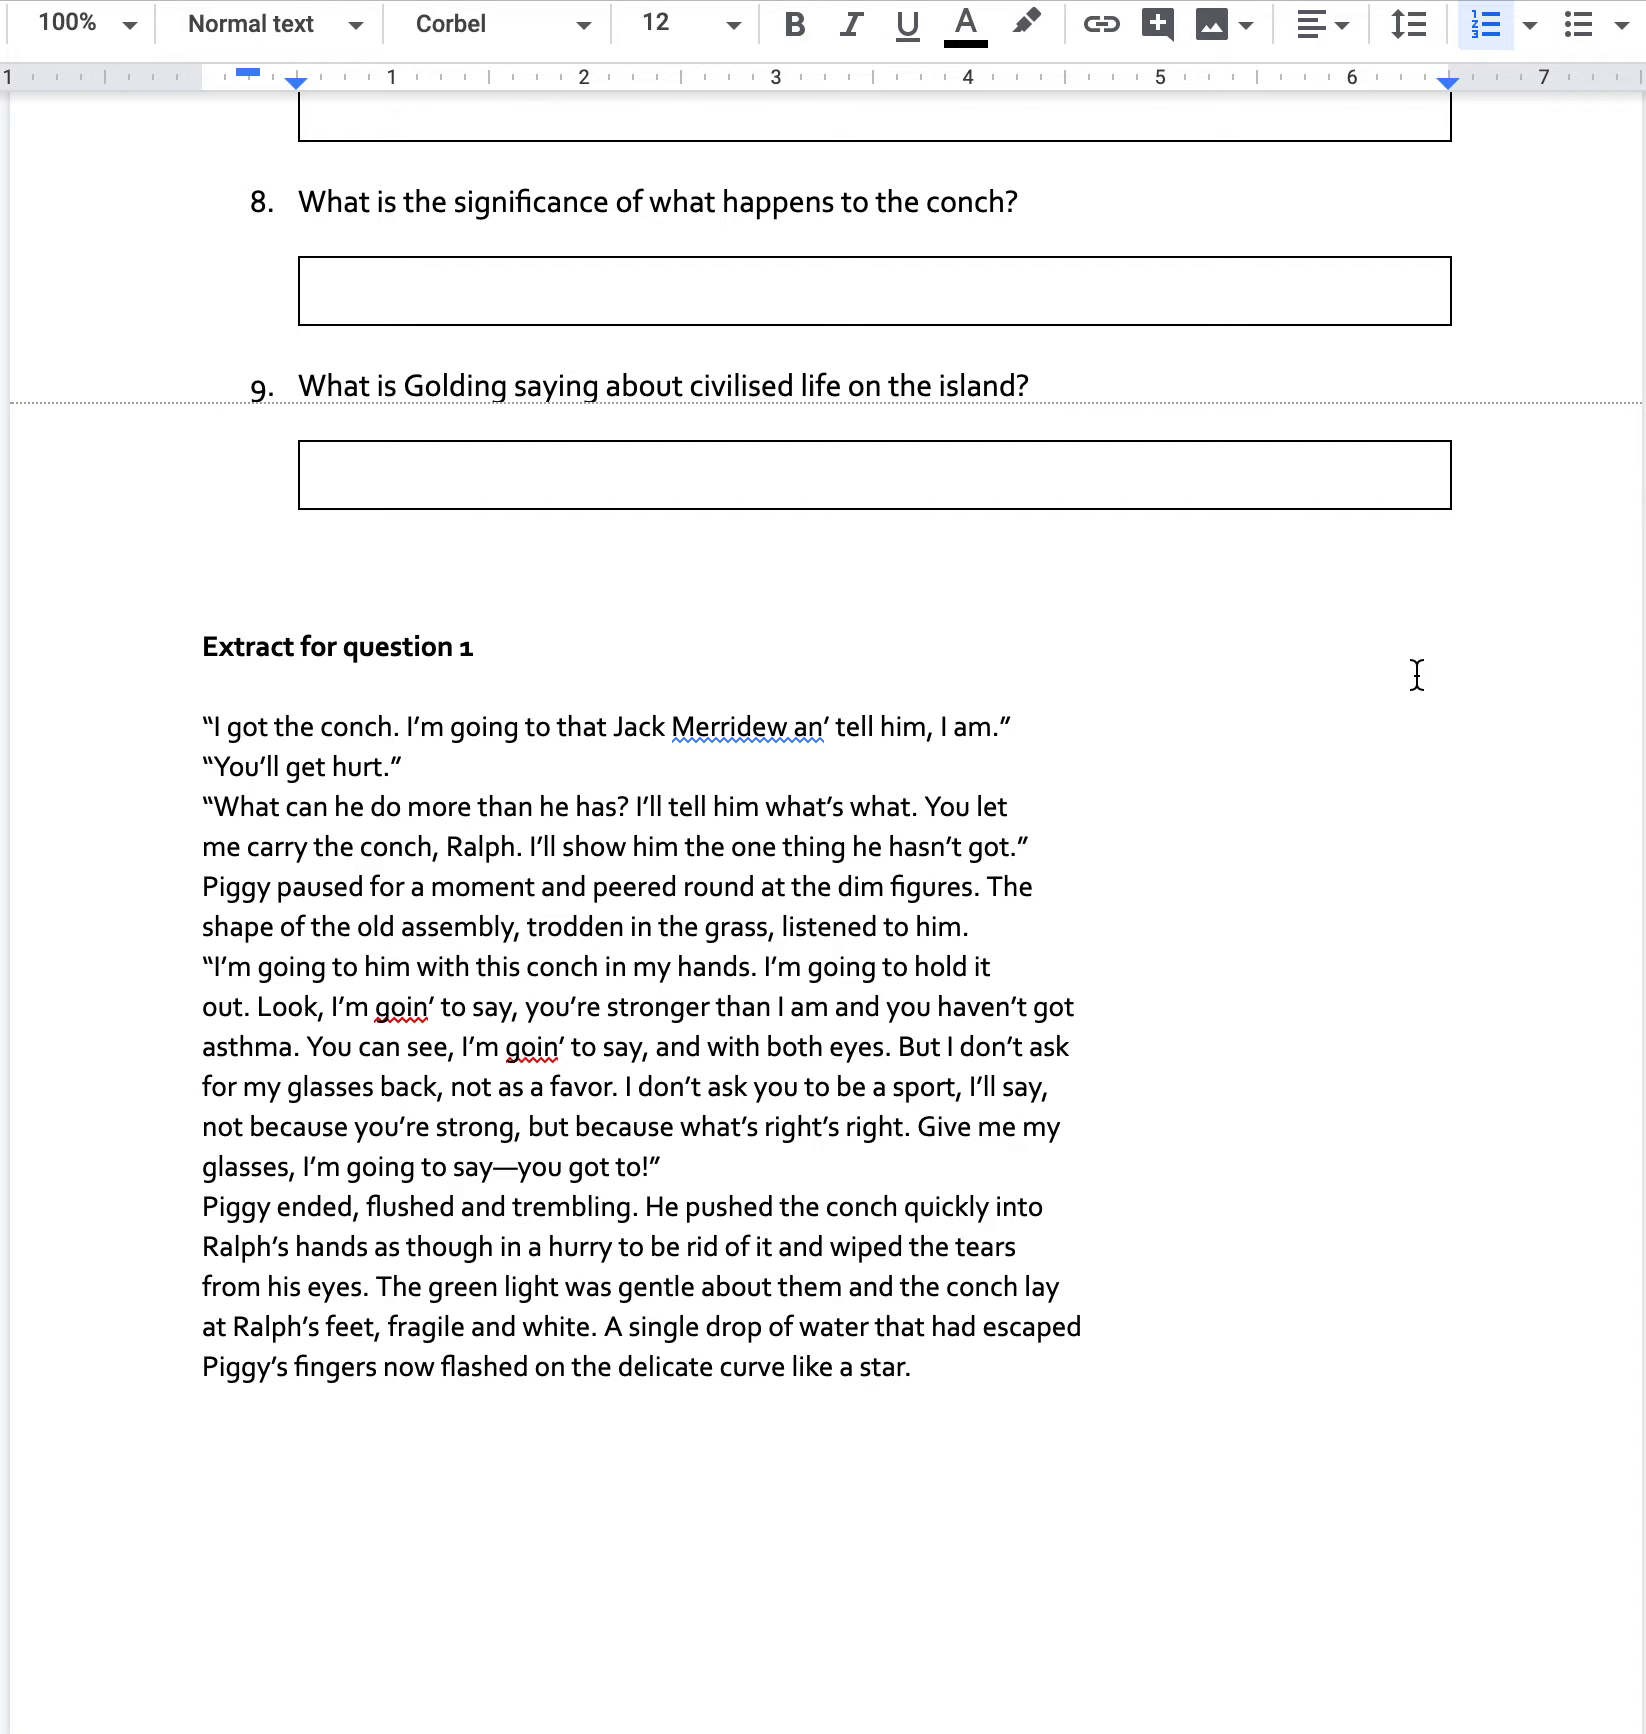
mouse_move(1054, 652)
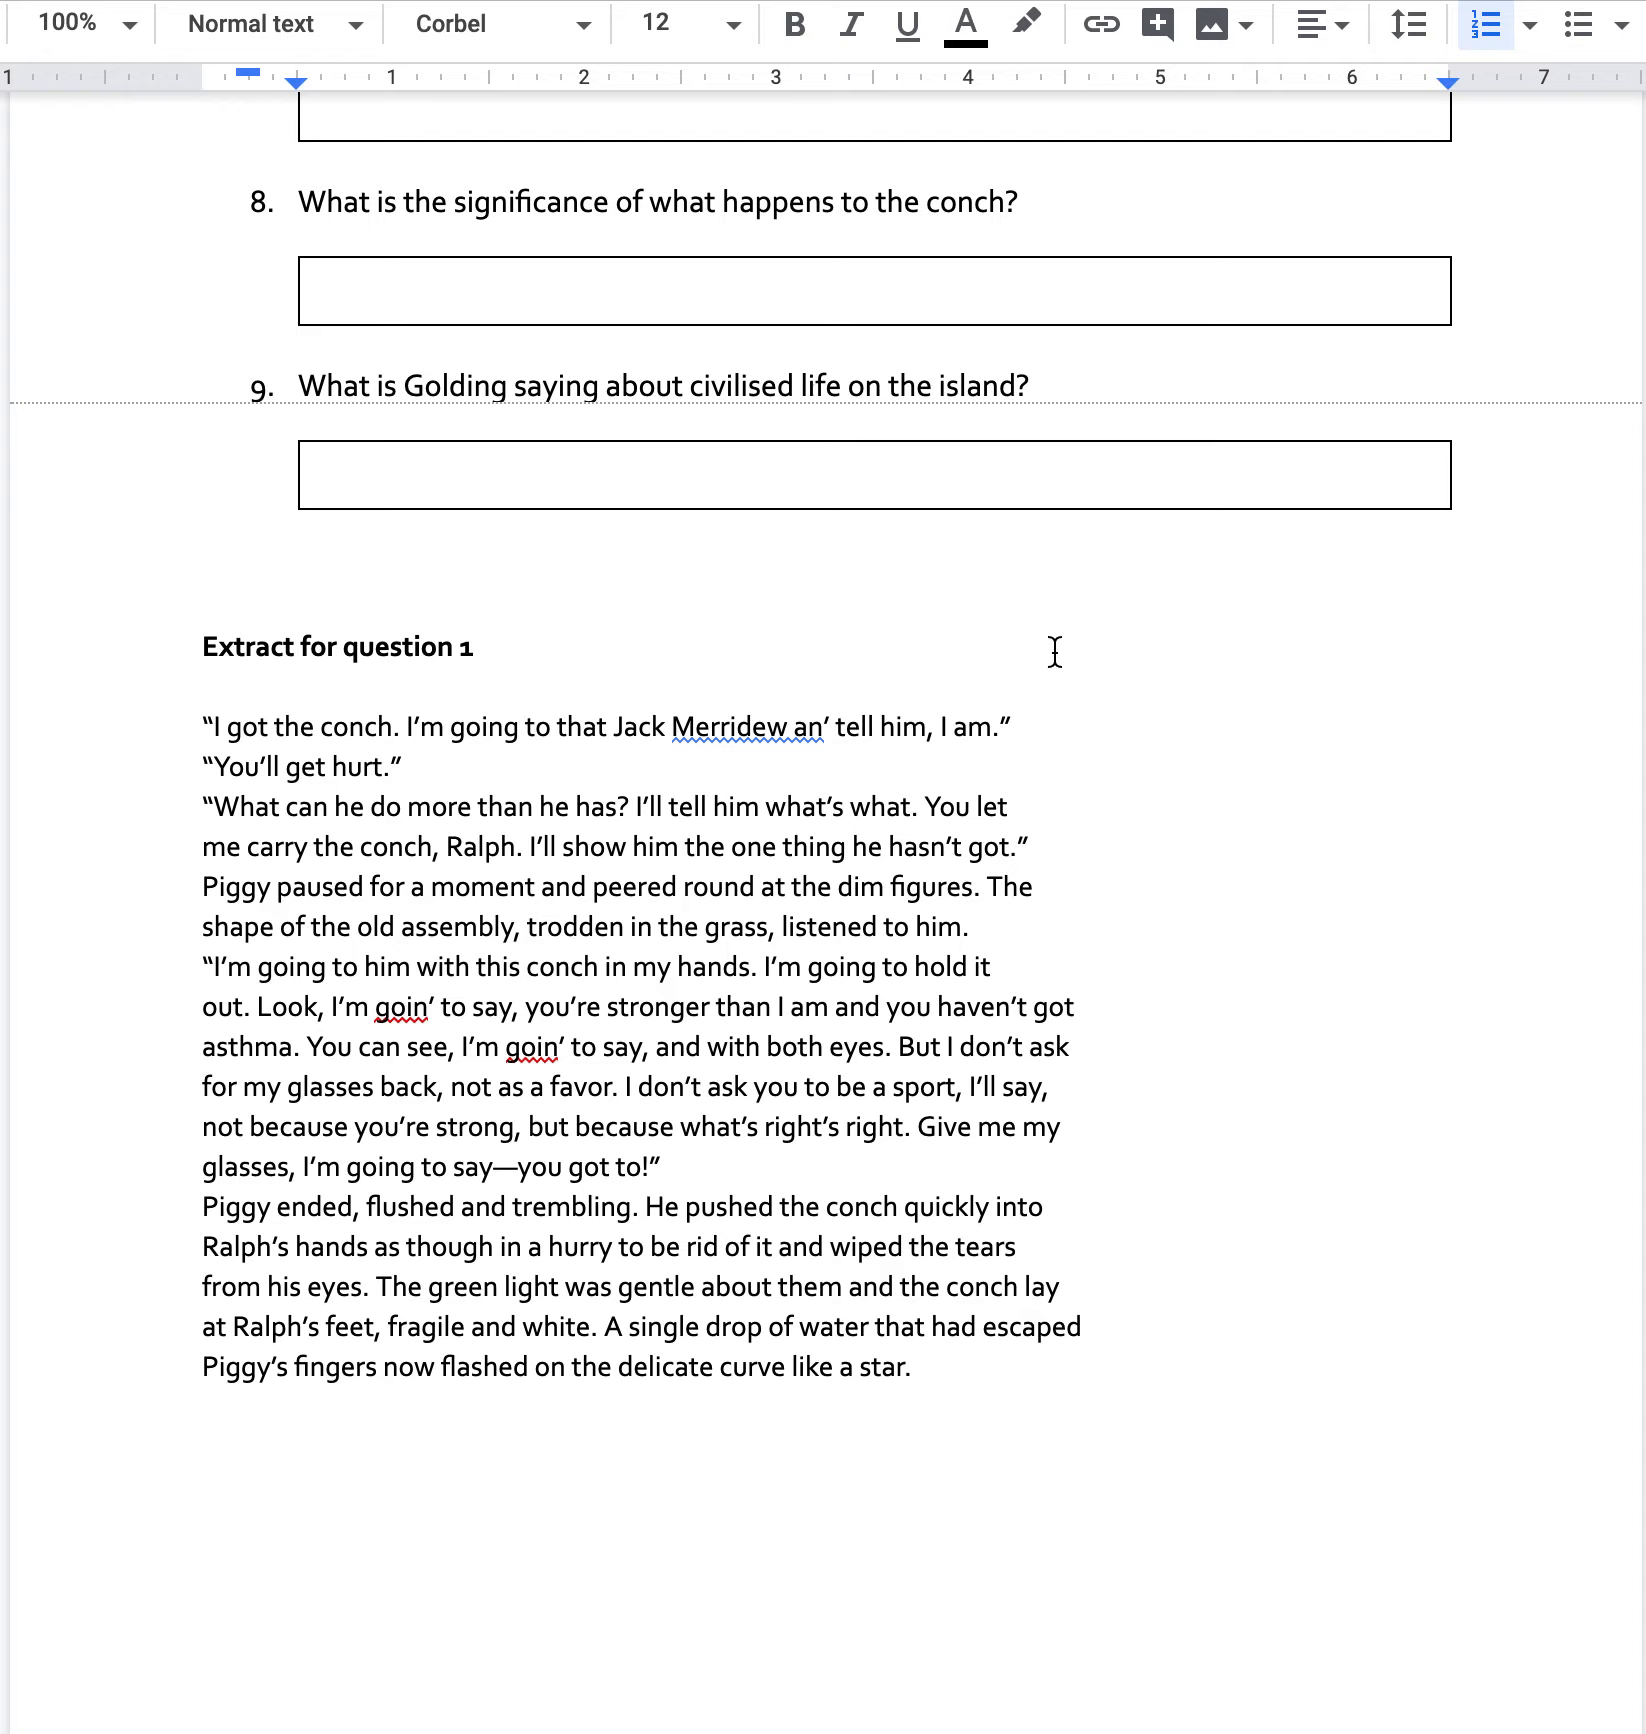
mouse_move(1052, 652)
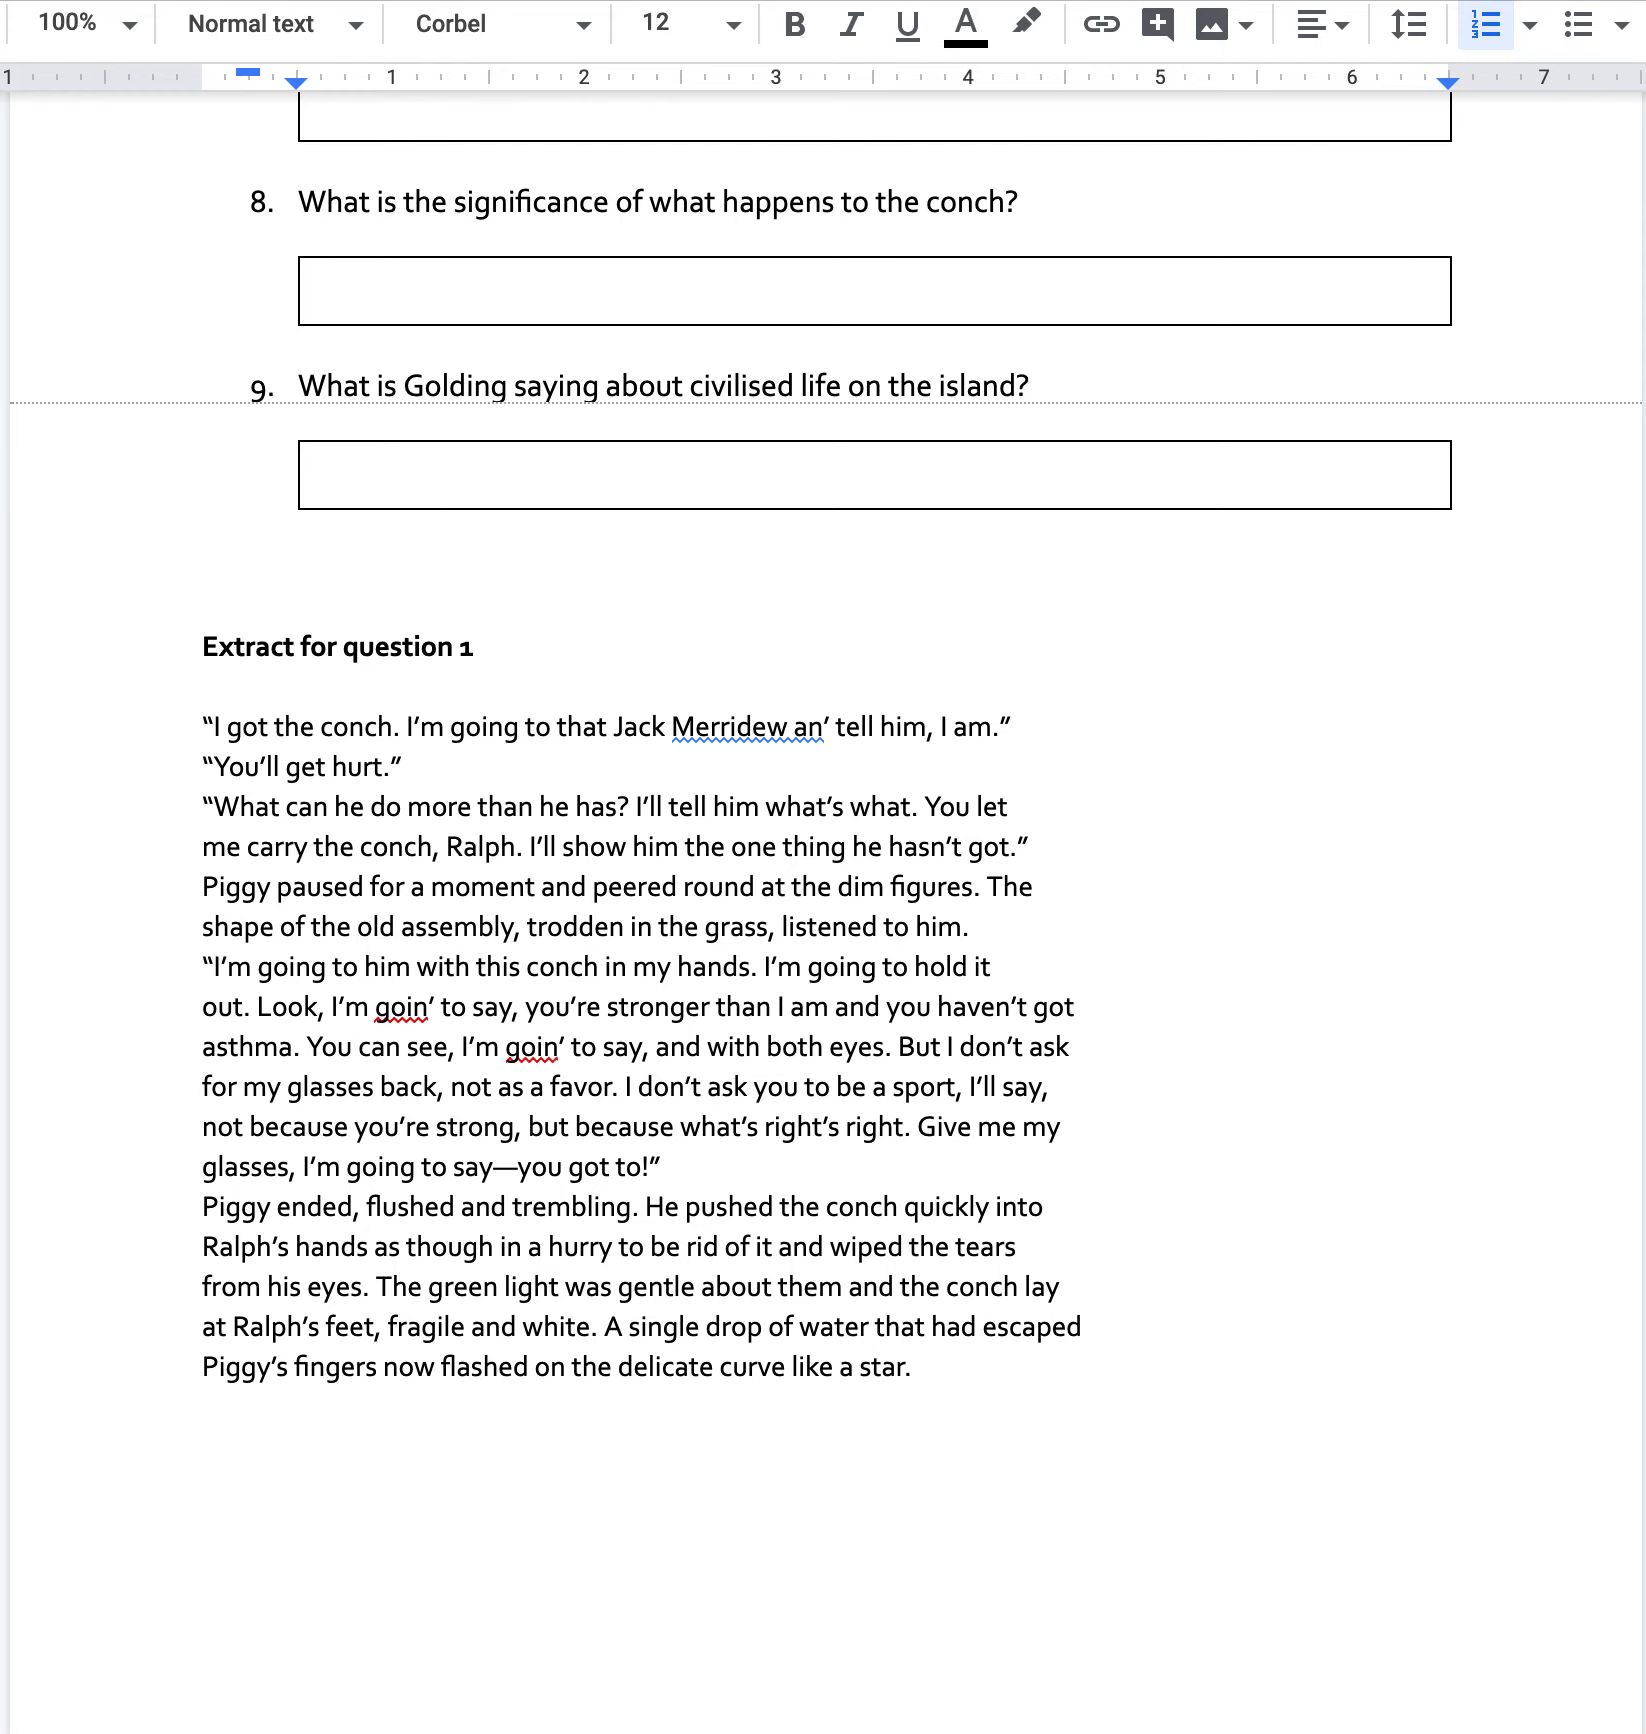
mouse_move(1238, 374)
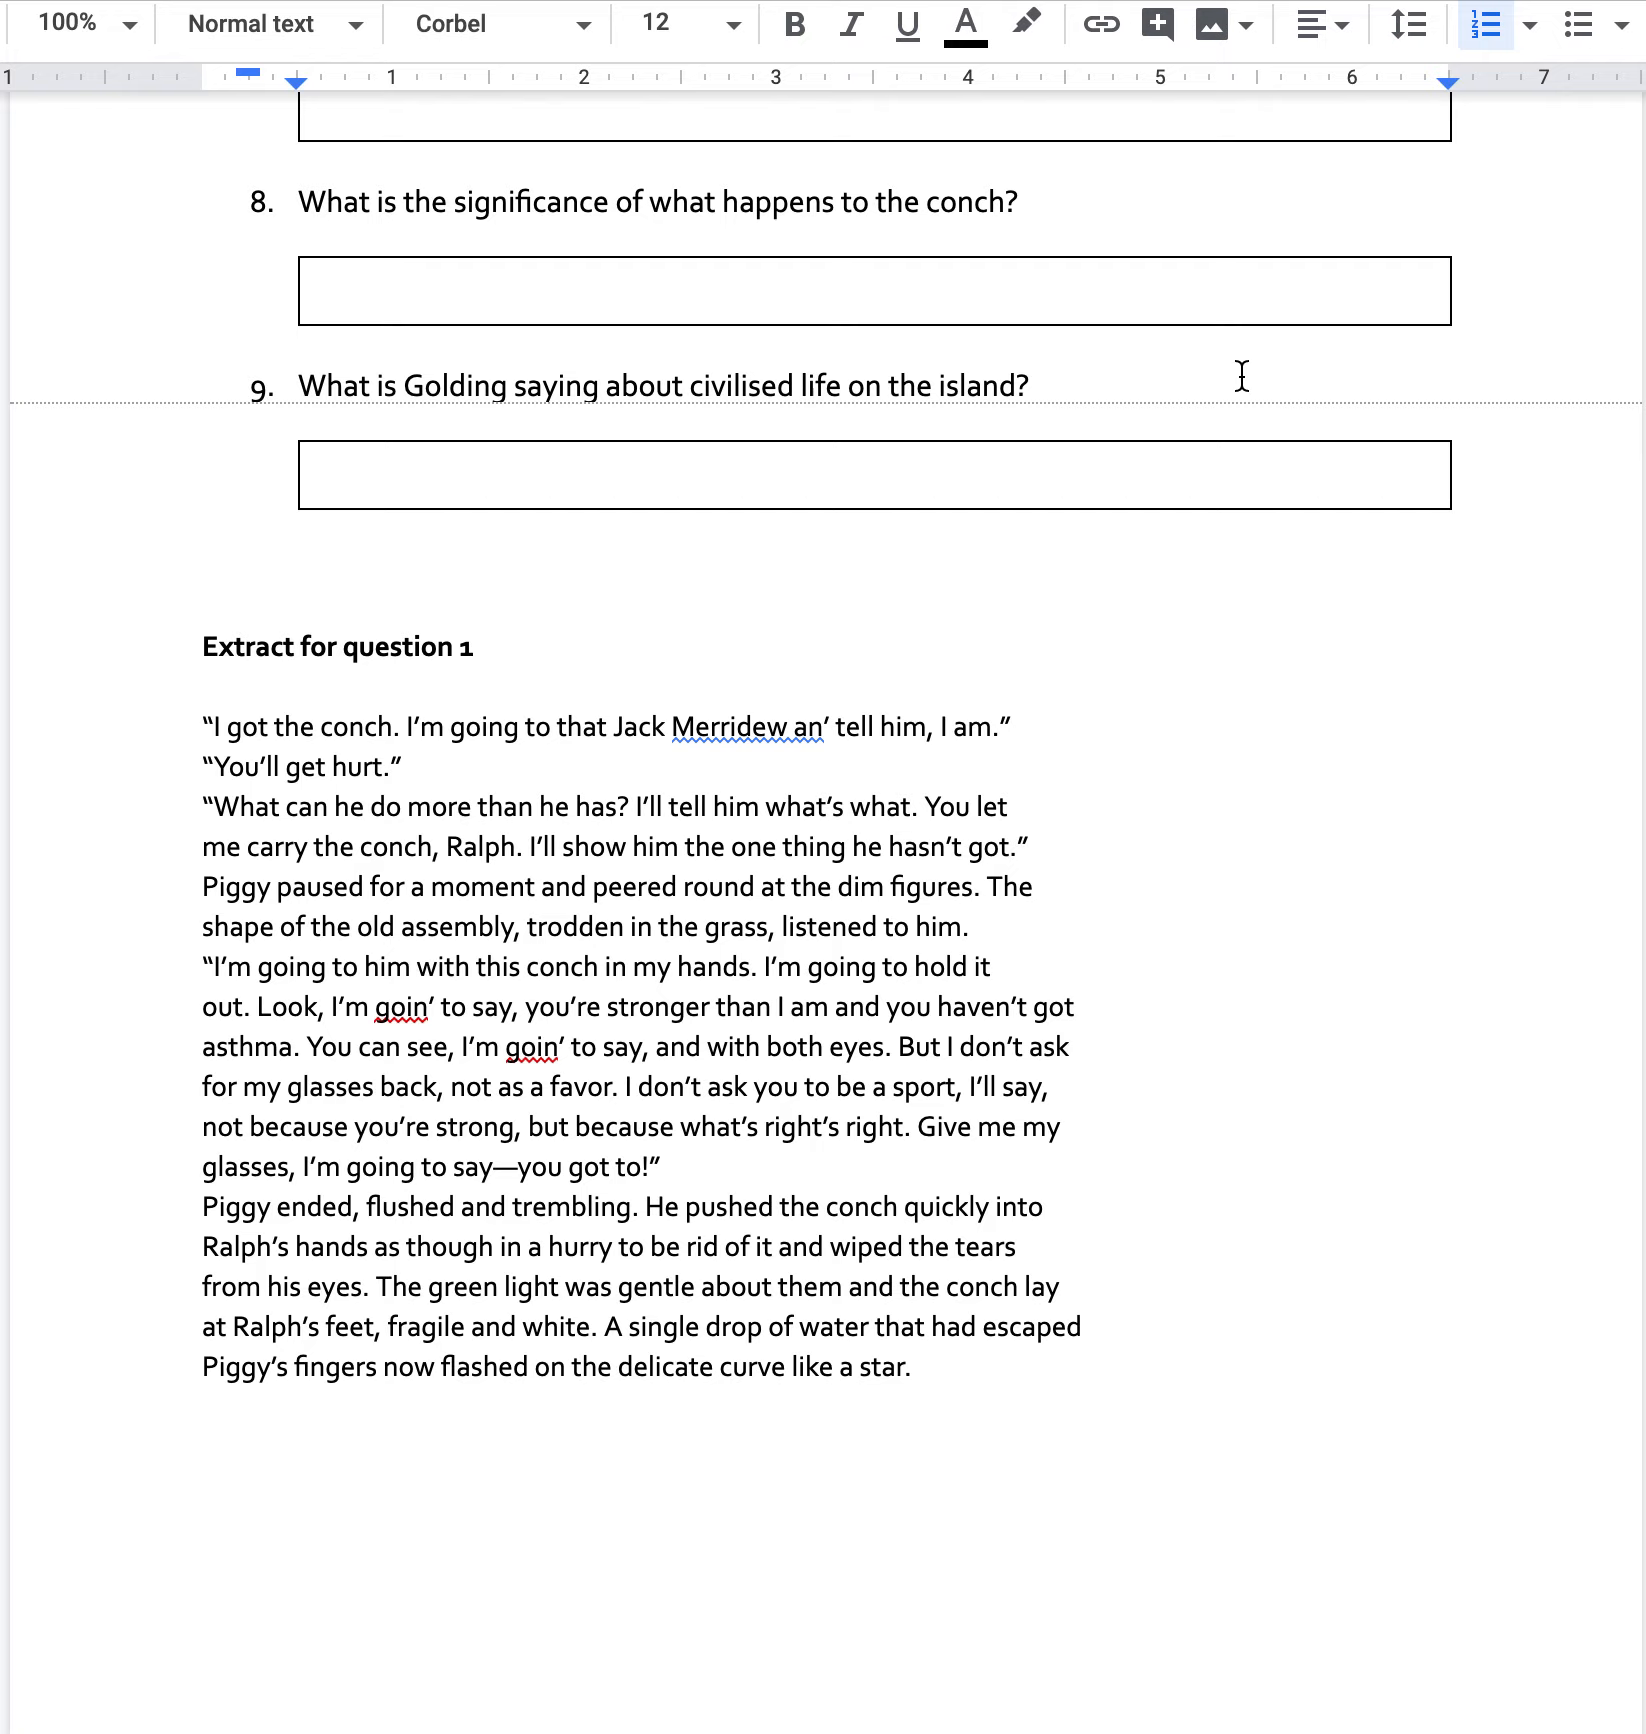
mouse_move(548, 510)
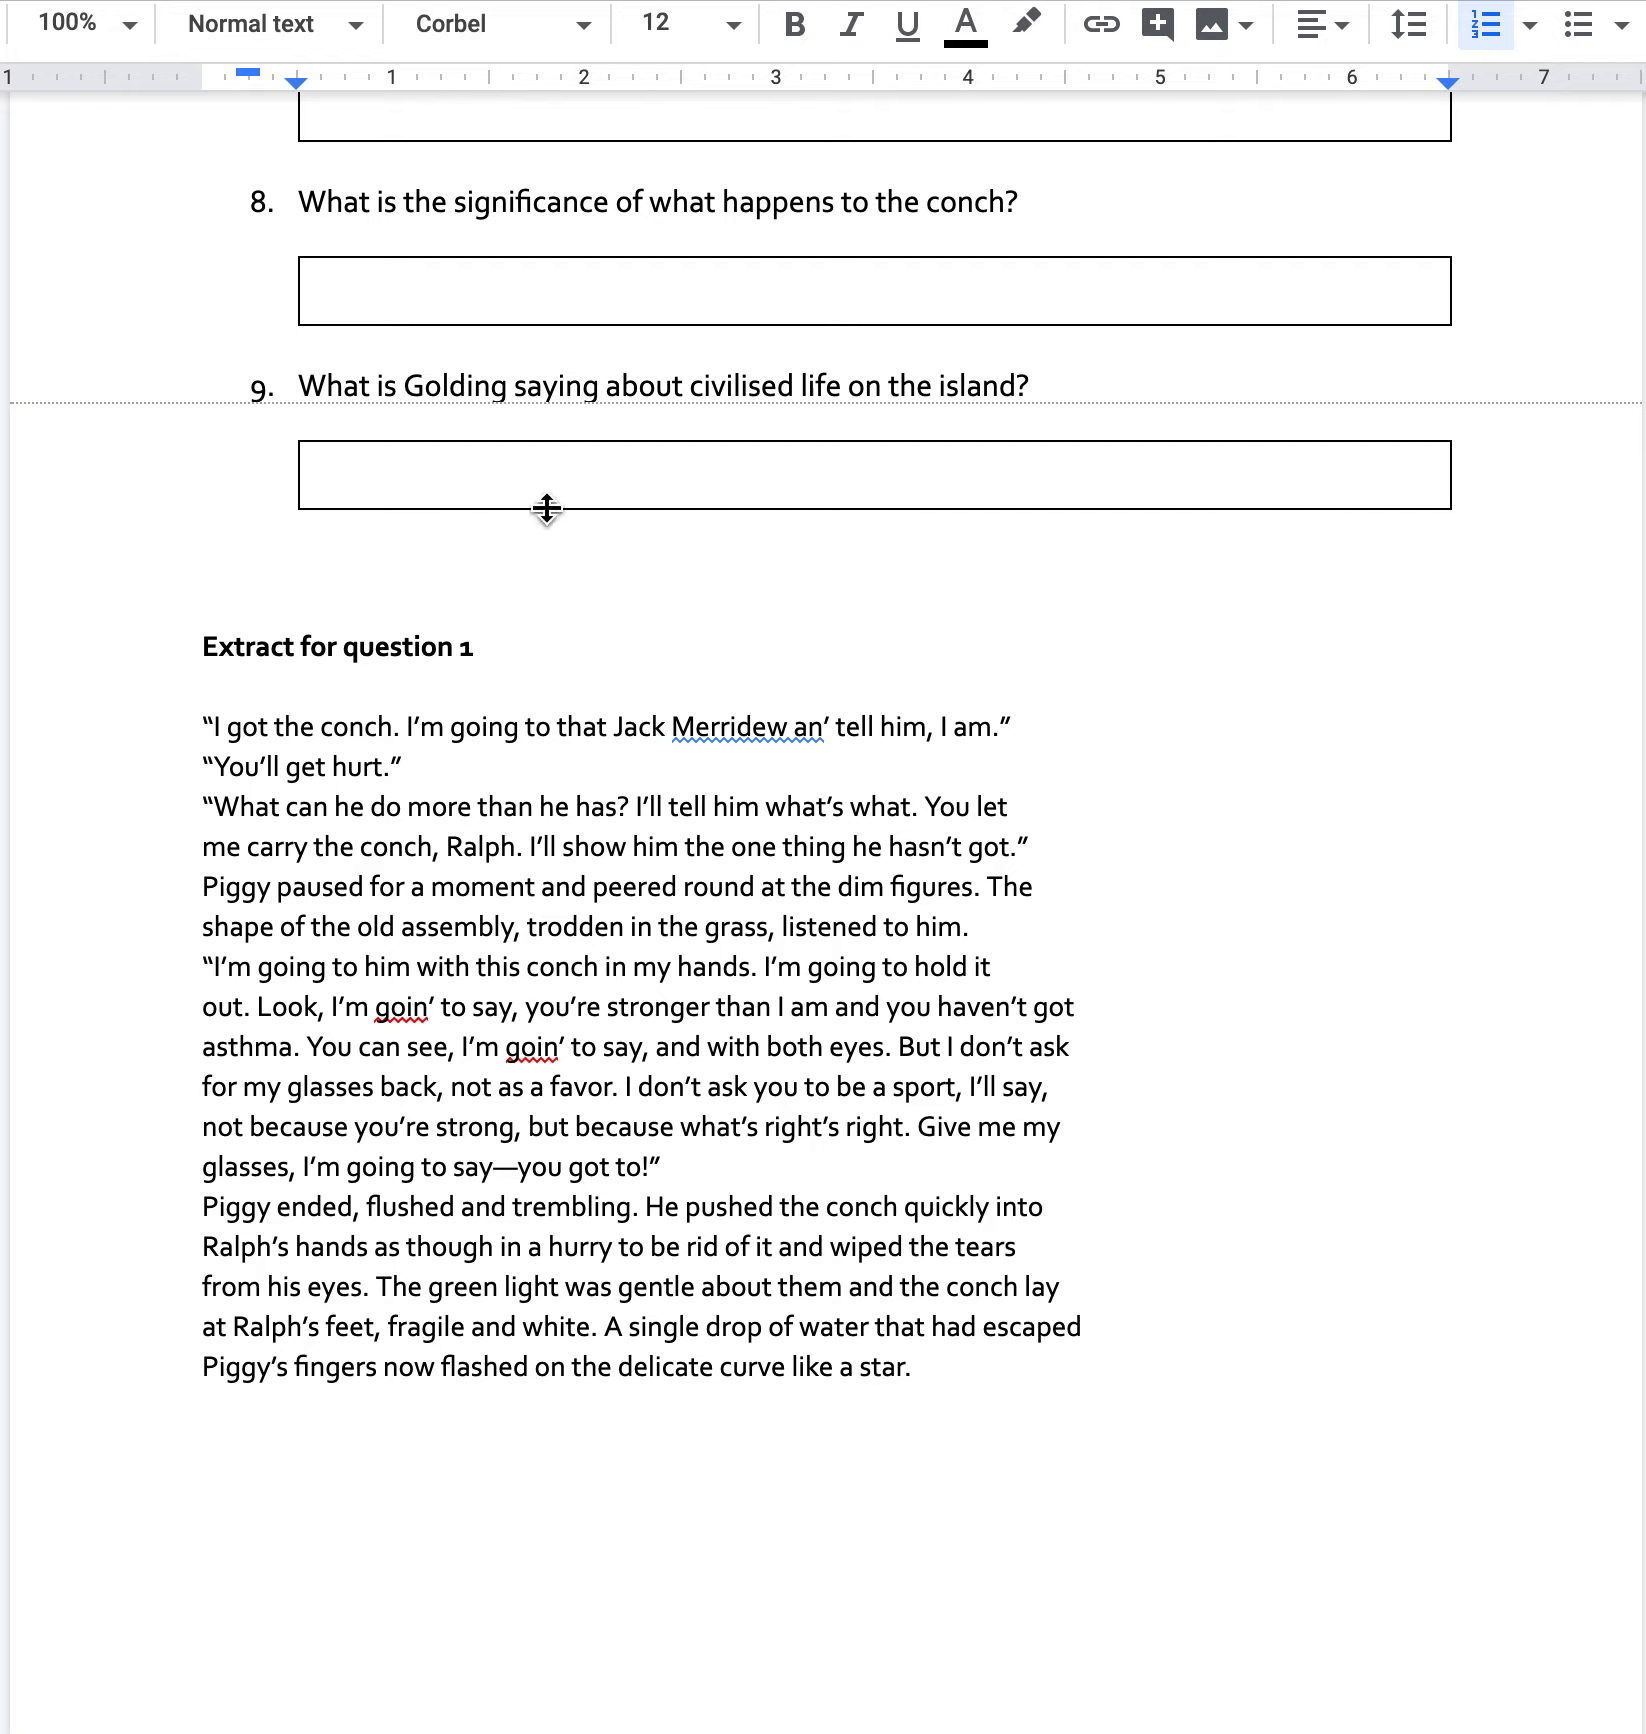
mouse_move(76, 586)
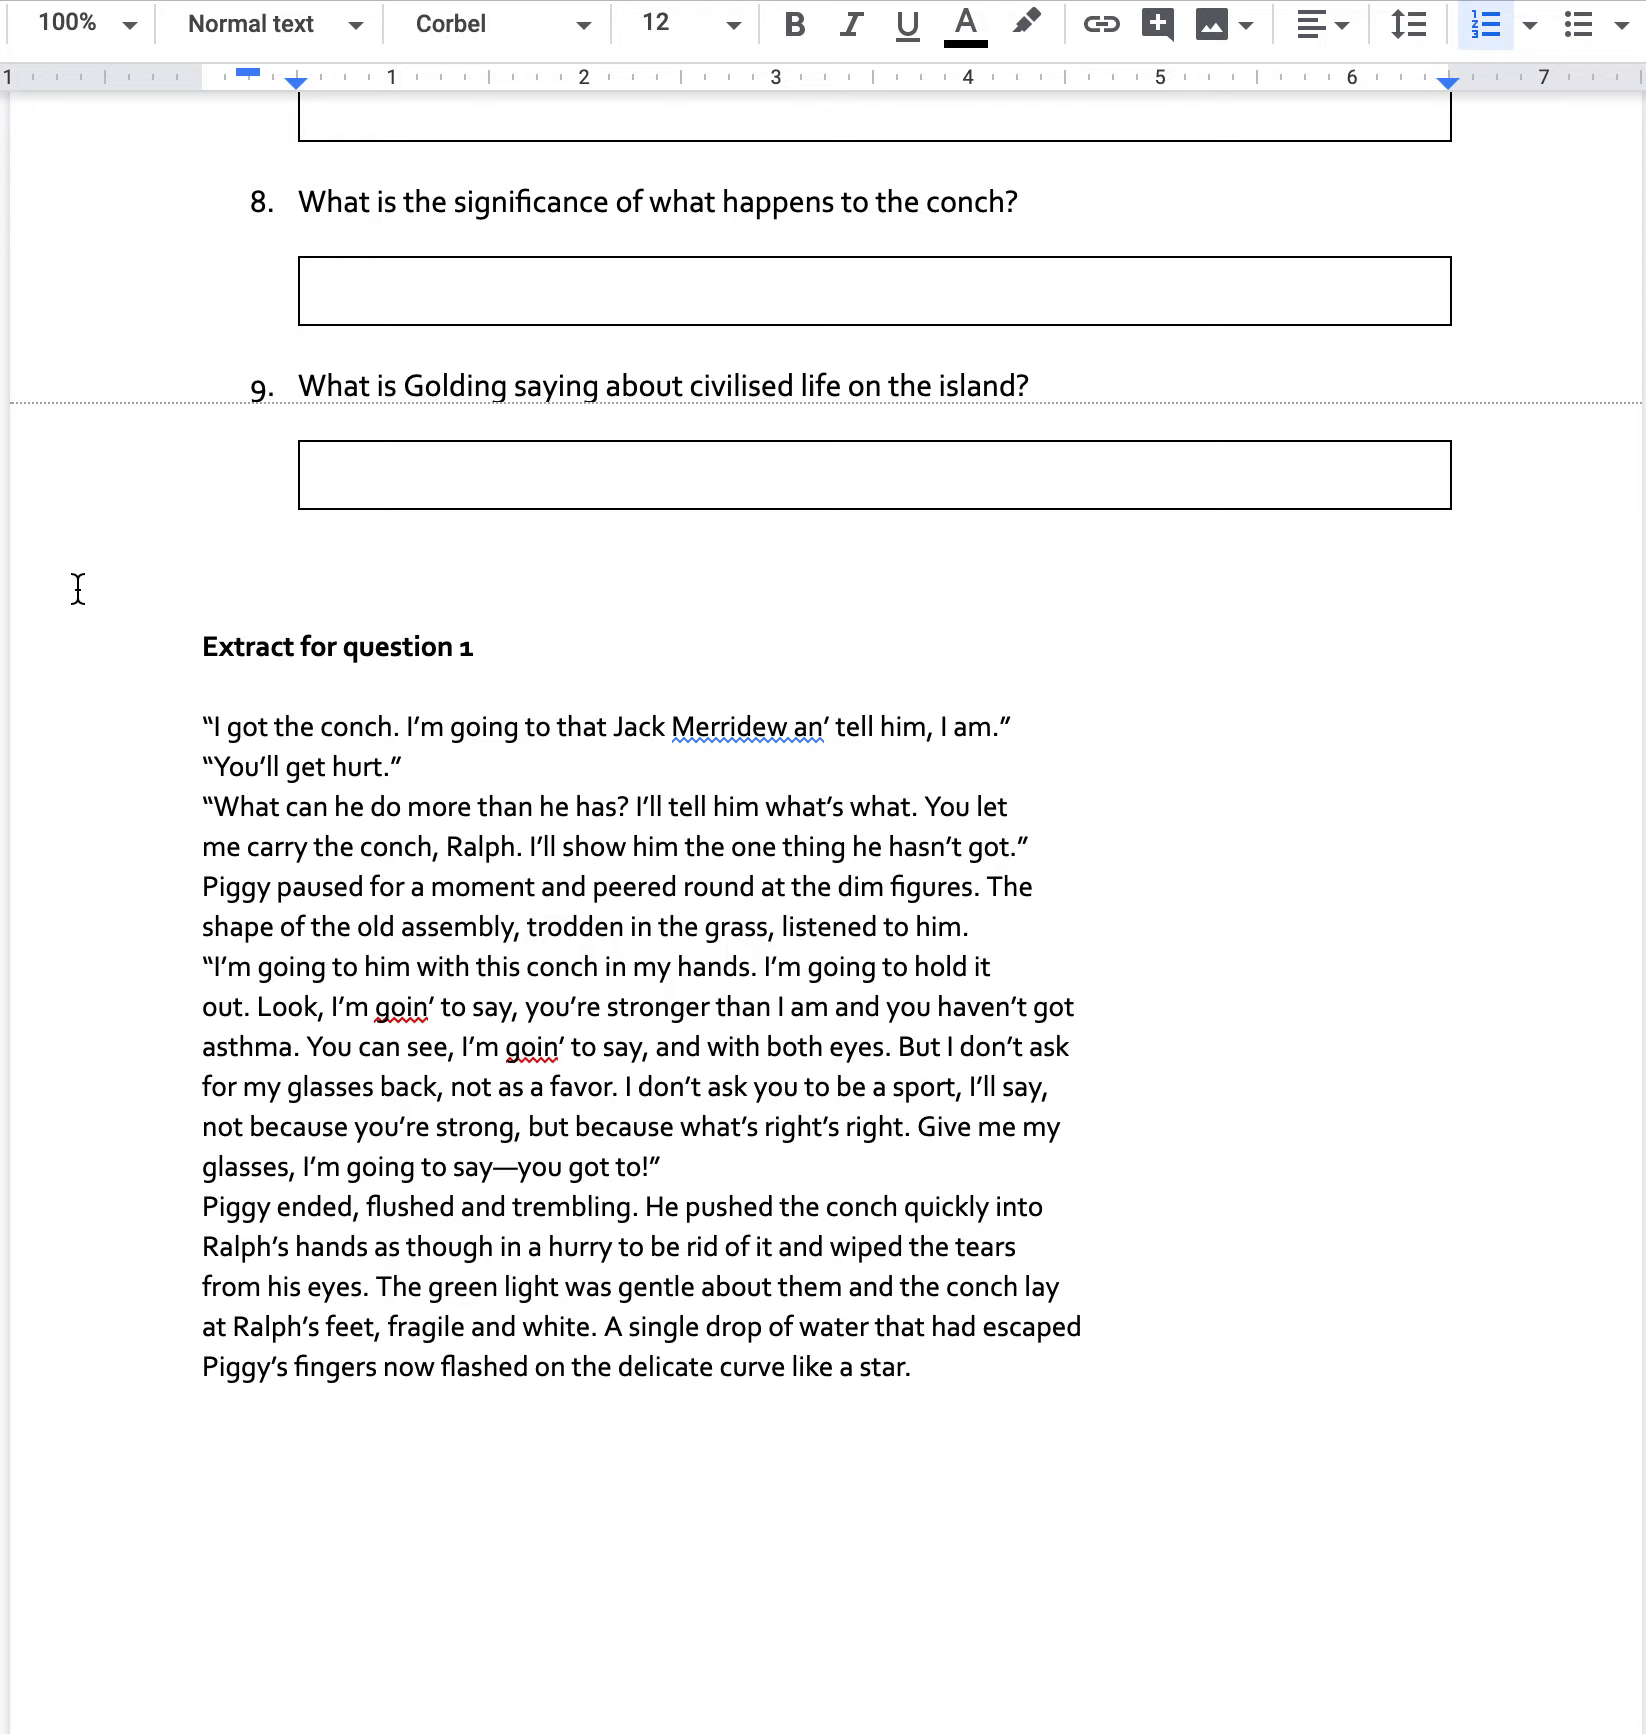